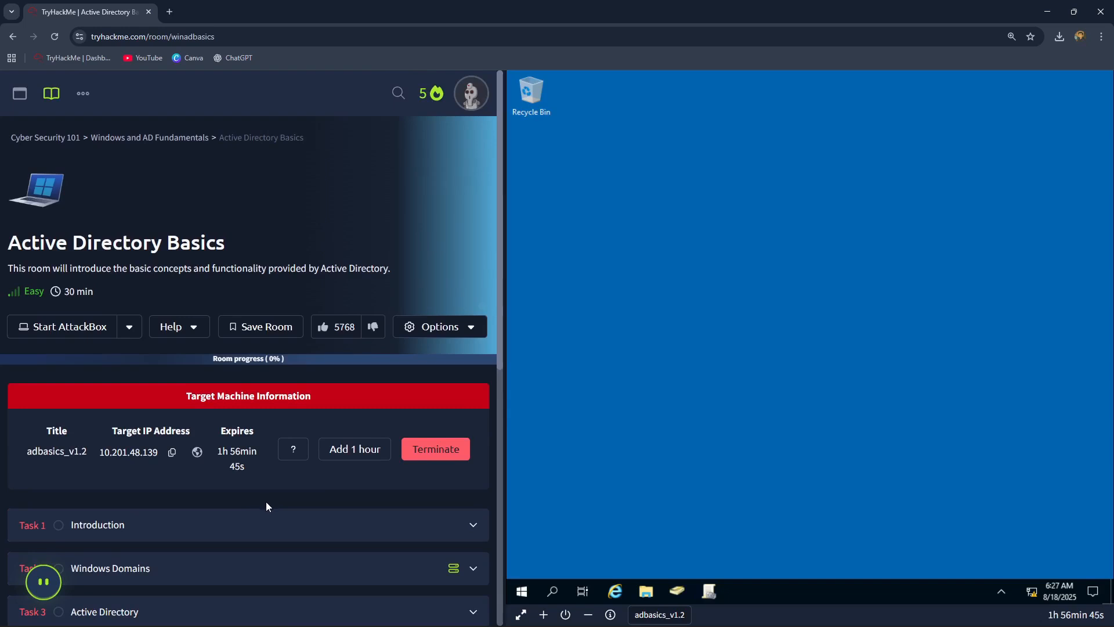
Mark the Task 1 Introduction as complete
scroll(down, 3)
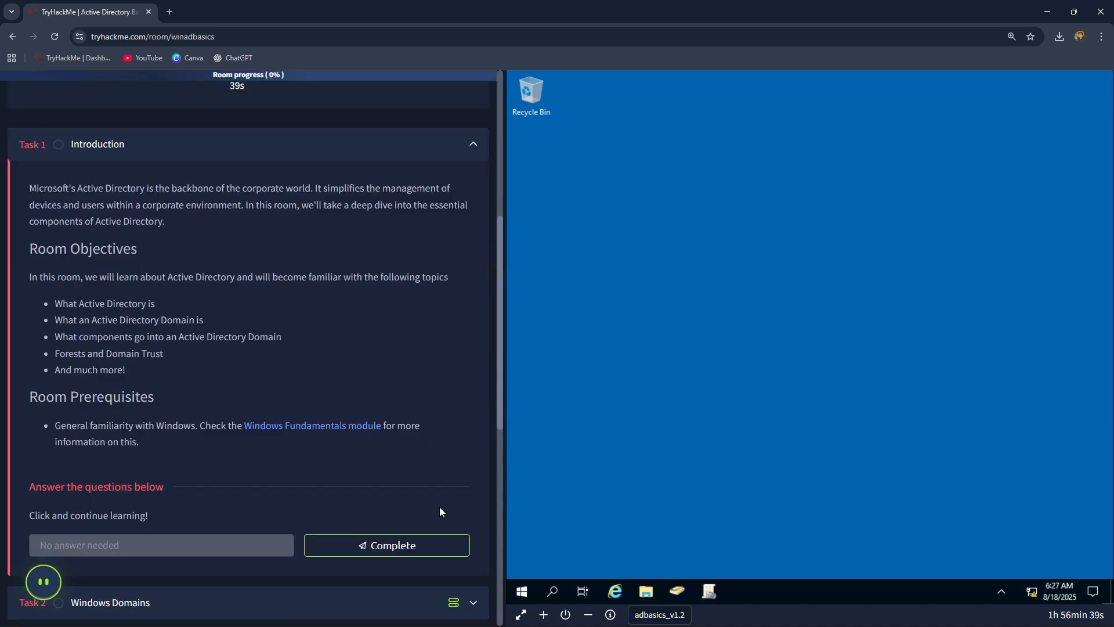
click(385, 545)
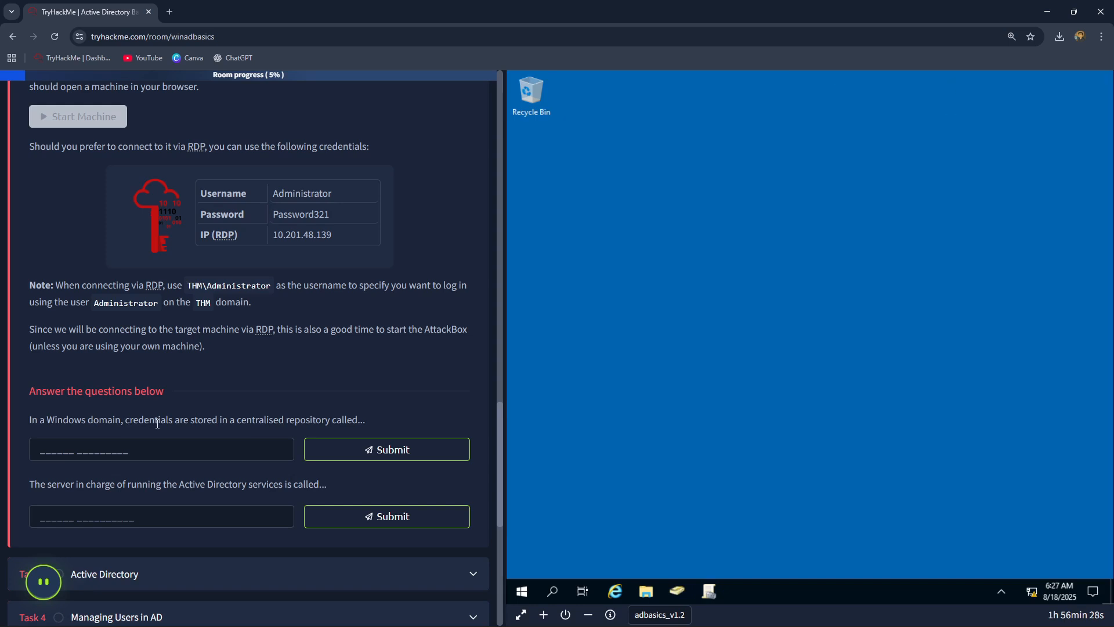
Answer the Windows Domains questions with 'active directory' and 'domain controller'
scroll(up, 3)
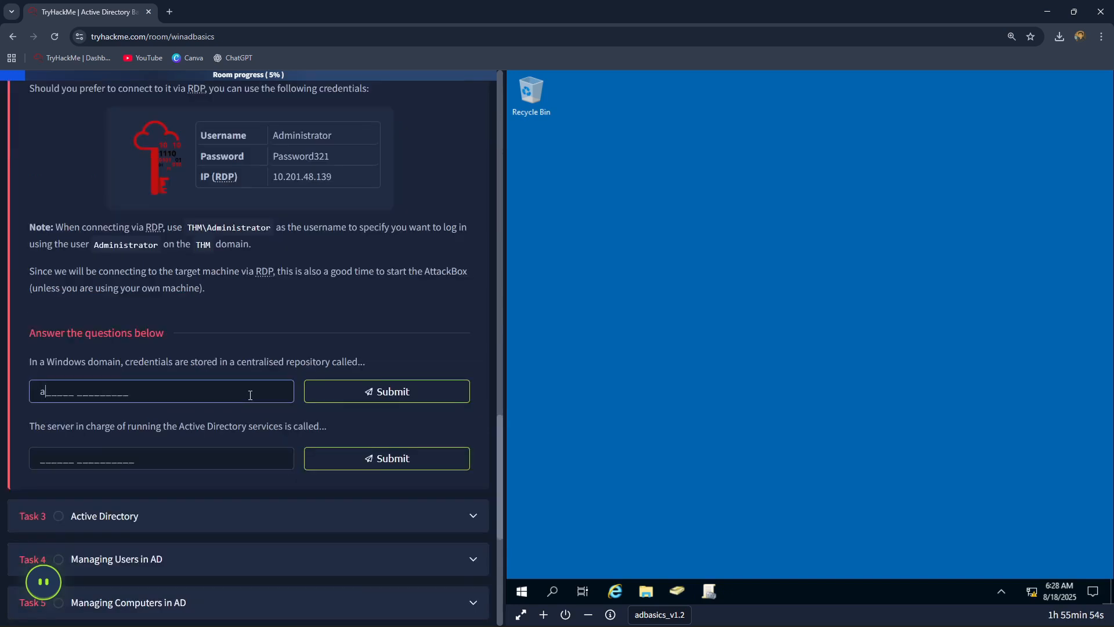
text(active directory)
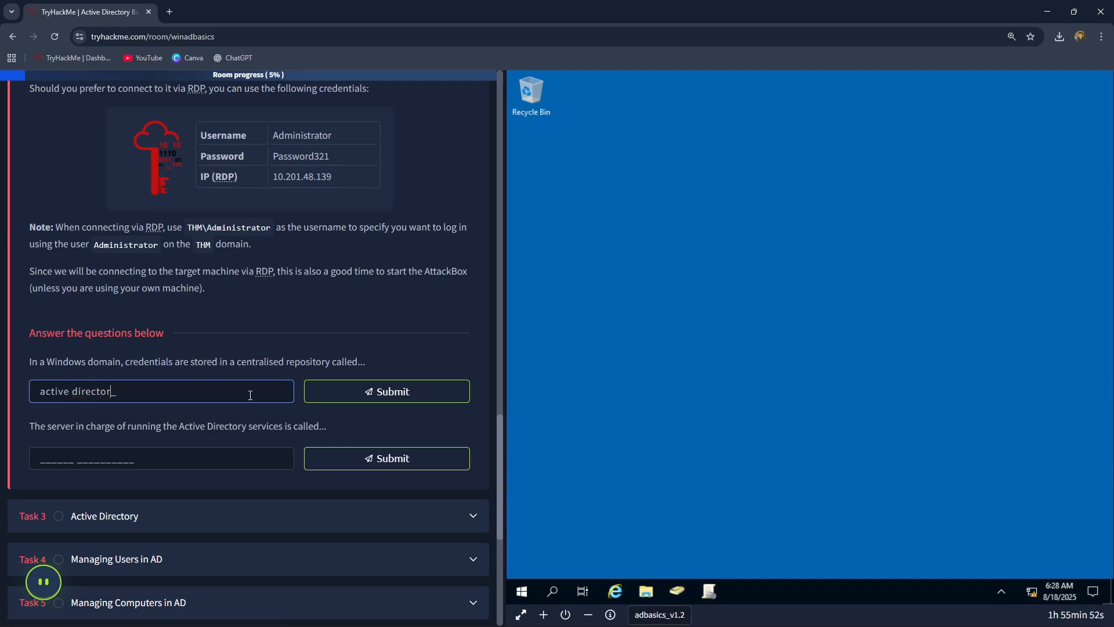
click(386, 391)
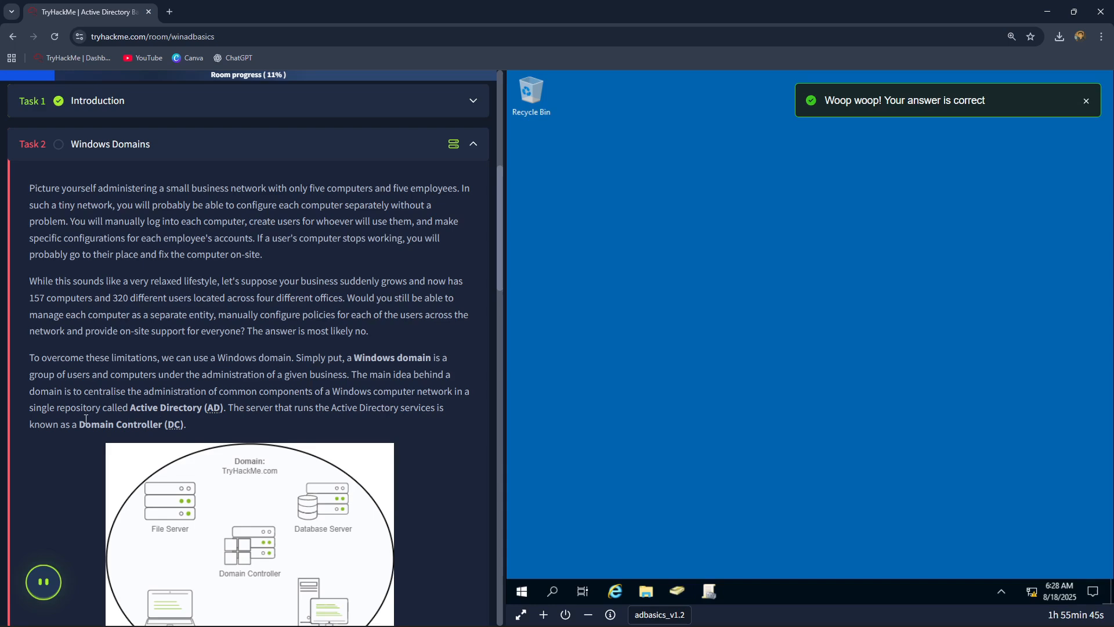
scroll(down, 3)
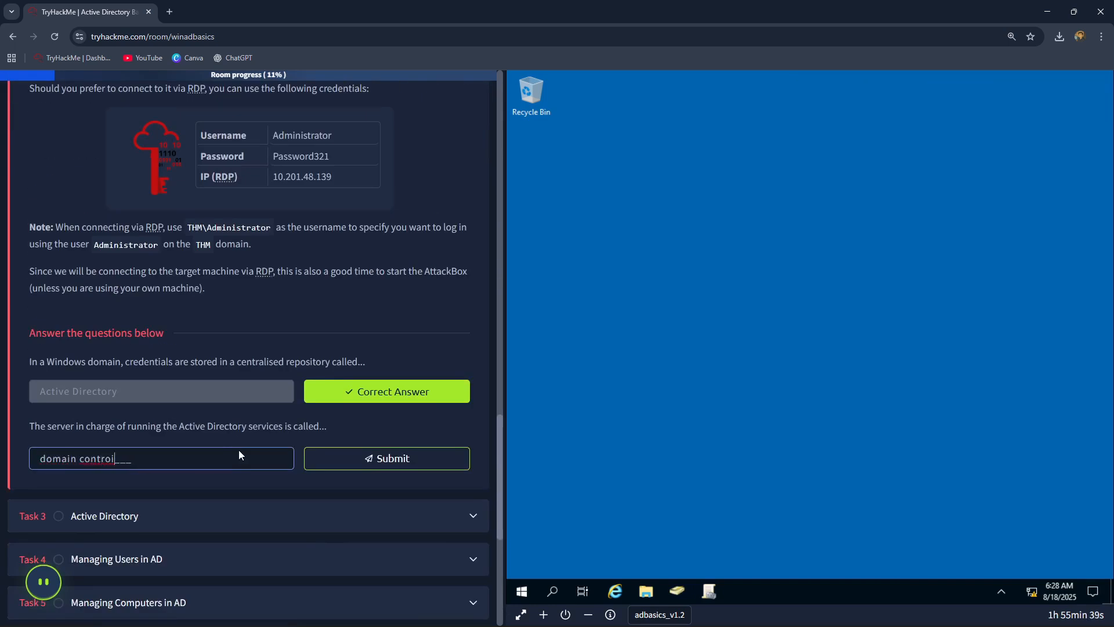
text(ler)
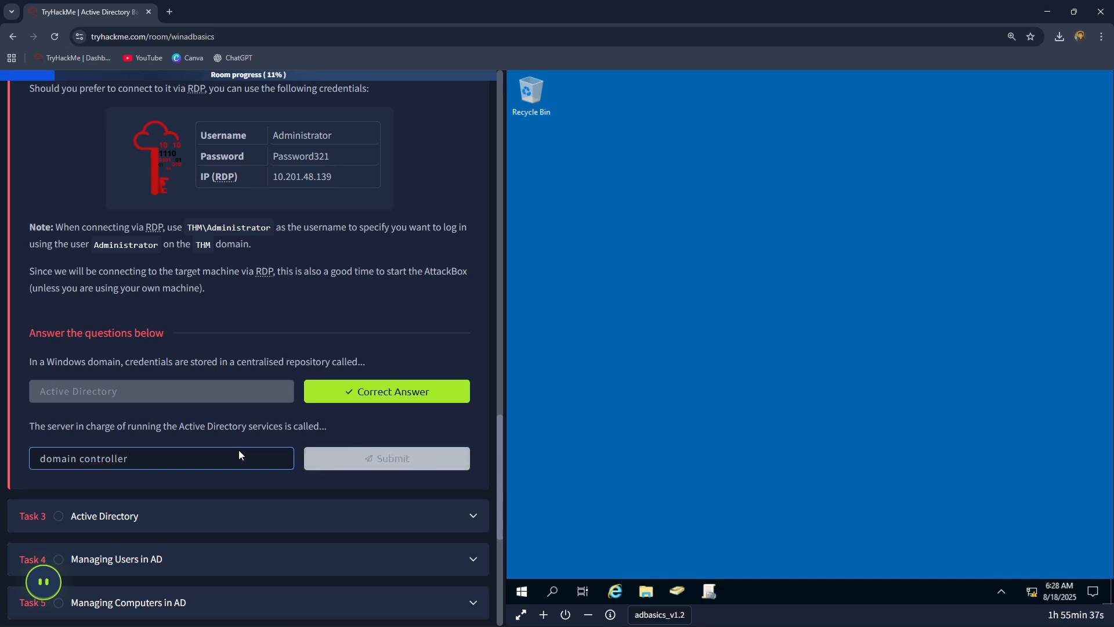
click(385, 457)
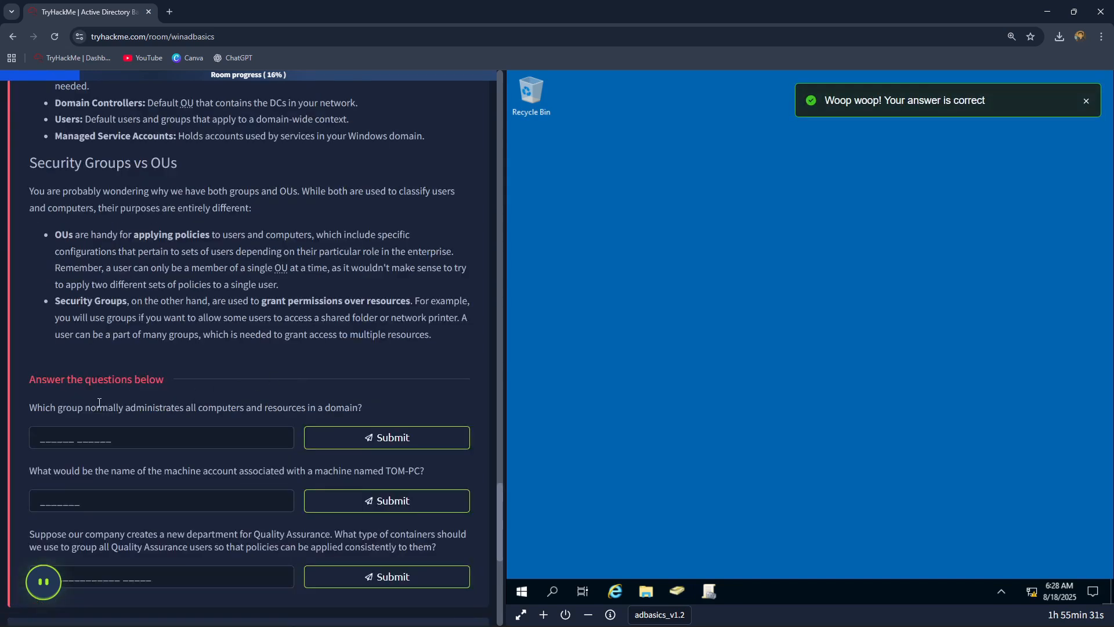
Answer the domain administering group question with 'domain admins'
click(1085, 100)
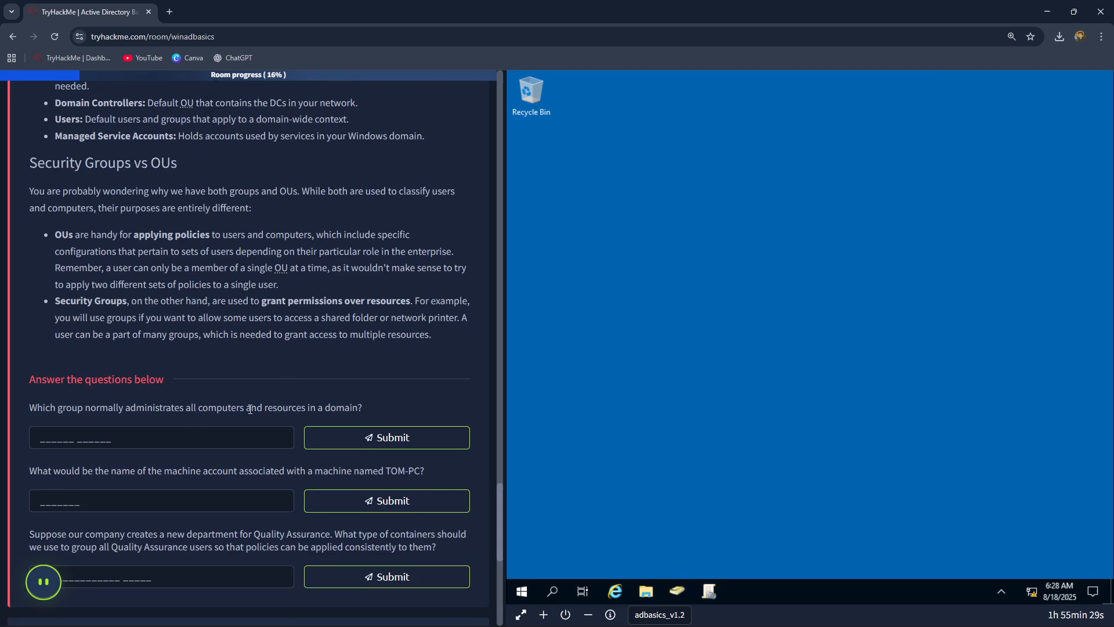
scroll(up, 3)
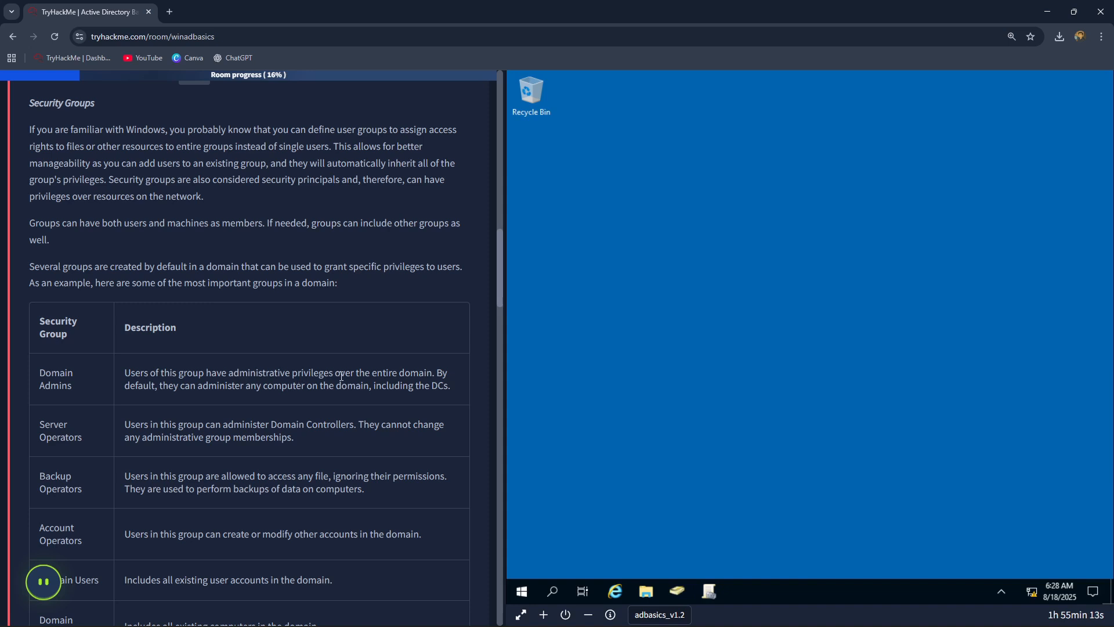
mouse_move(171, 386)
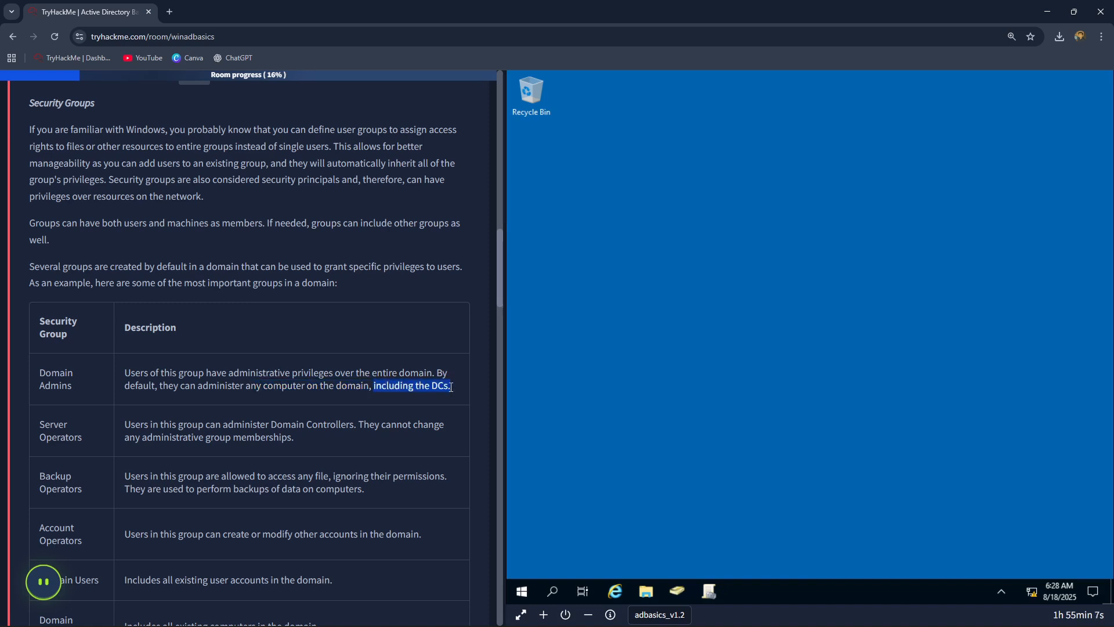
scroll(down, 3)
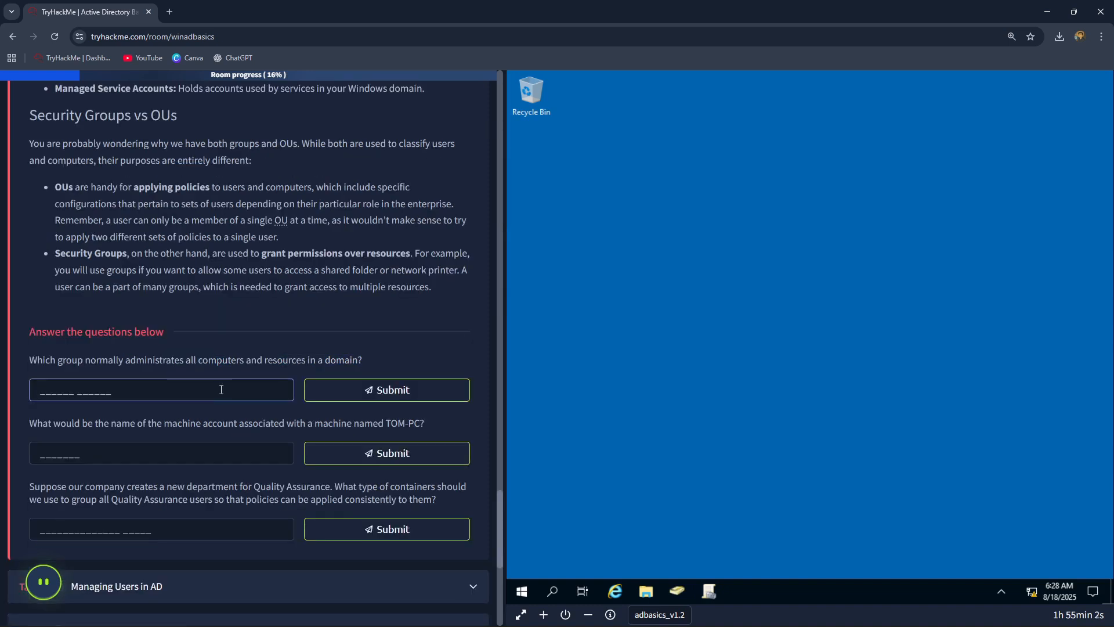
click(385, 390)
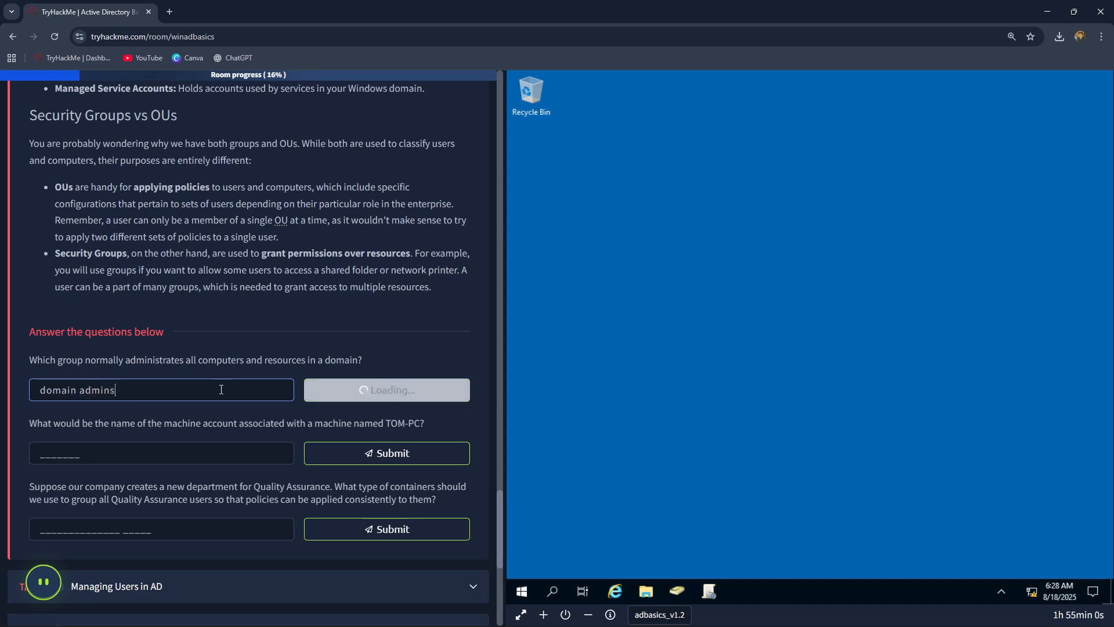
click(385, 390)
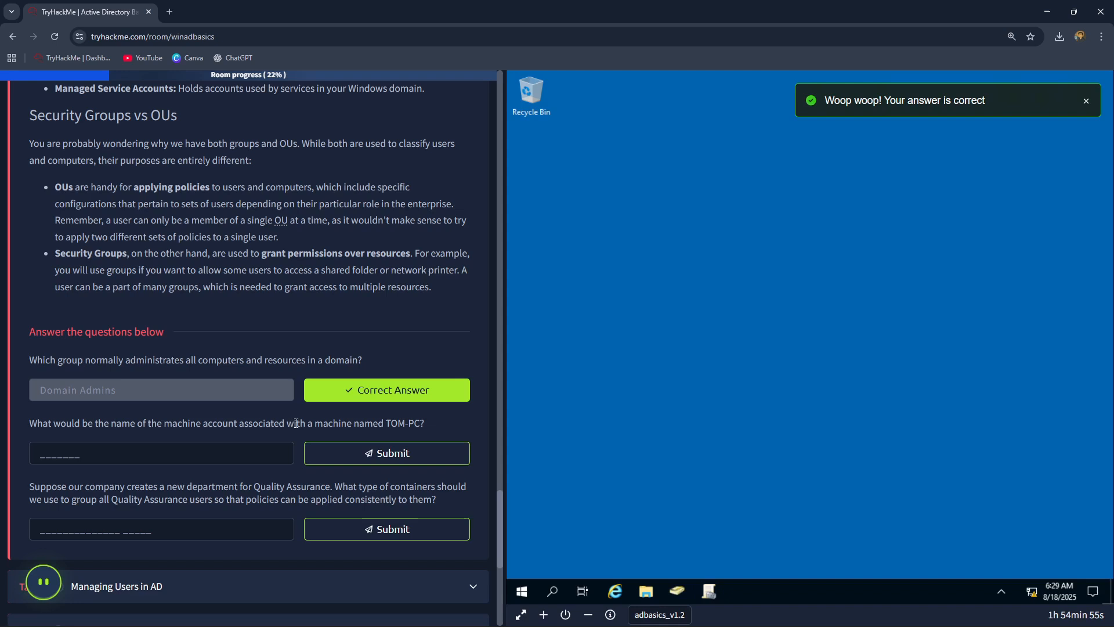
mouse_move(418, 425)
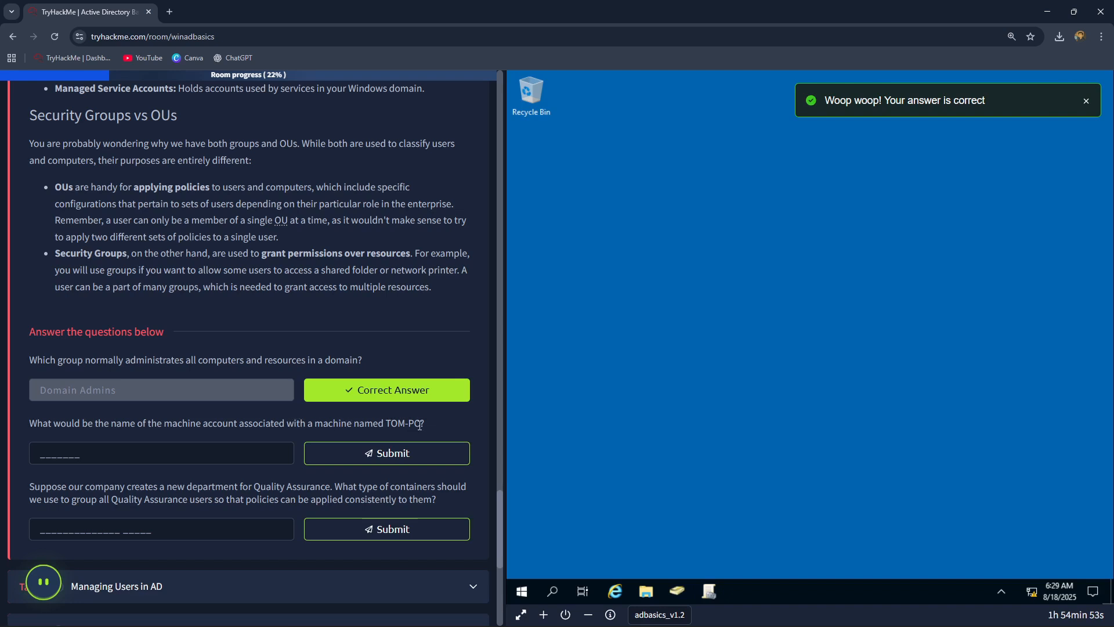
Answer the machine account question with 'TOM-PC$' and move toward the next question
scroll(up, 3)
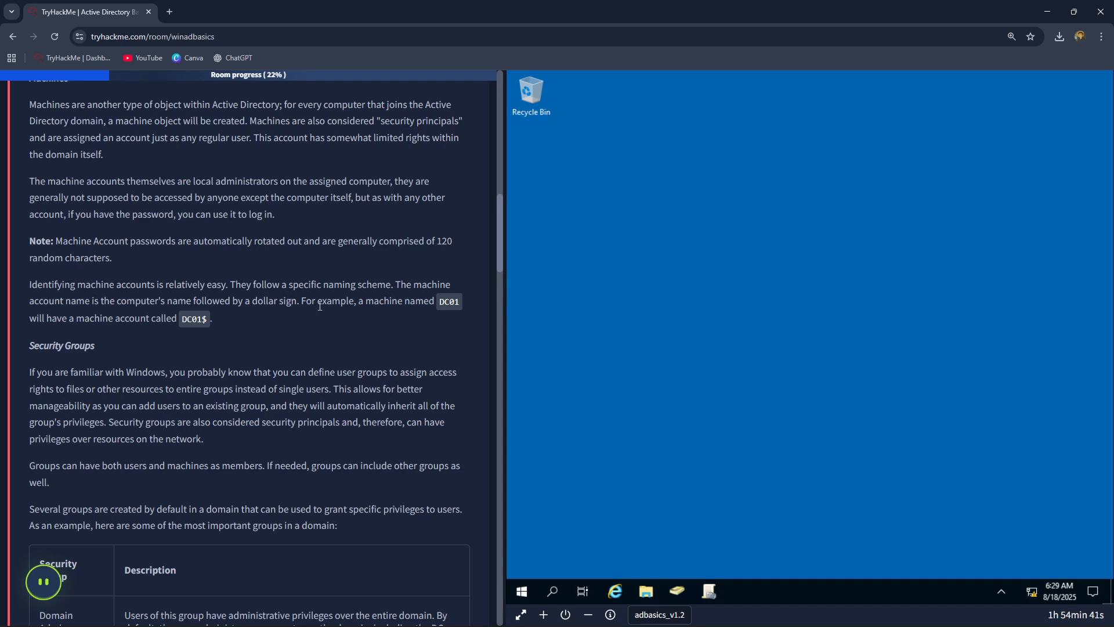
mouse_move(408, 315)
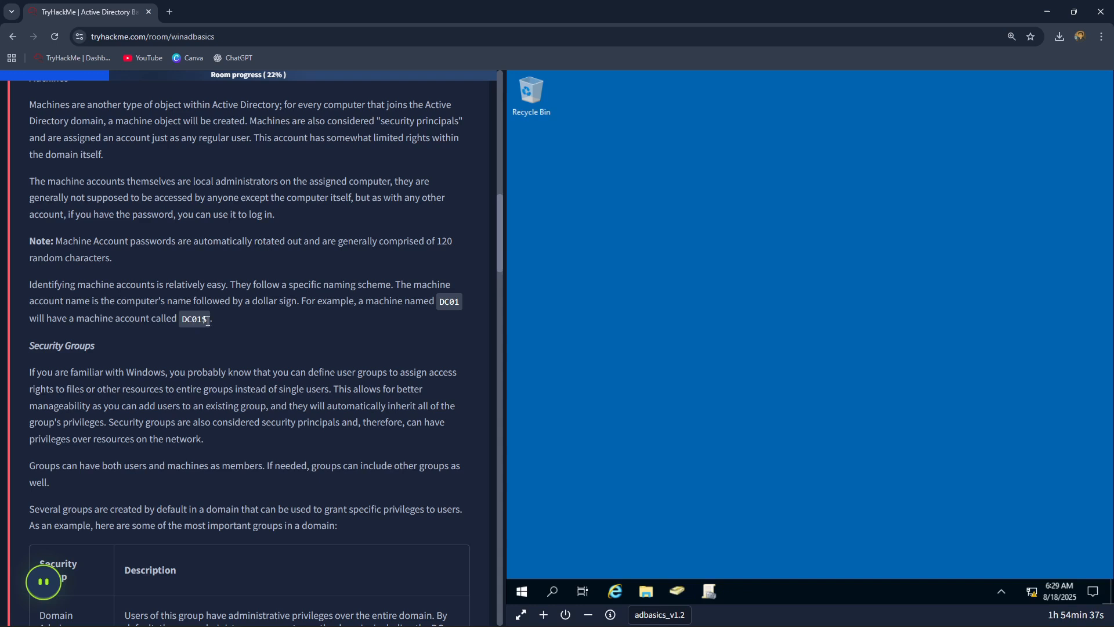
scroll(down, 3)
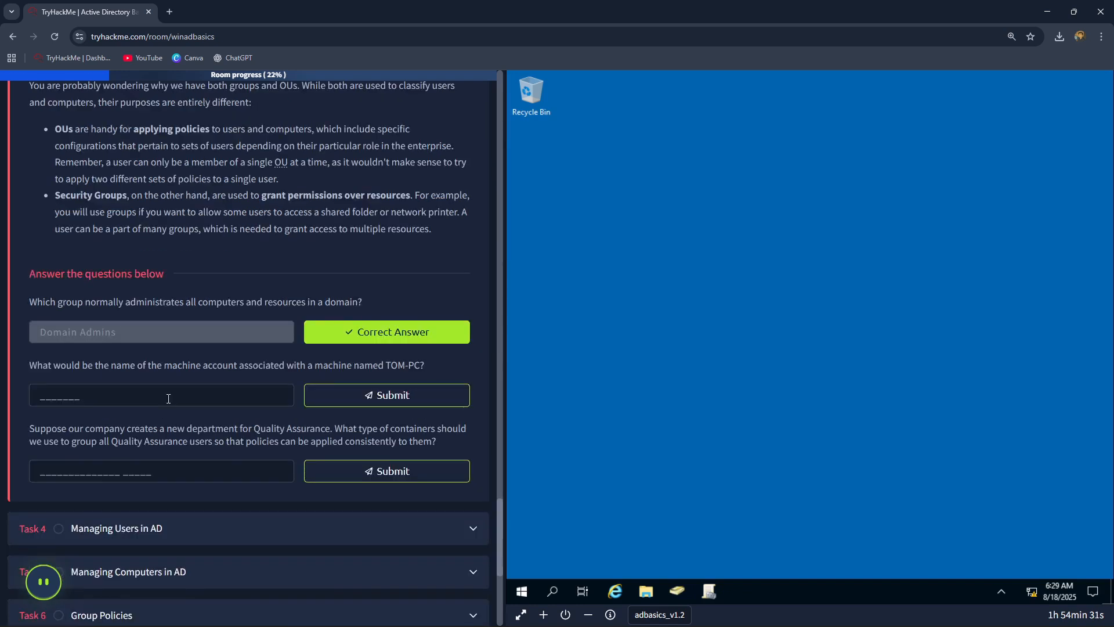
text(TOM-)
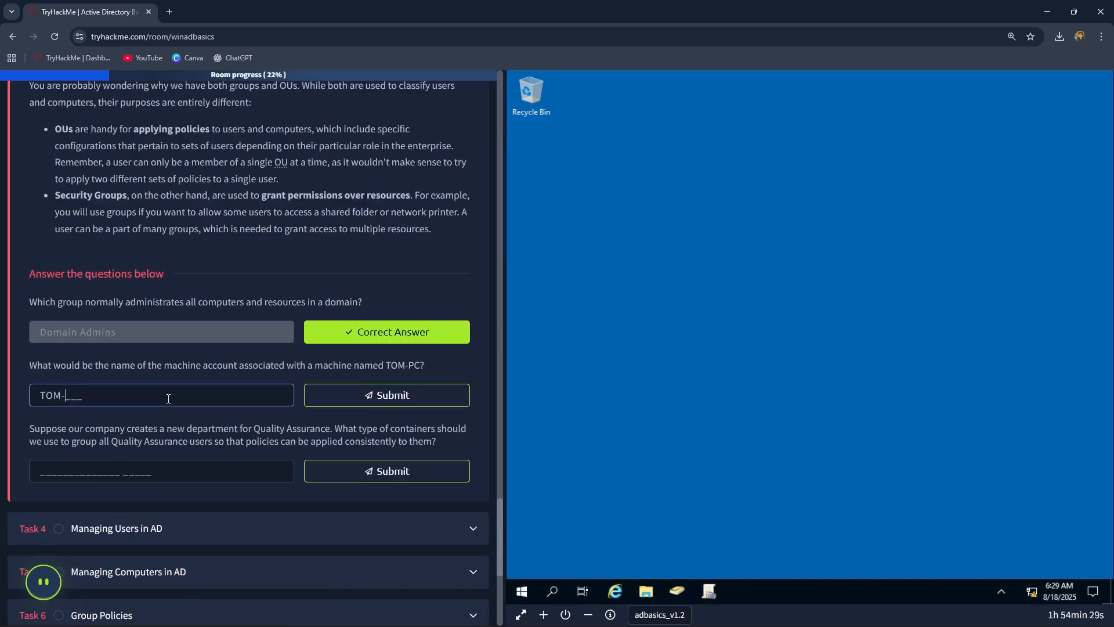
click(385, 394)
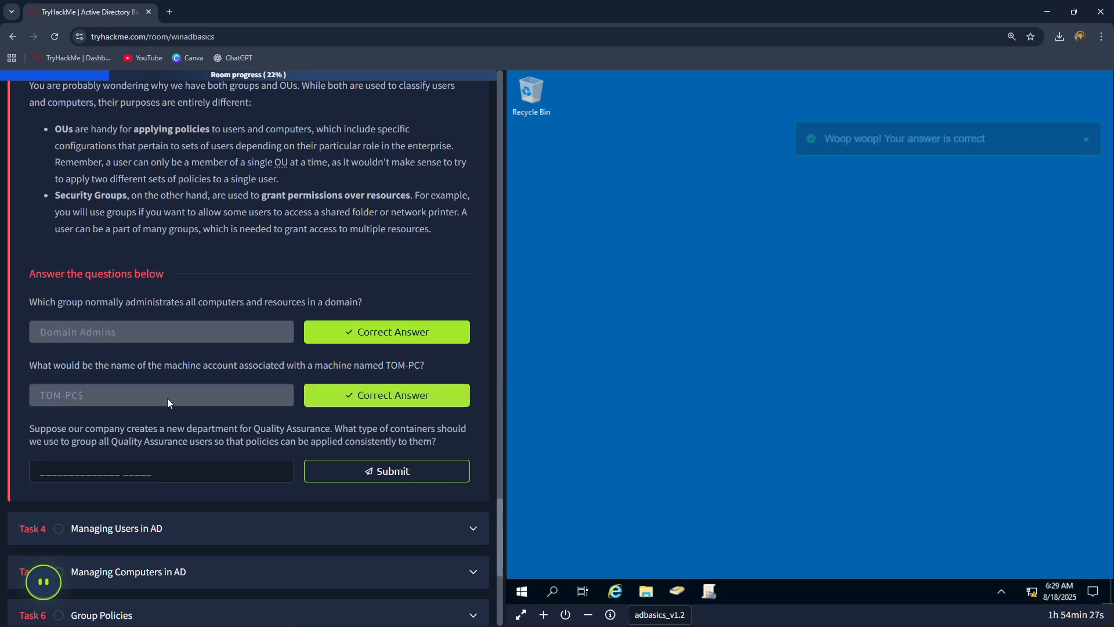
click(385, 394)
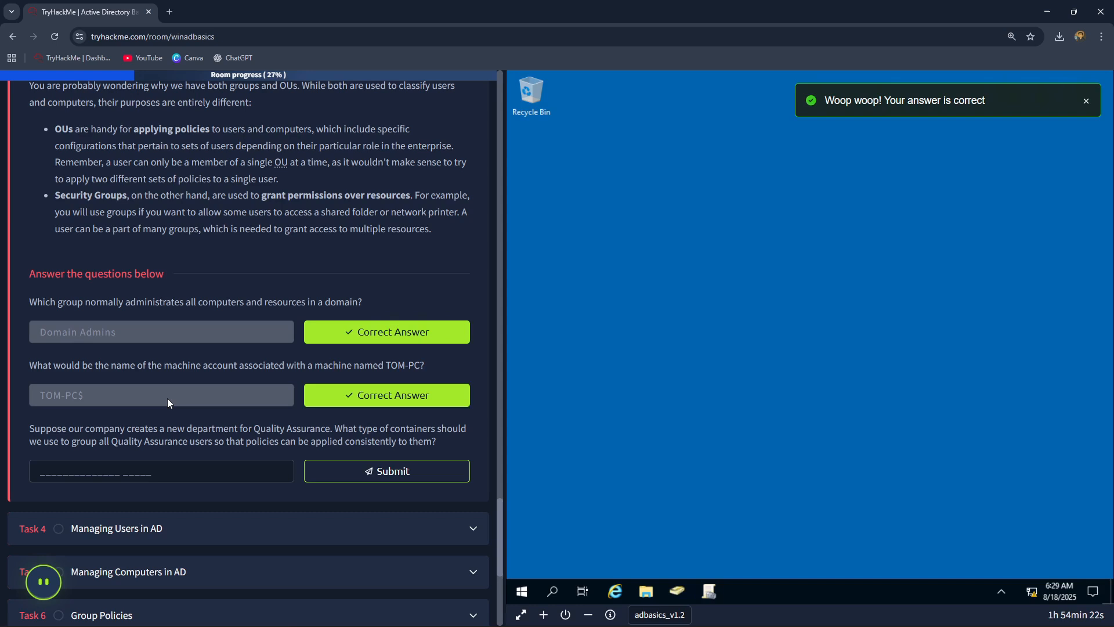
click(1086, 100)
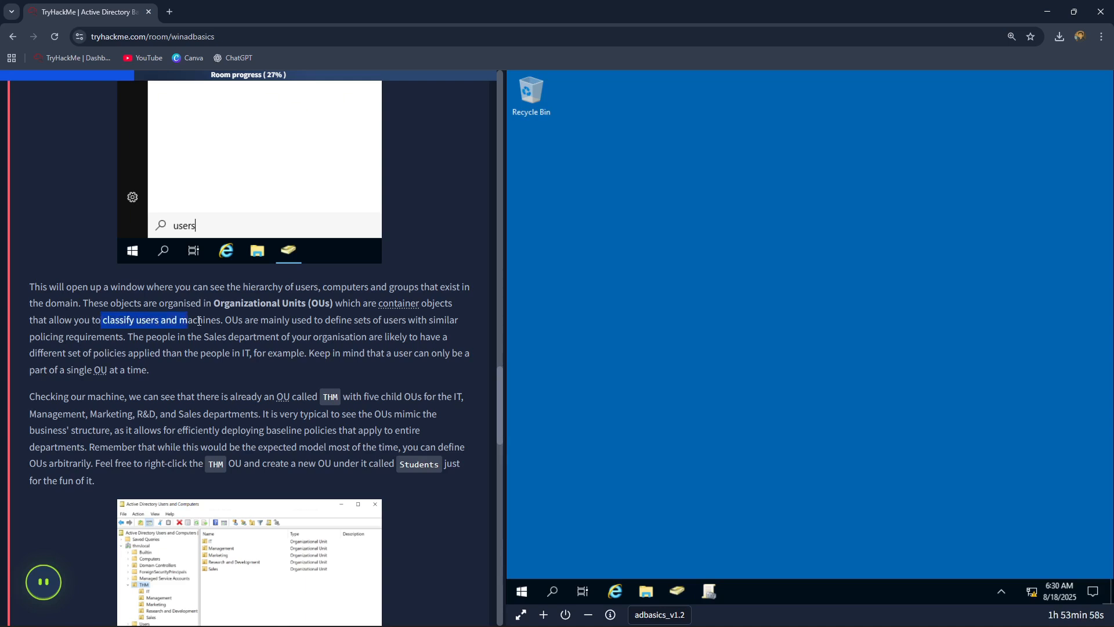
scroll(down, 3)
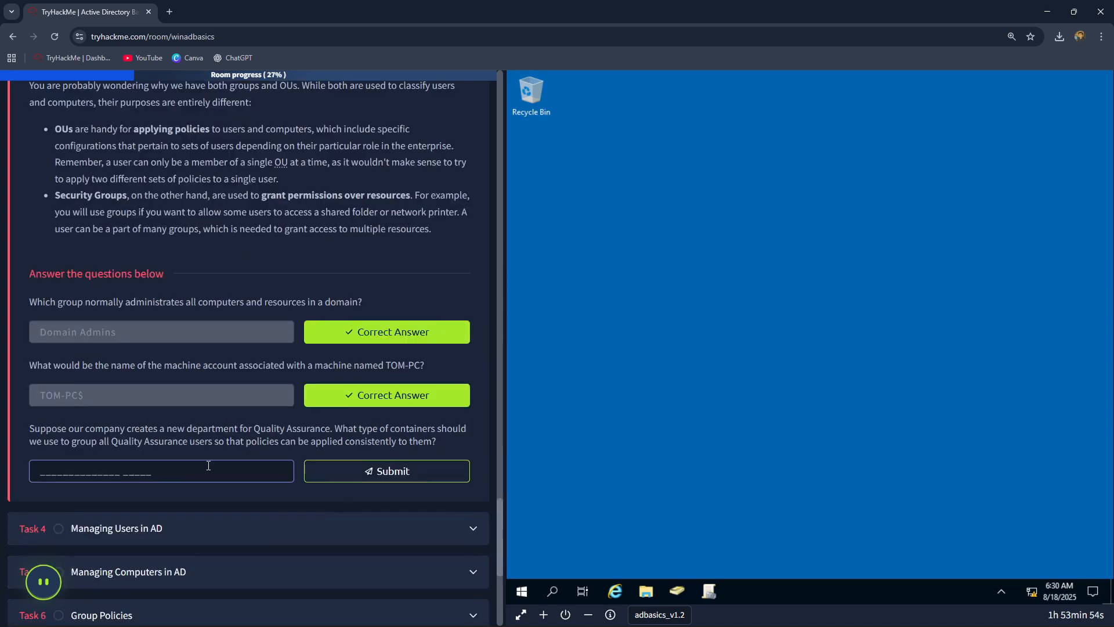
Answer the Quality Assurance container question with 'organizational units' and bring up search on the VM
text(organizational)
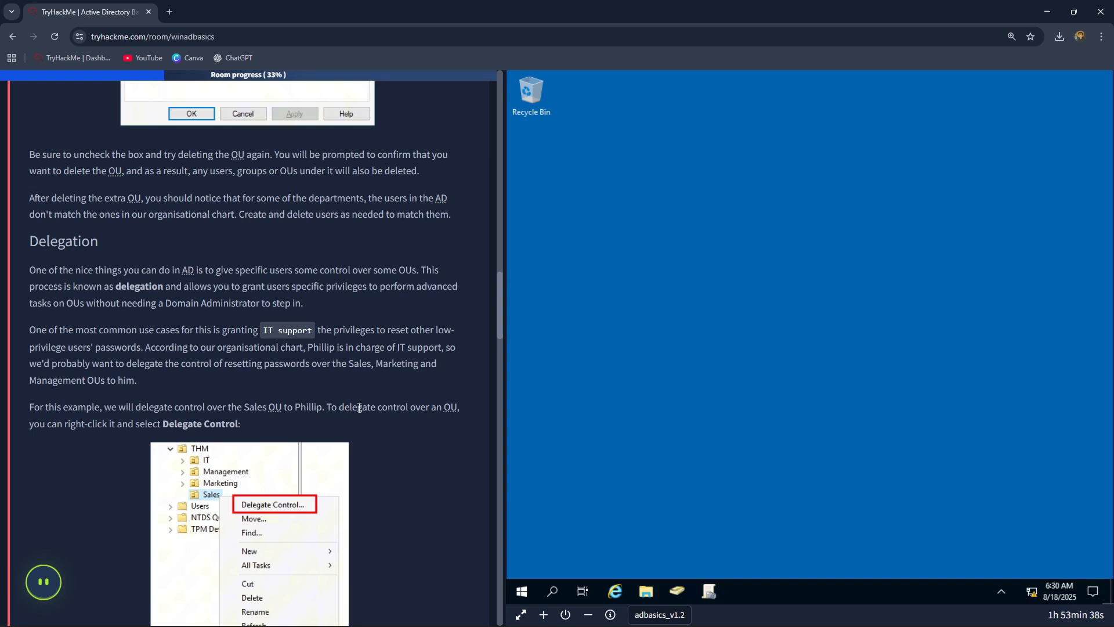
click(551, 590)
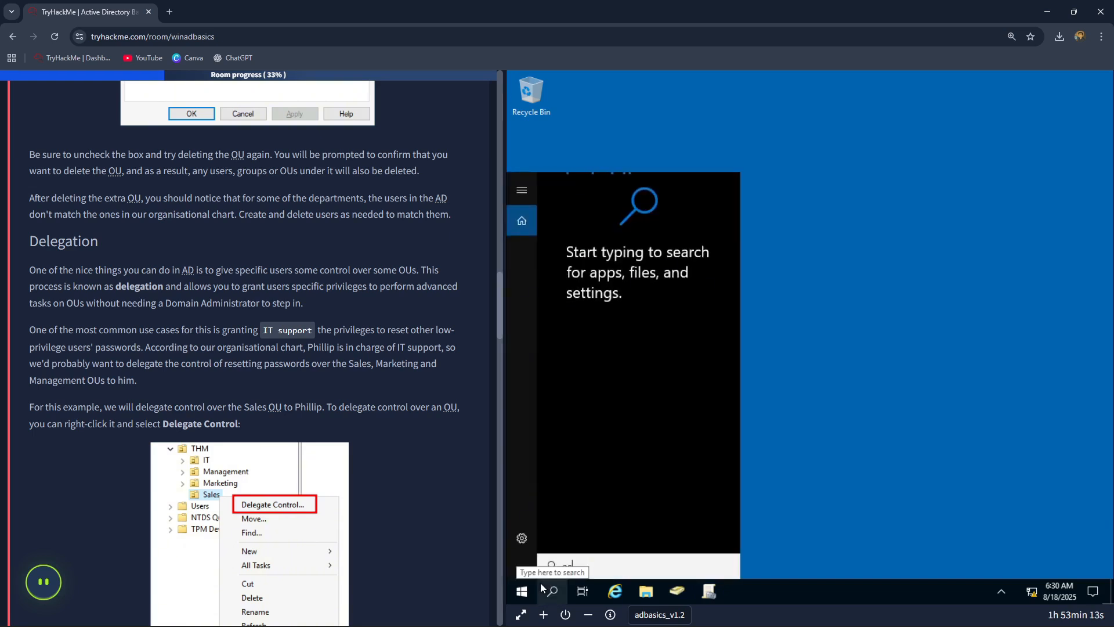
In Active Directory Users and Computers, start delegating control of the Sales OU and add user phillip
click(676, 590)
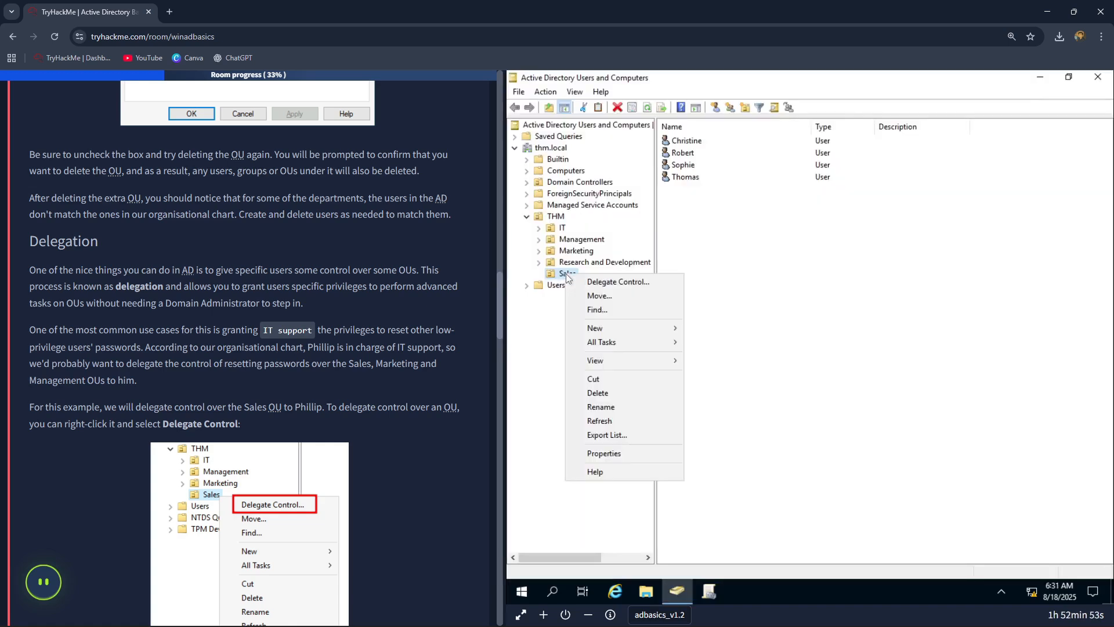
click(617, 281)
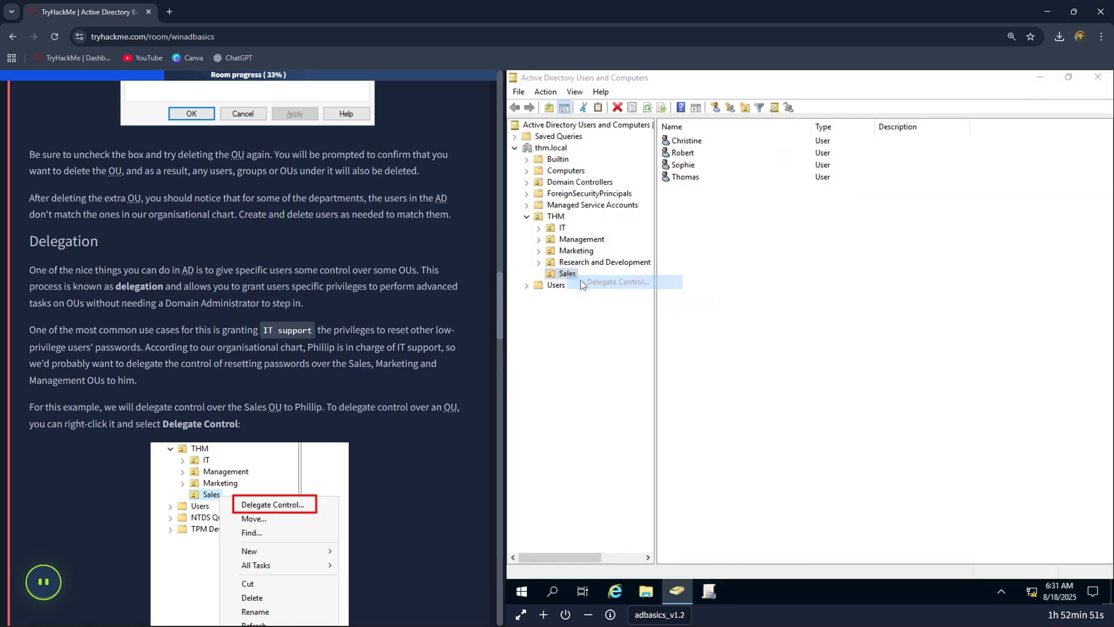
click(617, 281)
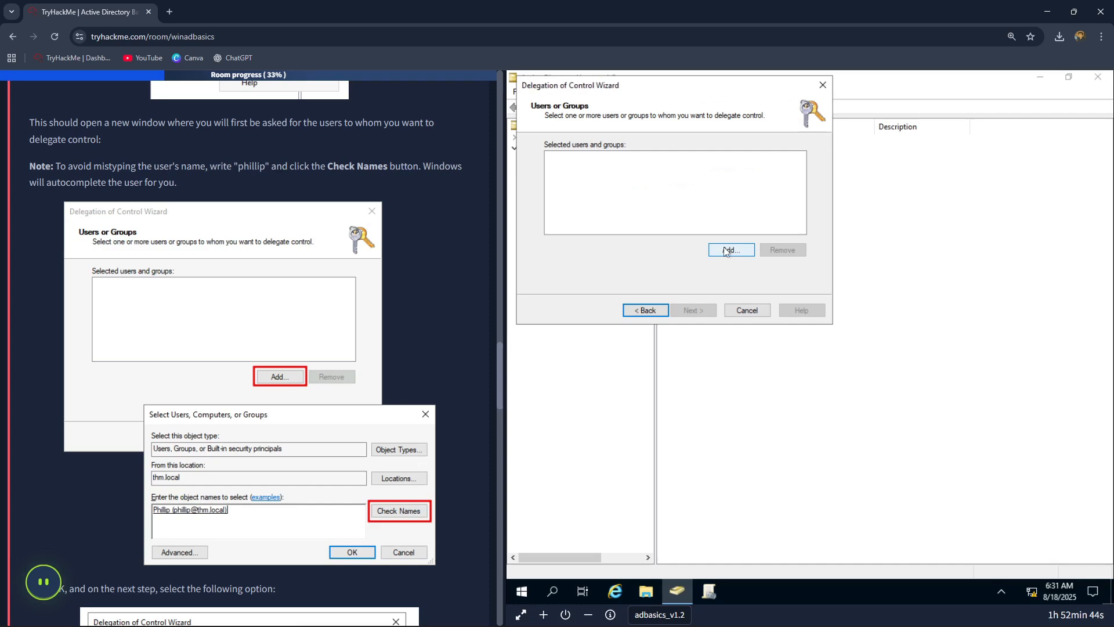
click(730, 250)
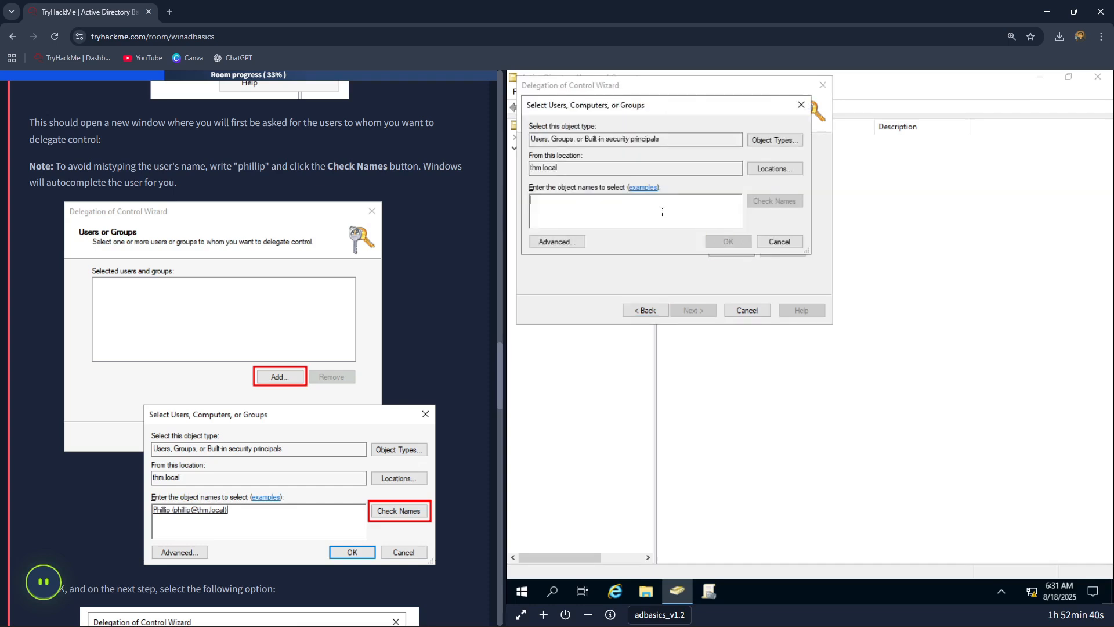
text(phillip)
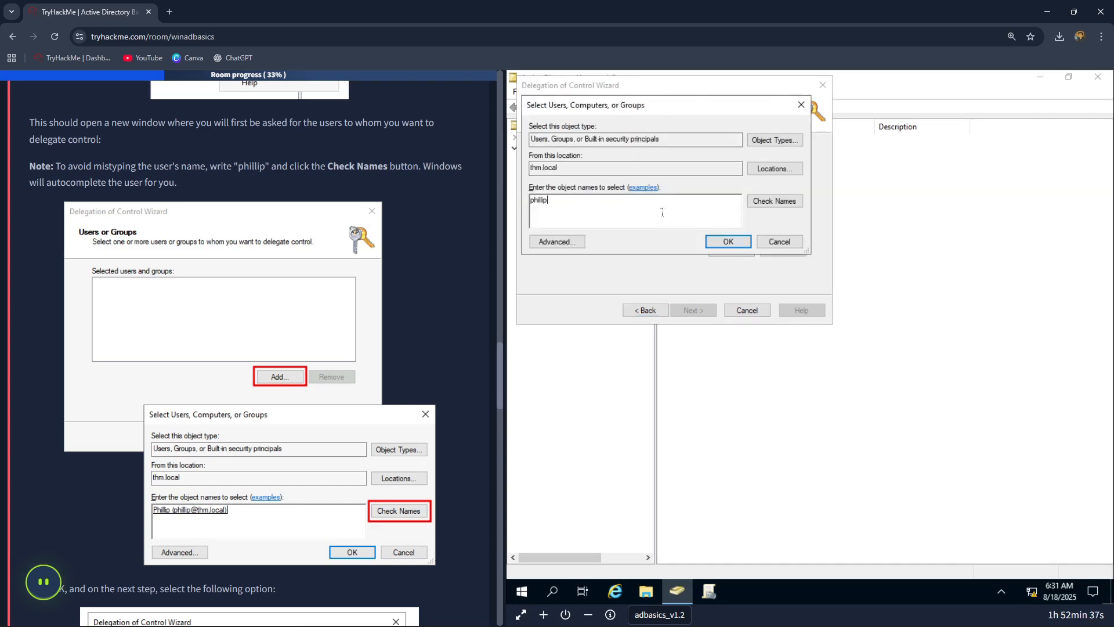
click(774, 201)
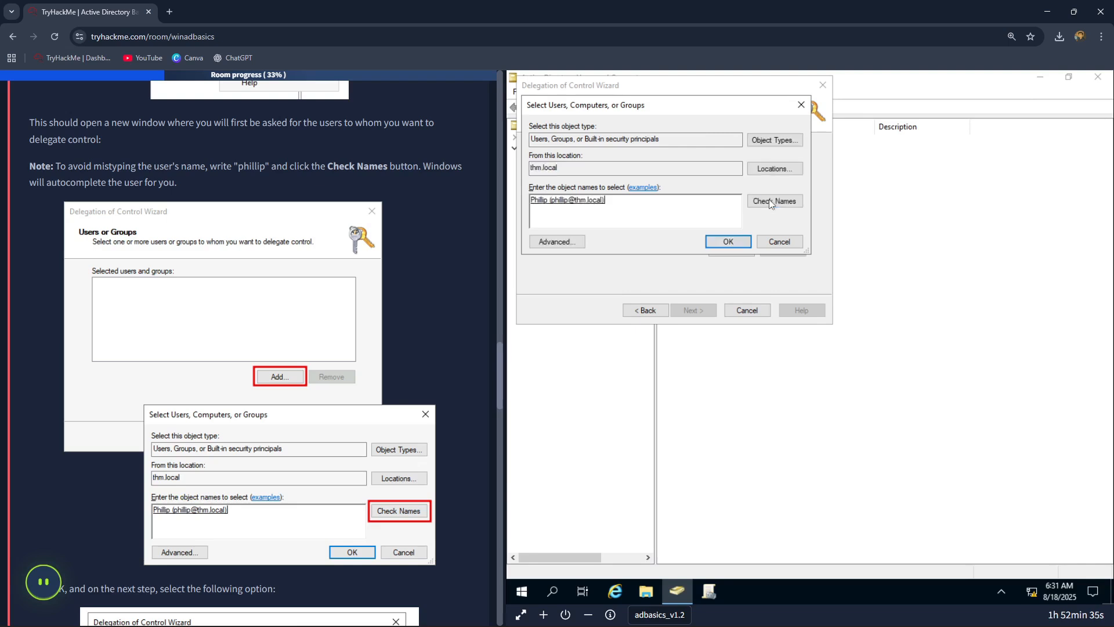
click(727, 242)
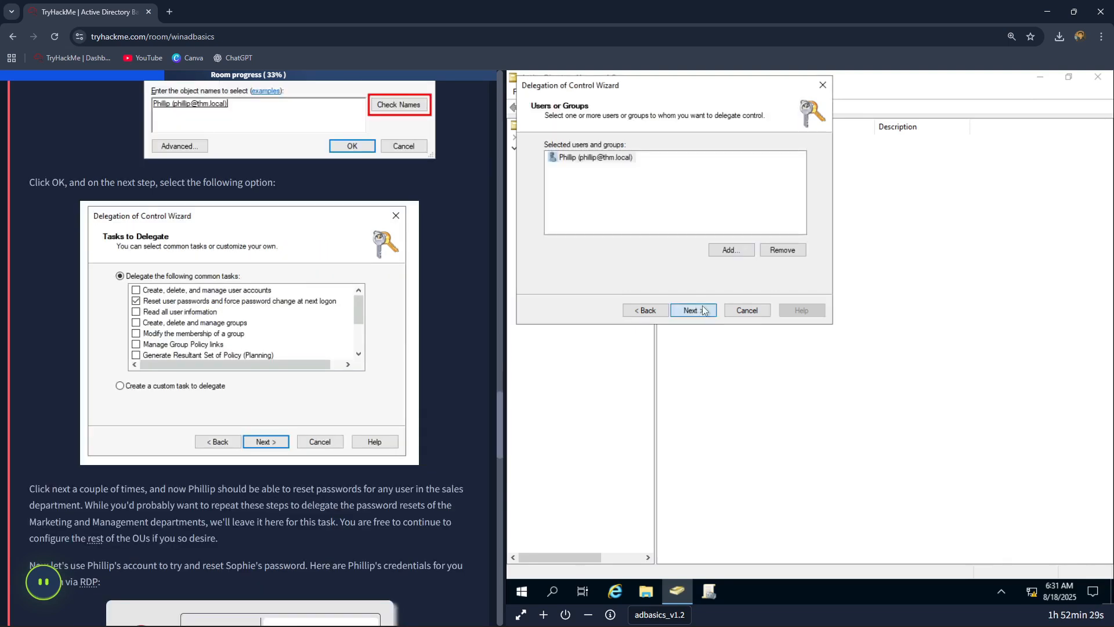
Grant Phillip 'Reset user passwords and force password change at next logon' and finish the wizard
click(691, 310)
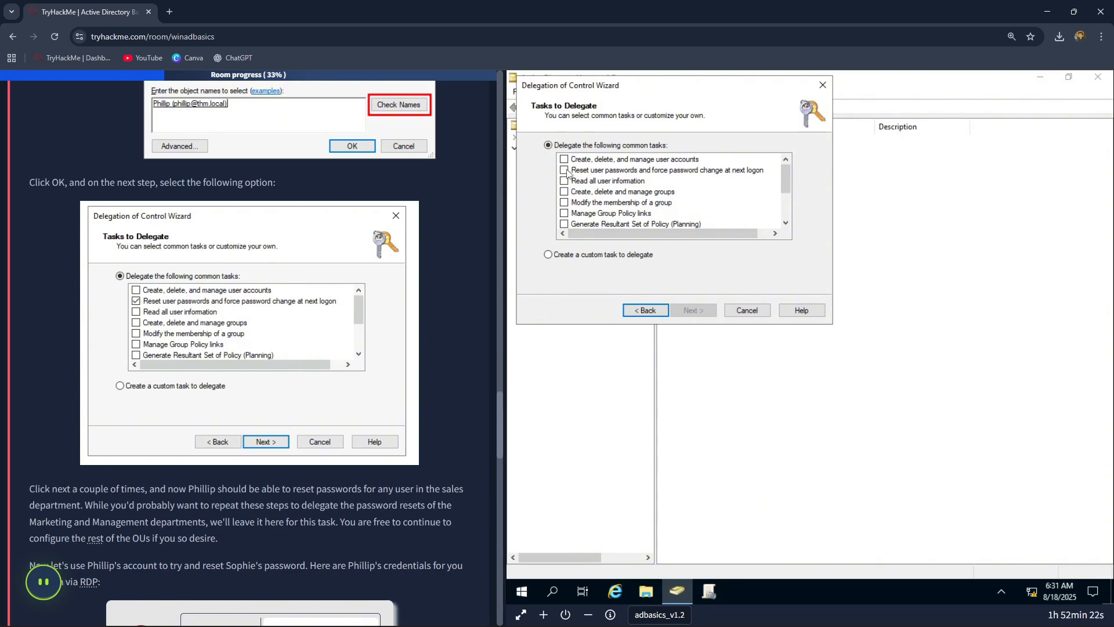
click(564, 169)
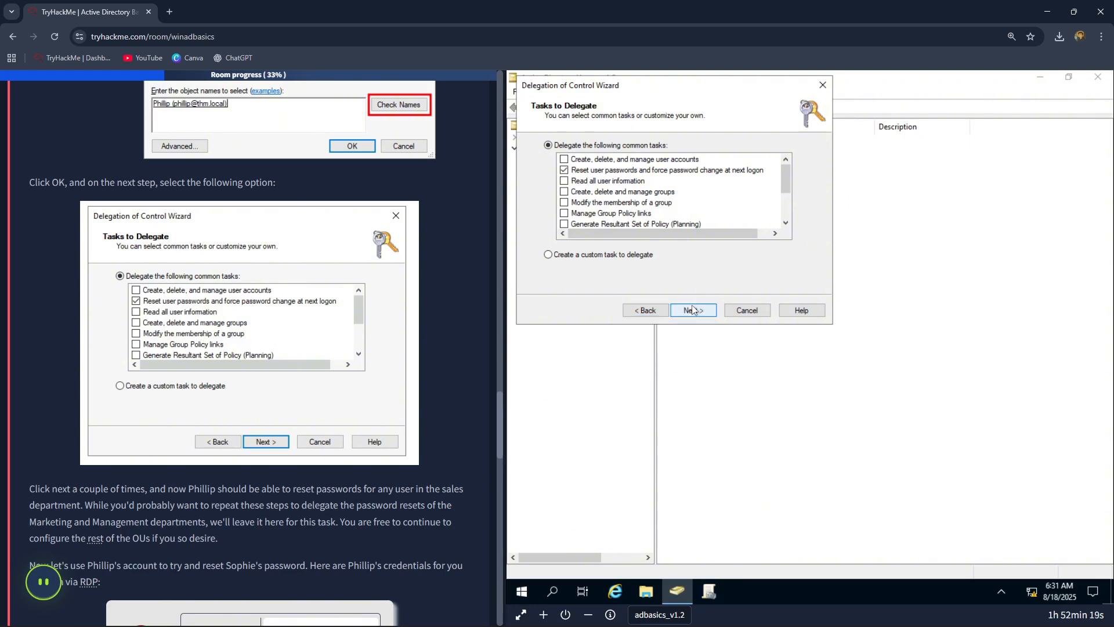
click(691, 310)
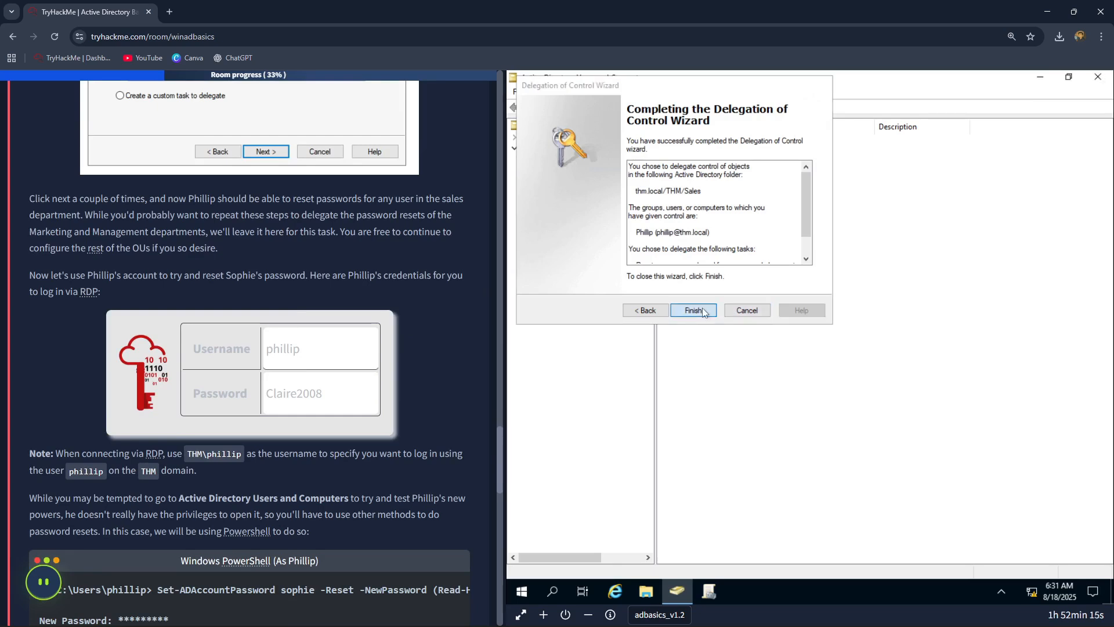
click(691, 310)
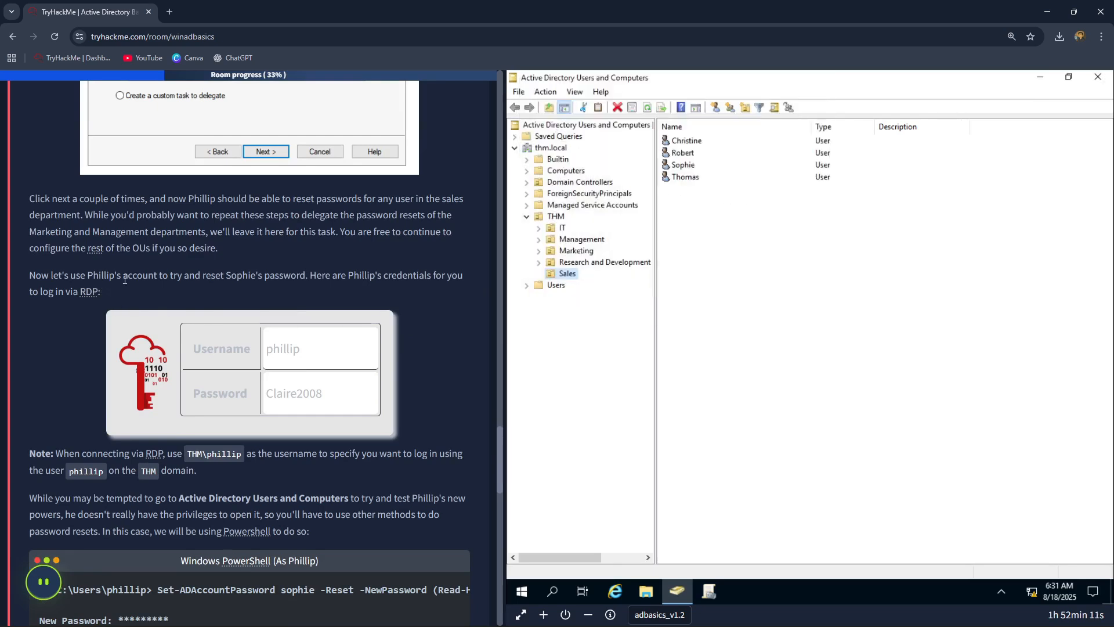
mouse_move(263, 287)
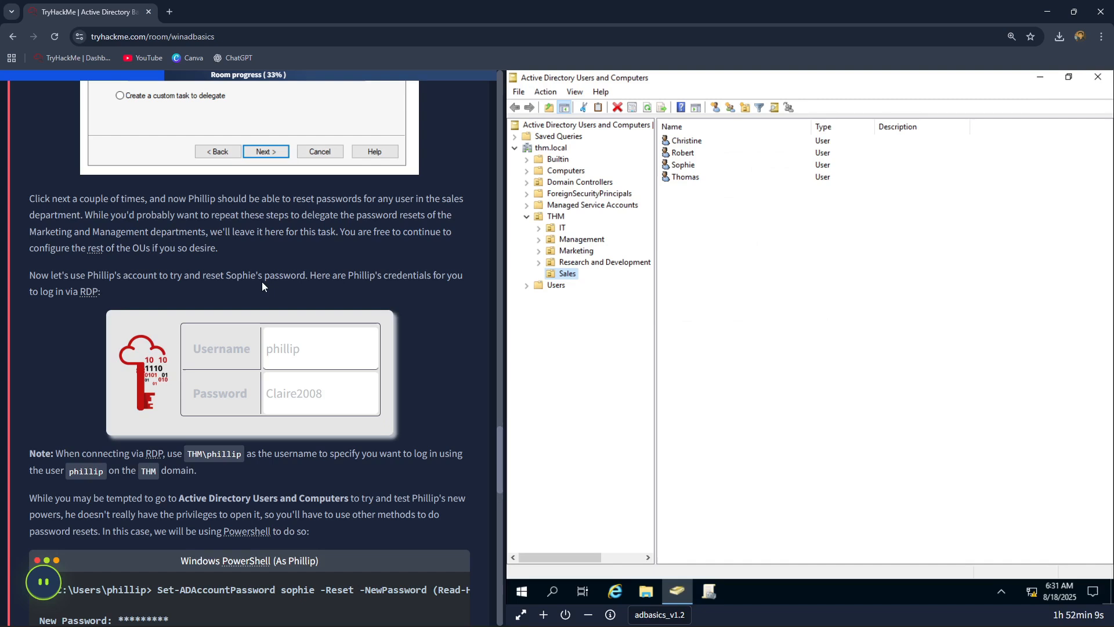
mouse_move(1098, 78)
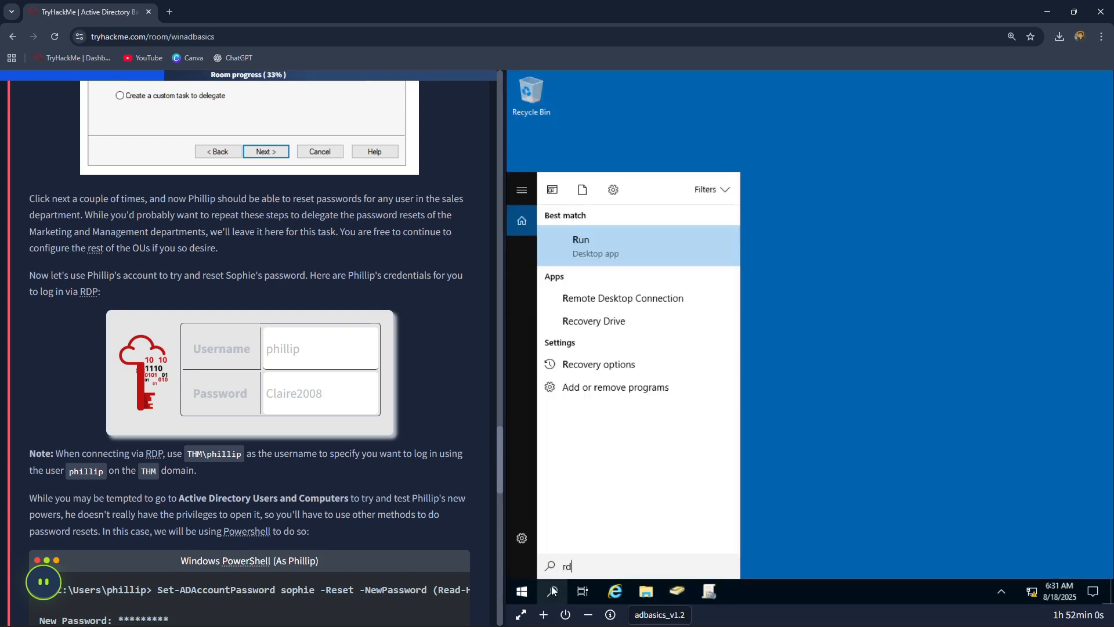
Launch Remote Desktop Connection and enter the target IP 10.201.48.1
click(621, 298)
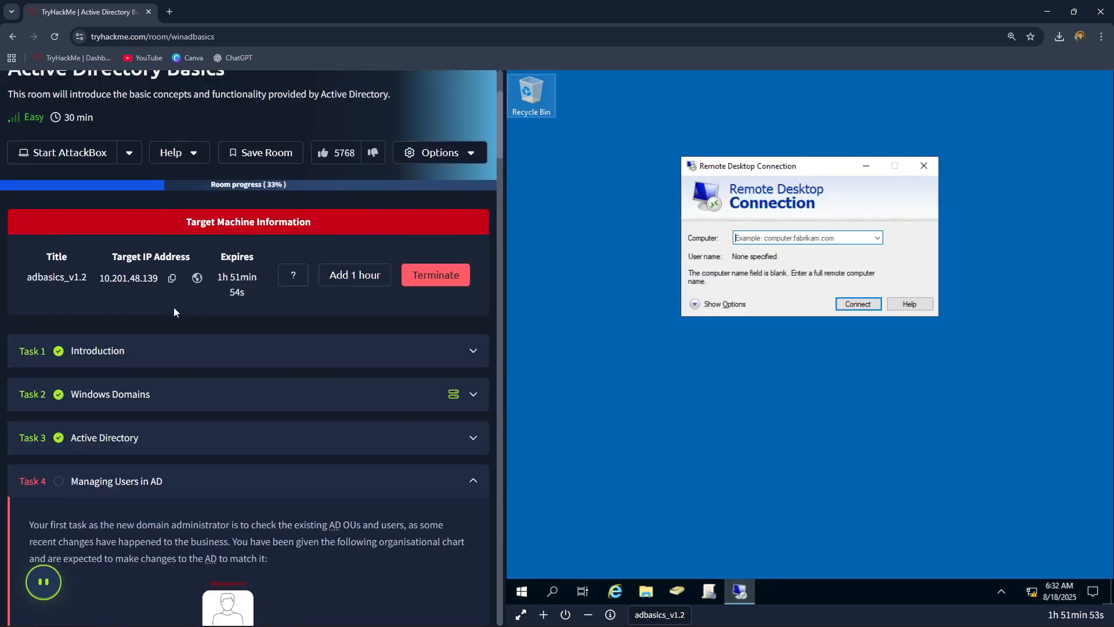
mouse_move(152, 290)
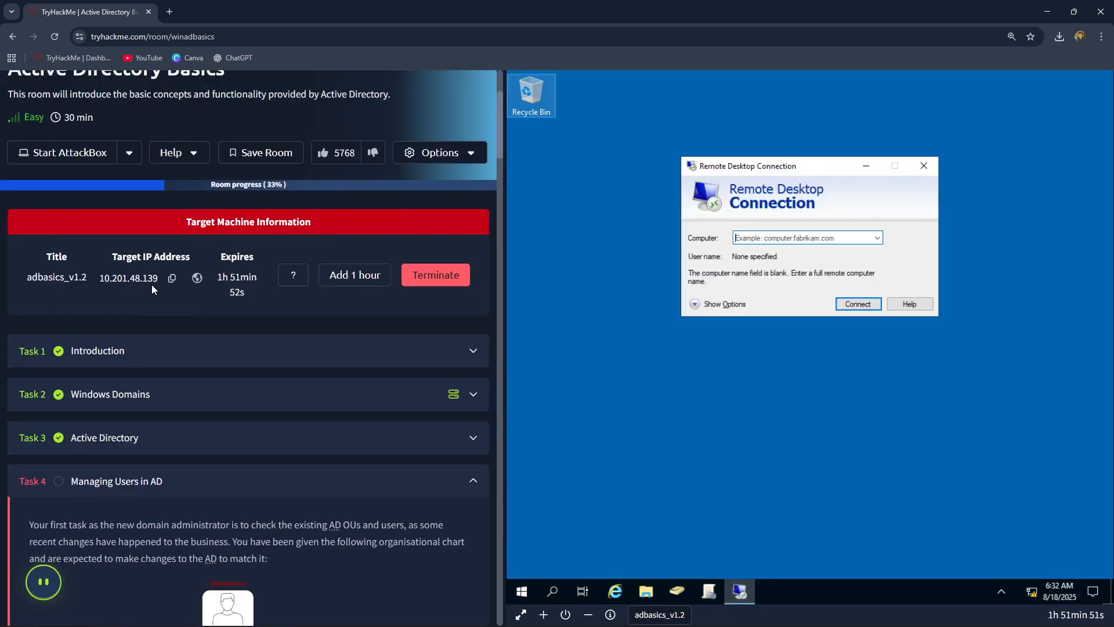
text(10.201)
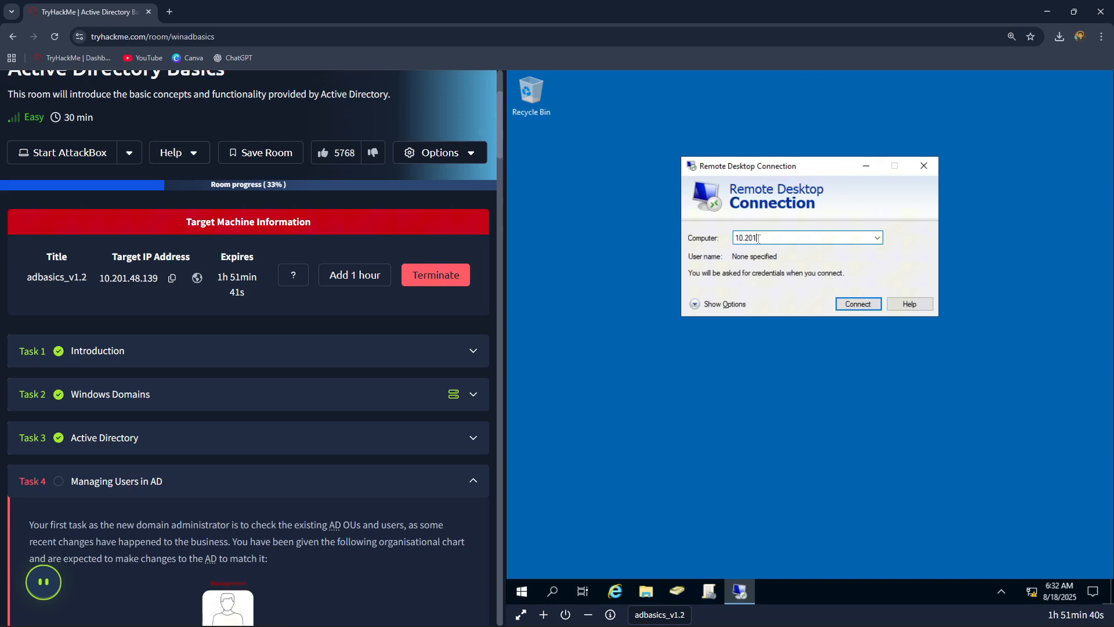
text(.48.1)
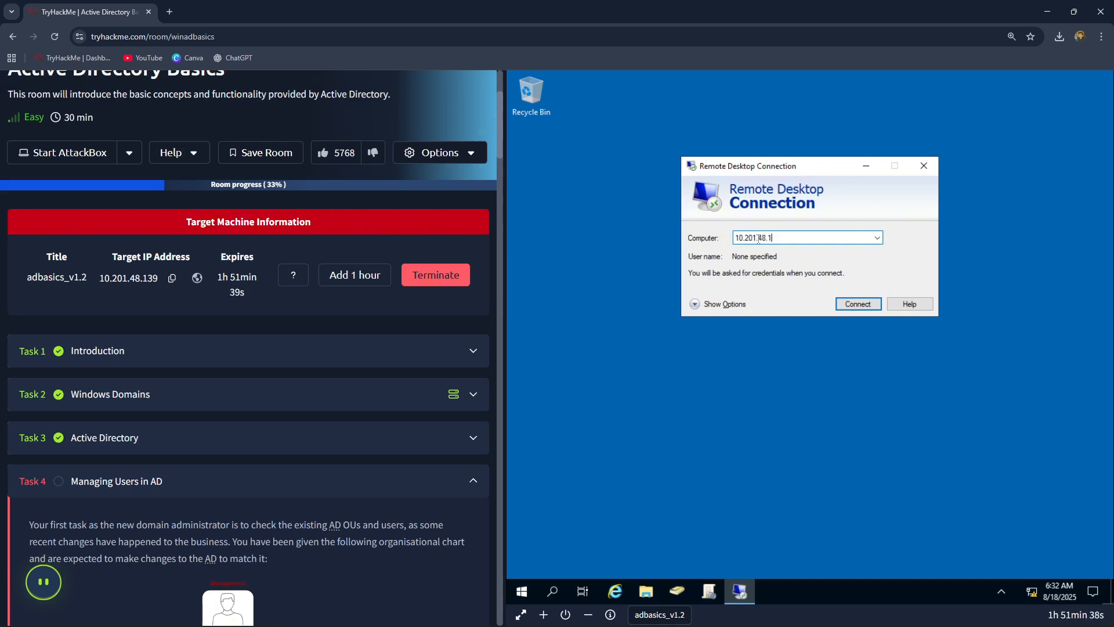
scroll(down, 3)
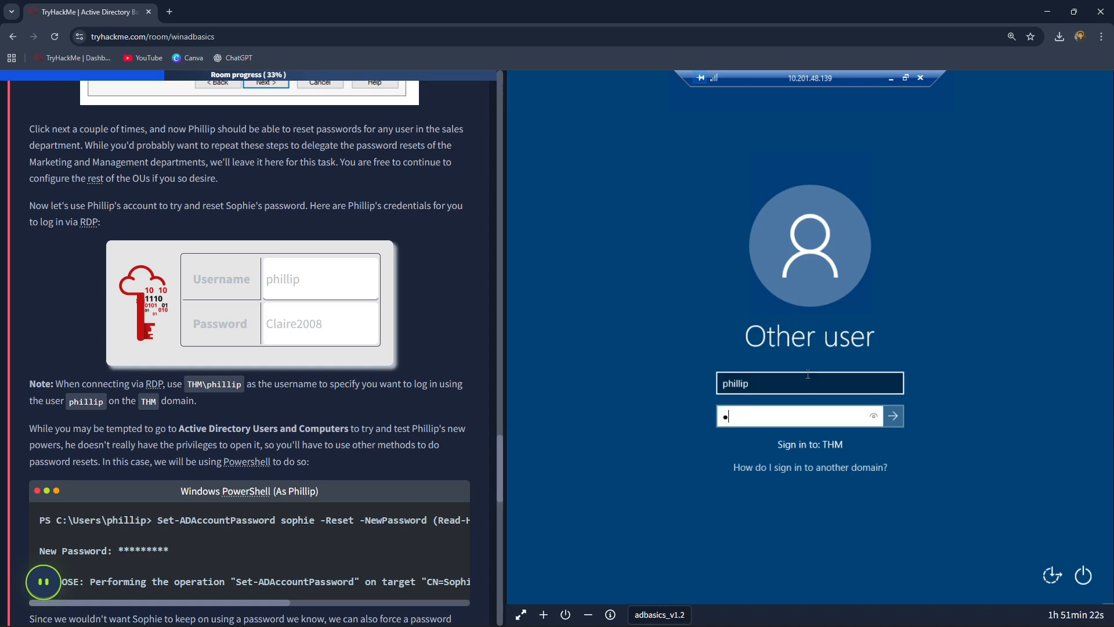
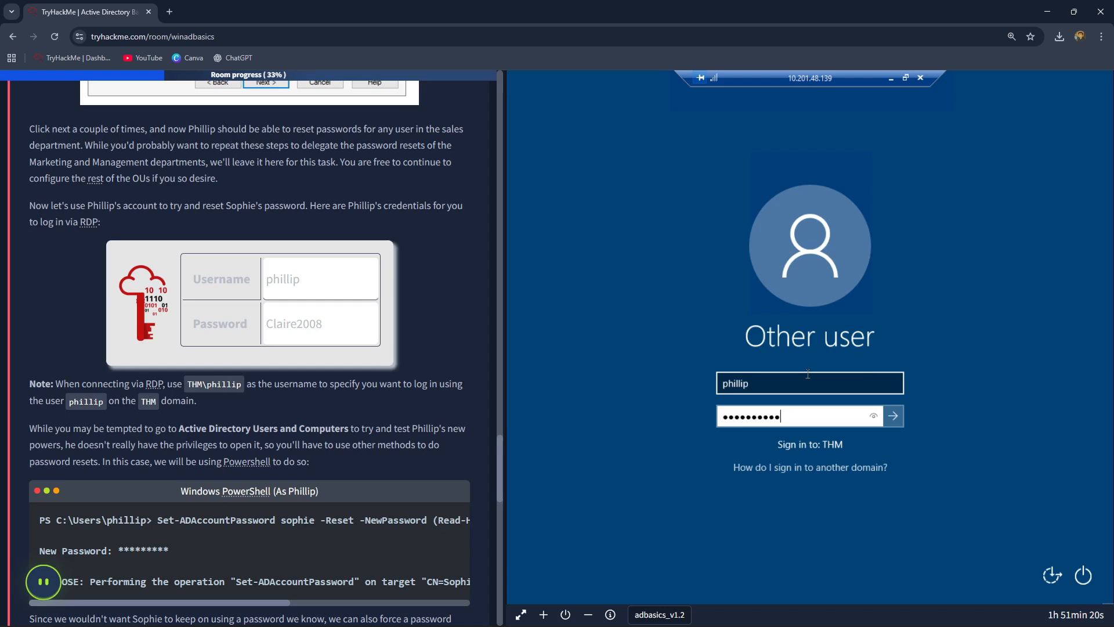
click(893, 416)
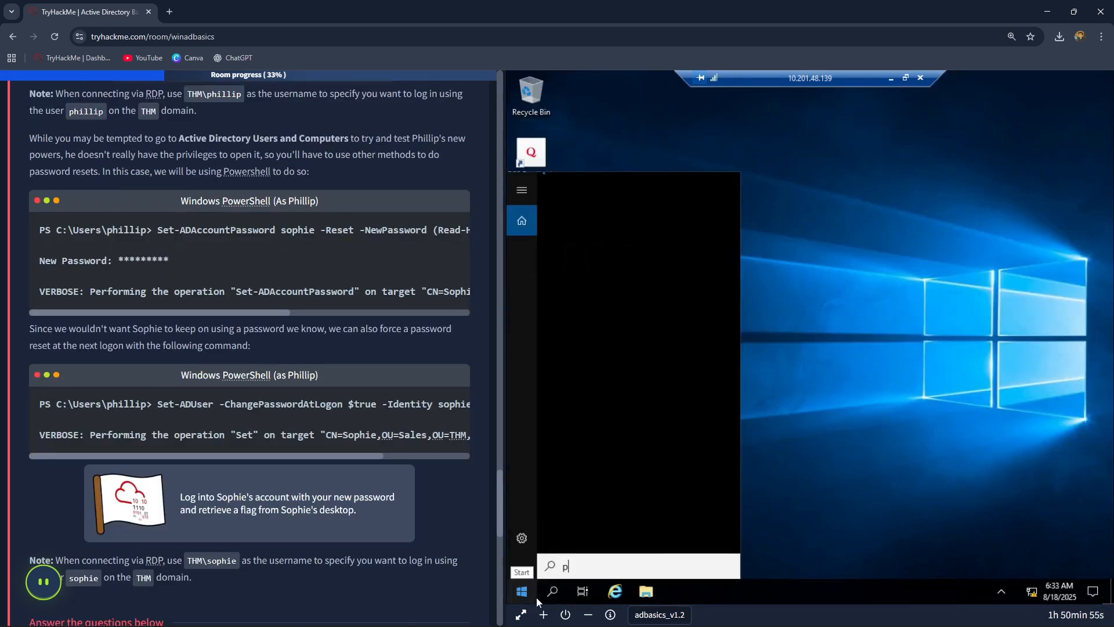
In PowerShell, reset sophie's password with Set-ADAccountPassword -Reset
text(owers)
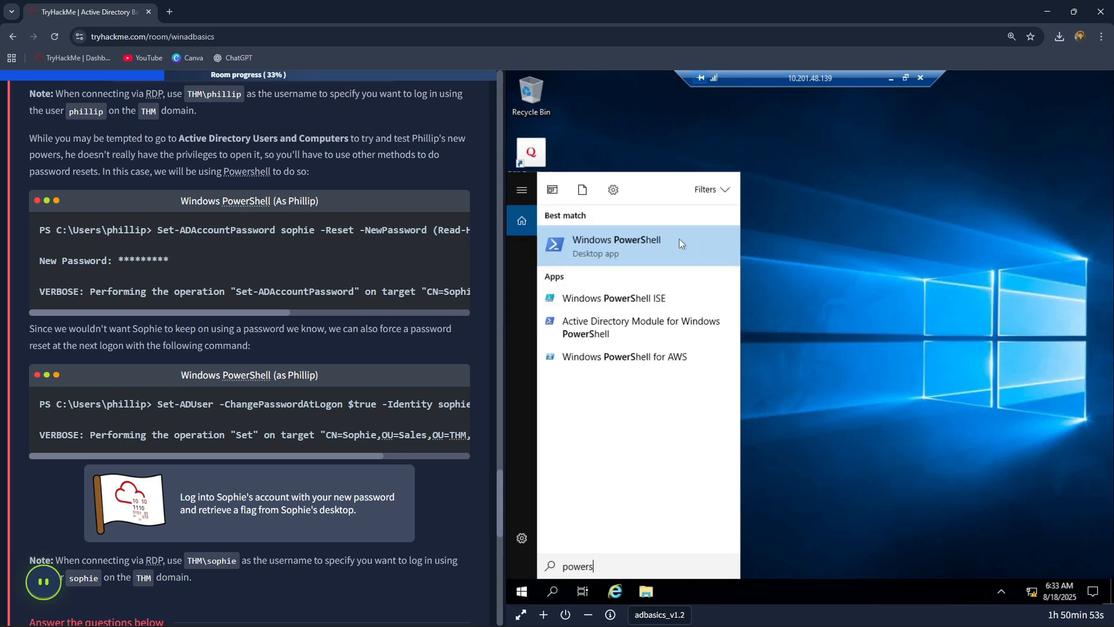
click(616, 244)
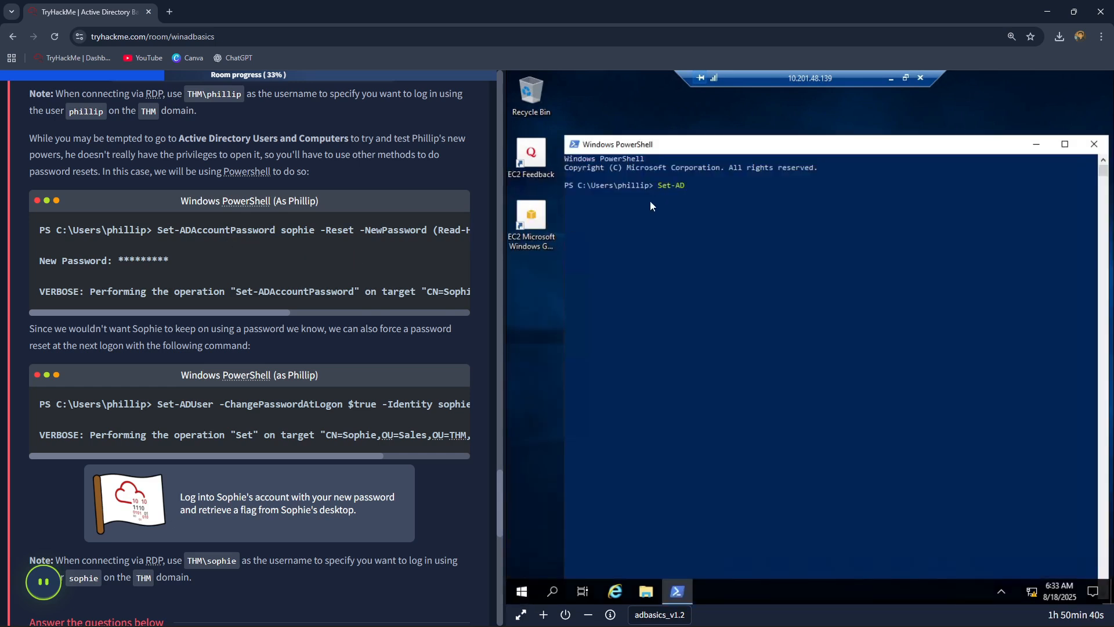
text(Set-ADAccountPassword sophie -Reset -NewPassword (Read-Host -AsSecureString -Prompt 'New Password') -Verbose)
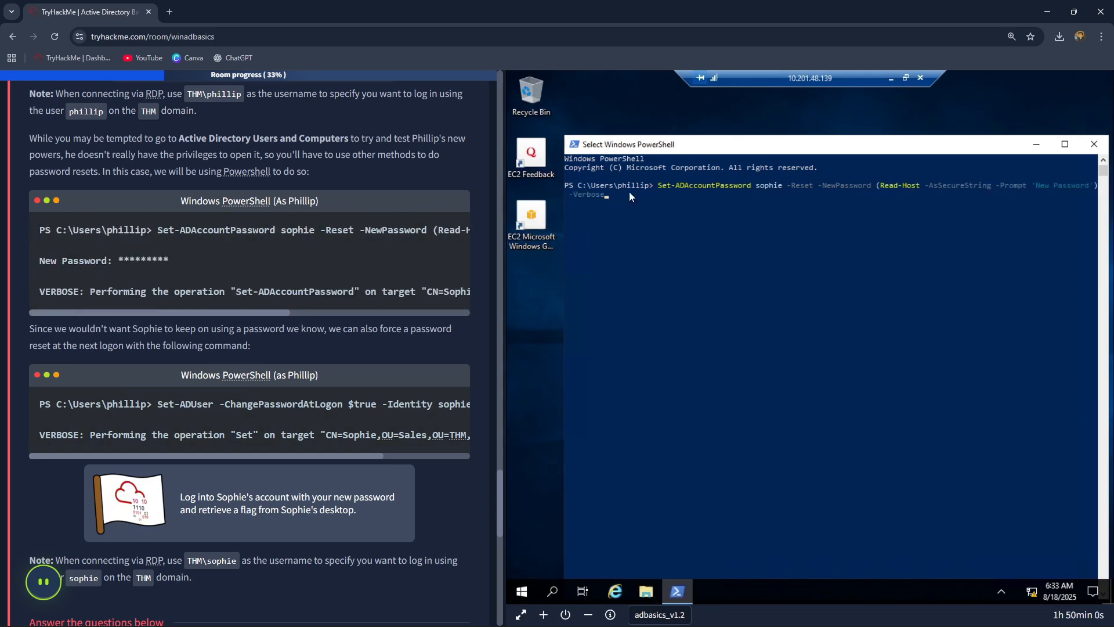
key(Return)
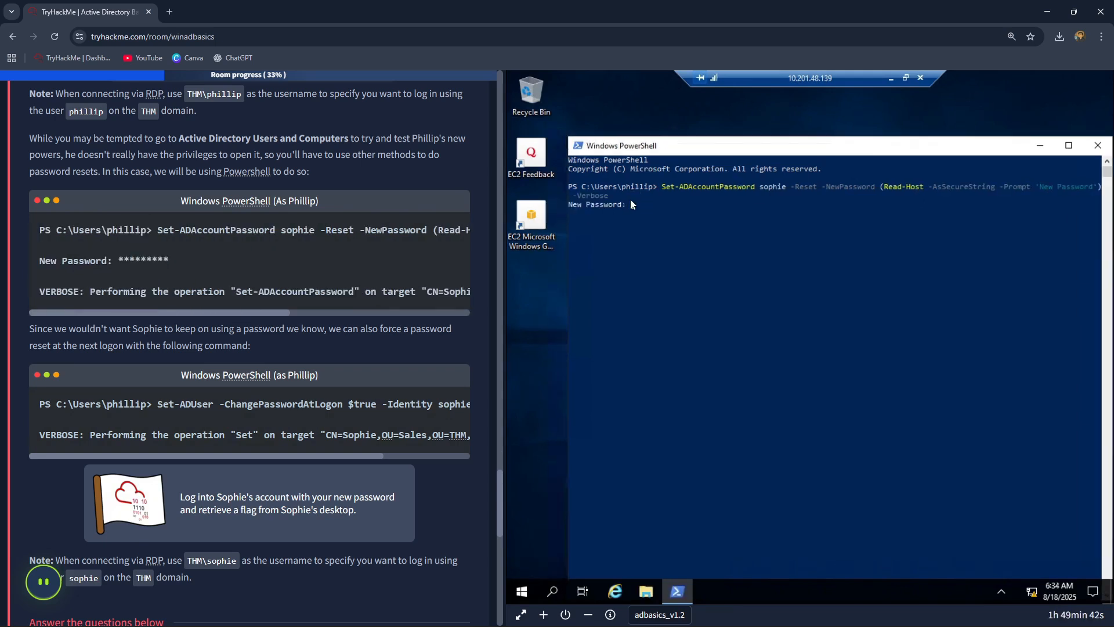
text(password)
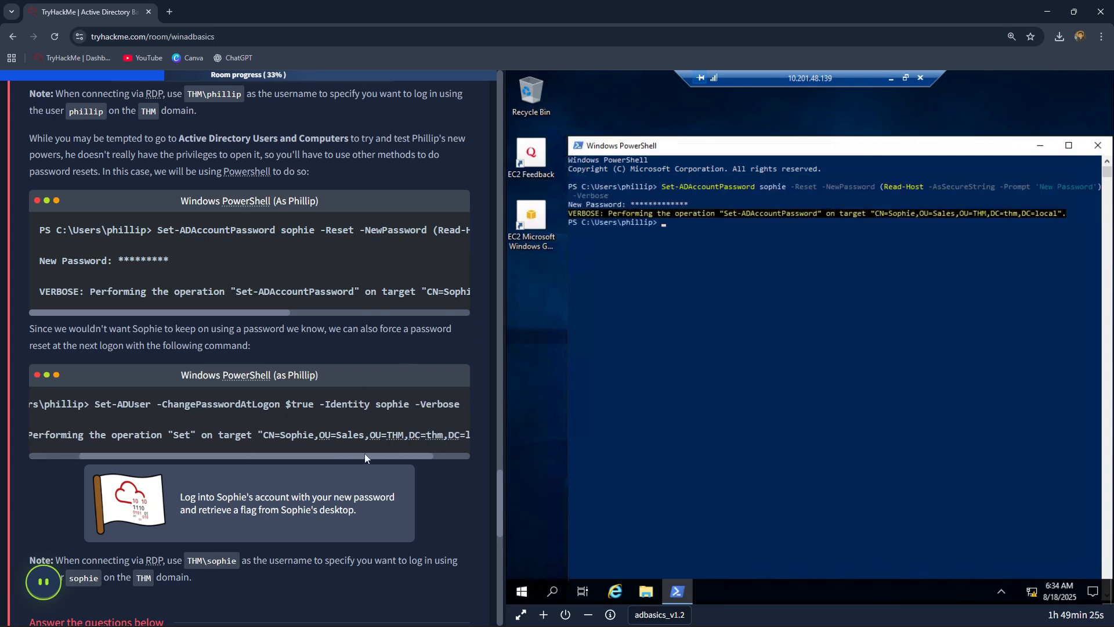
Force sophie to change password at logon with Set-ADUser -ChangePasswordAtLogon $true
text(Set-ADUser -ChangePasswordAtLogon $true -Identity sophie -Verbose)
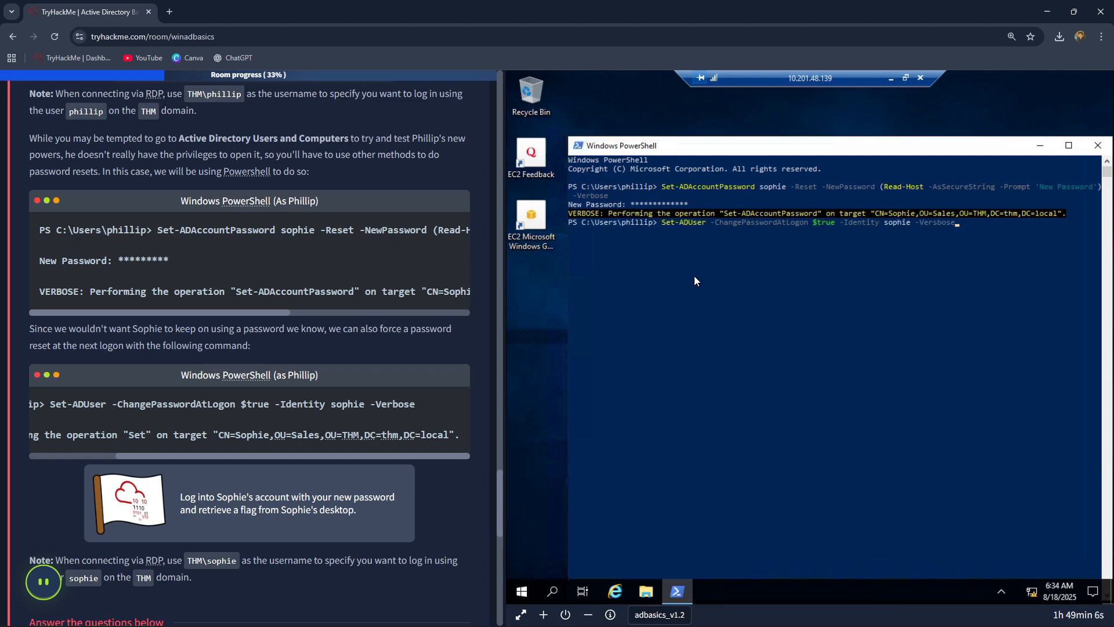
key(Return)
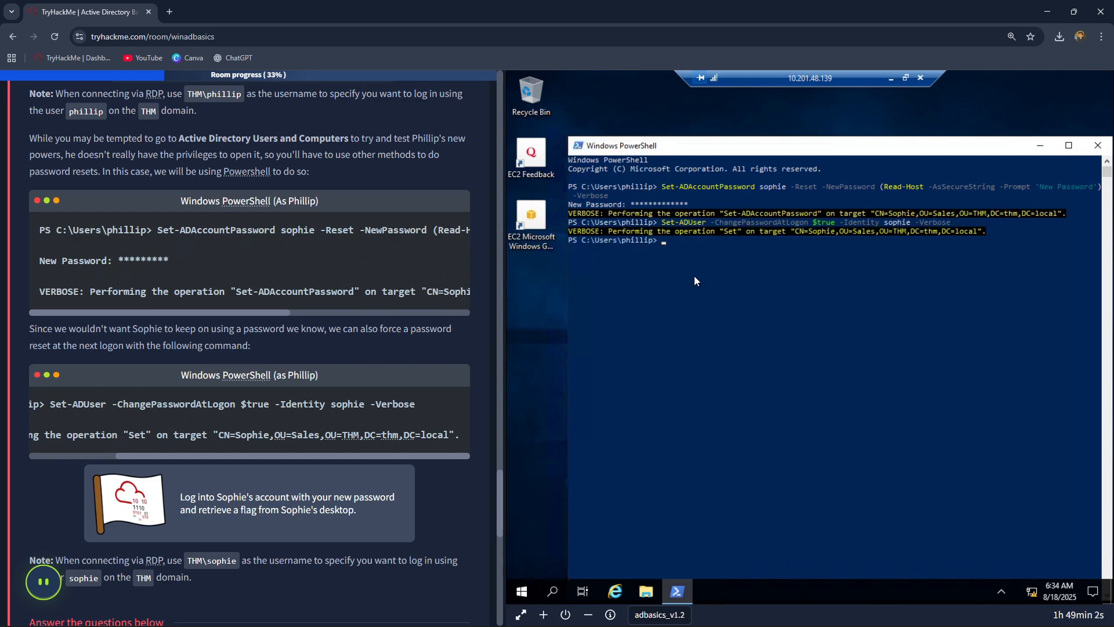
scroll(down, 3)
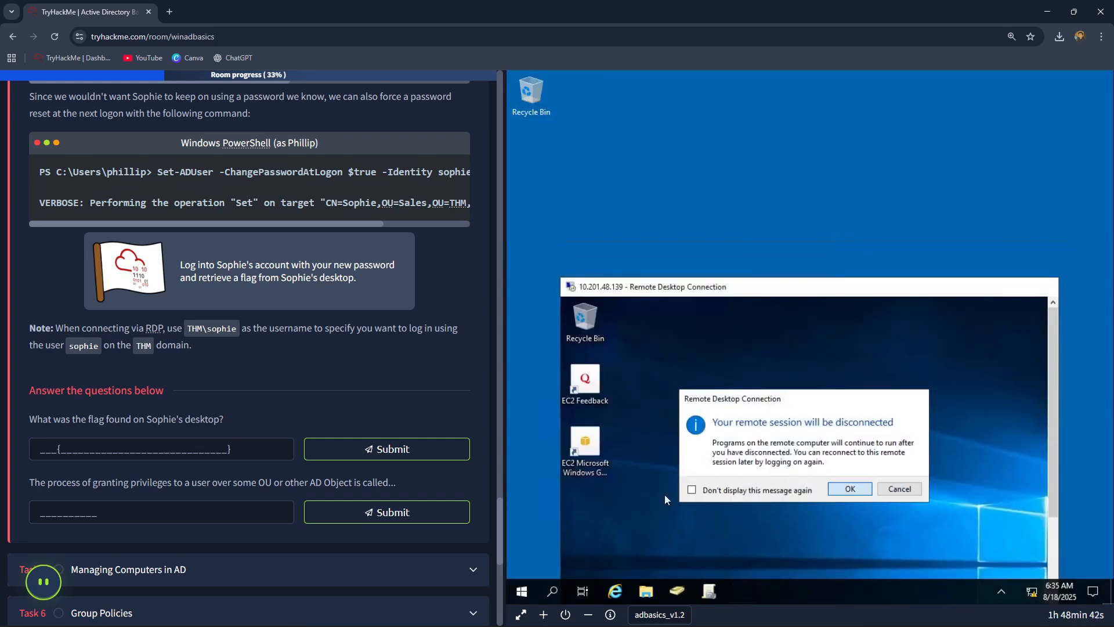
Disconnect, reconnect as sophie accepting the certificate warning, and set her new password
click(552, 591)
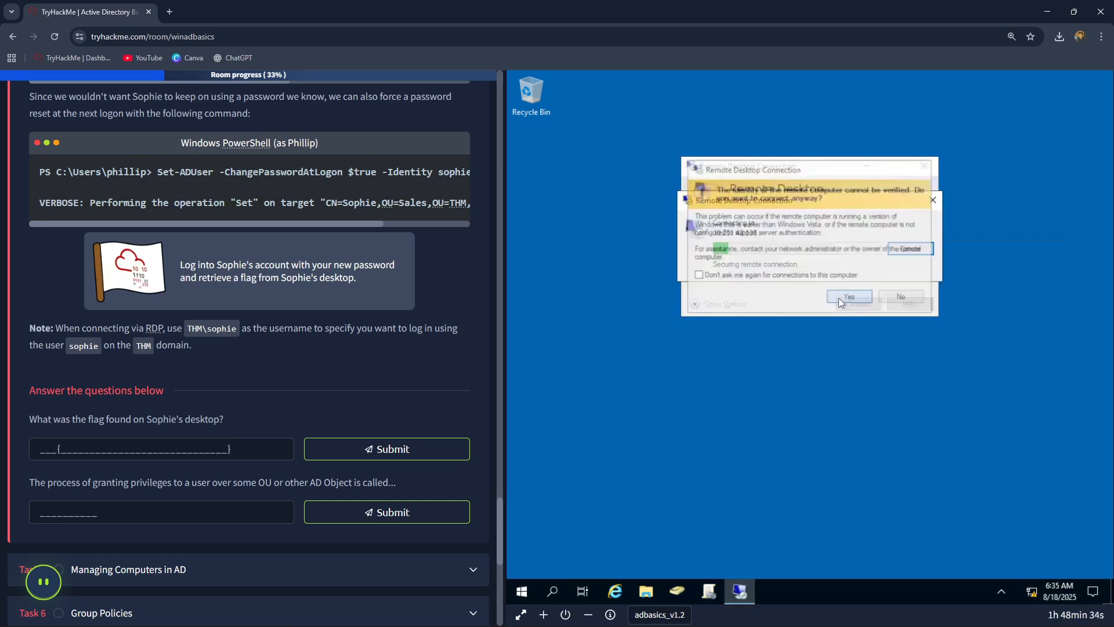
click(849, 295)
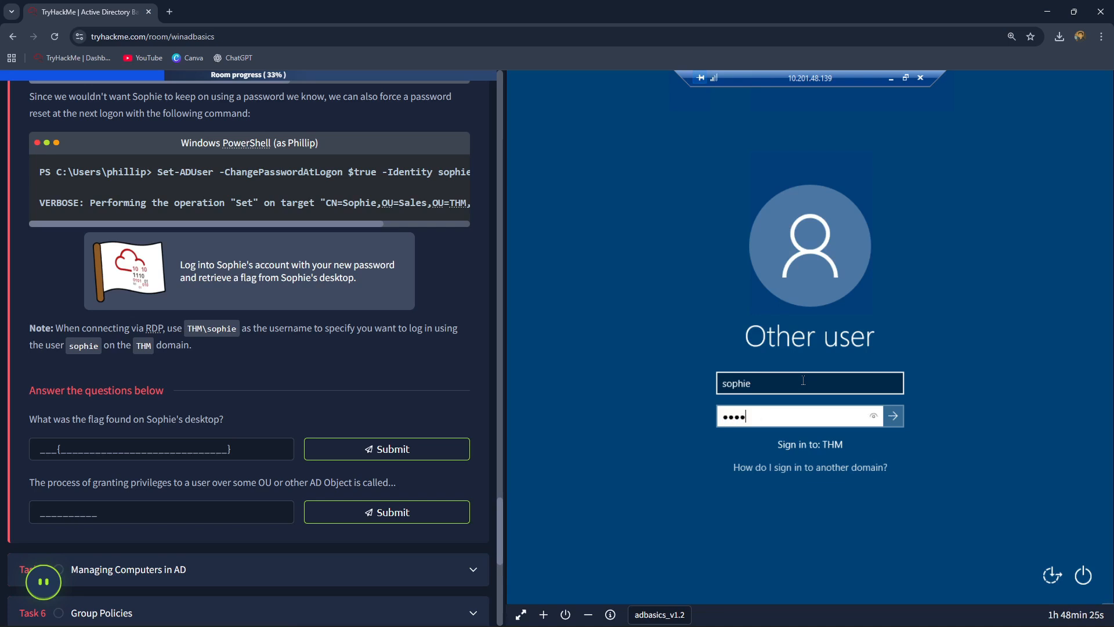
click(892, 415)
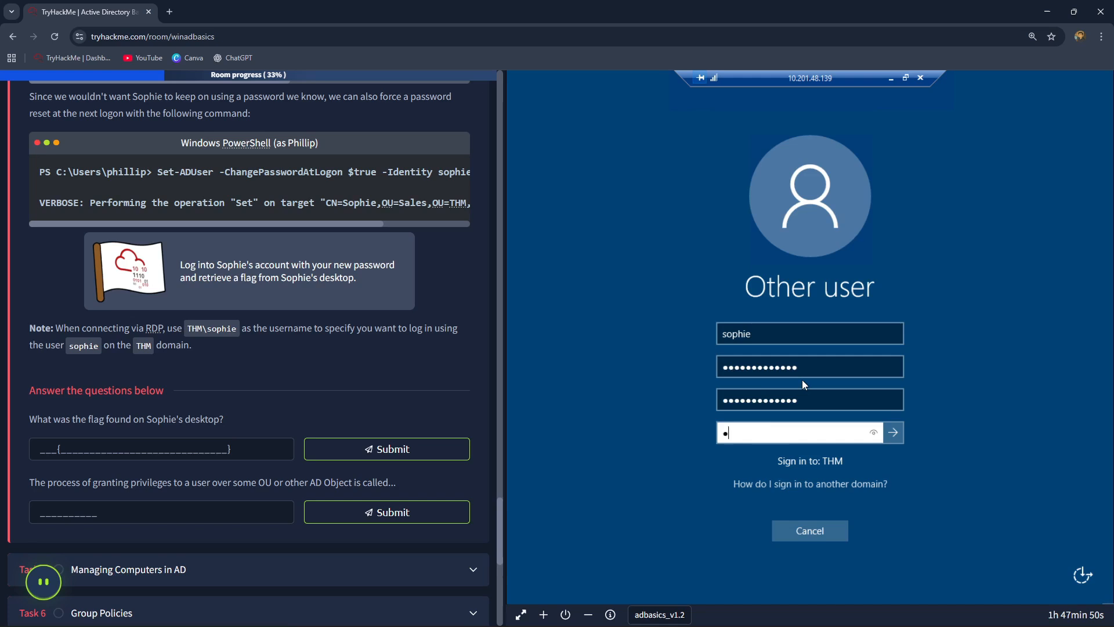
click(892, 432)
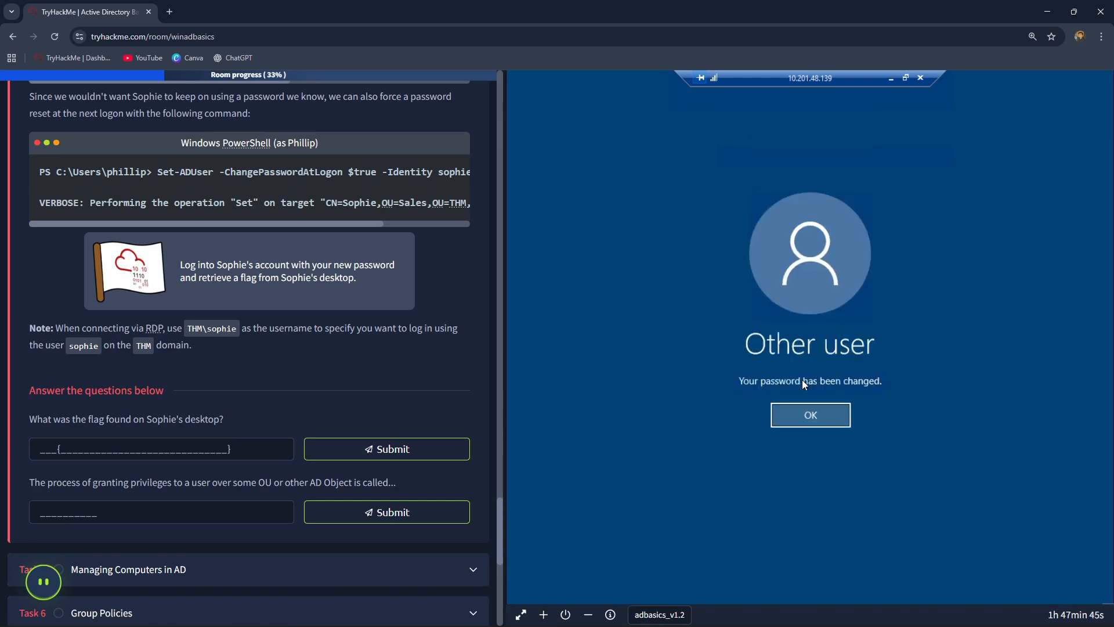
click(809, 414)
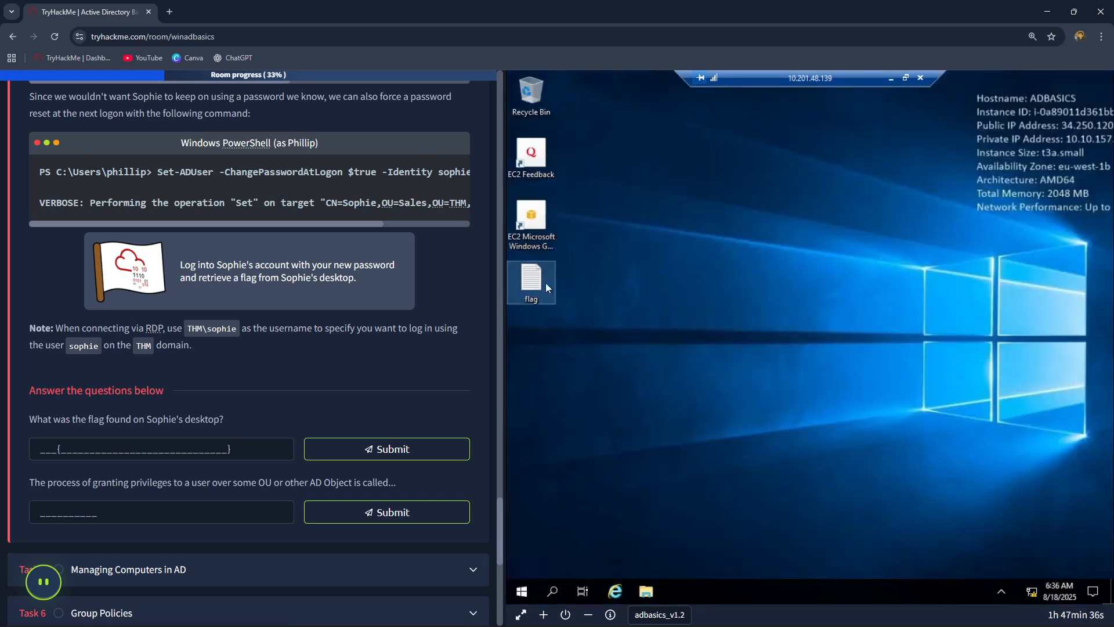
double_click(531, 278)
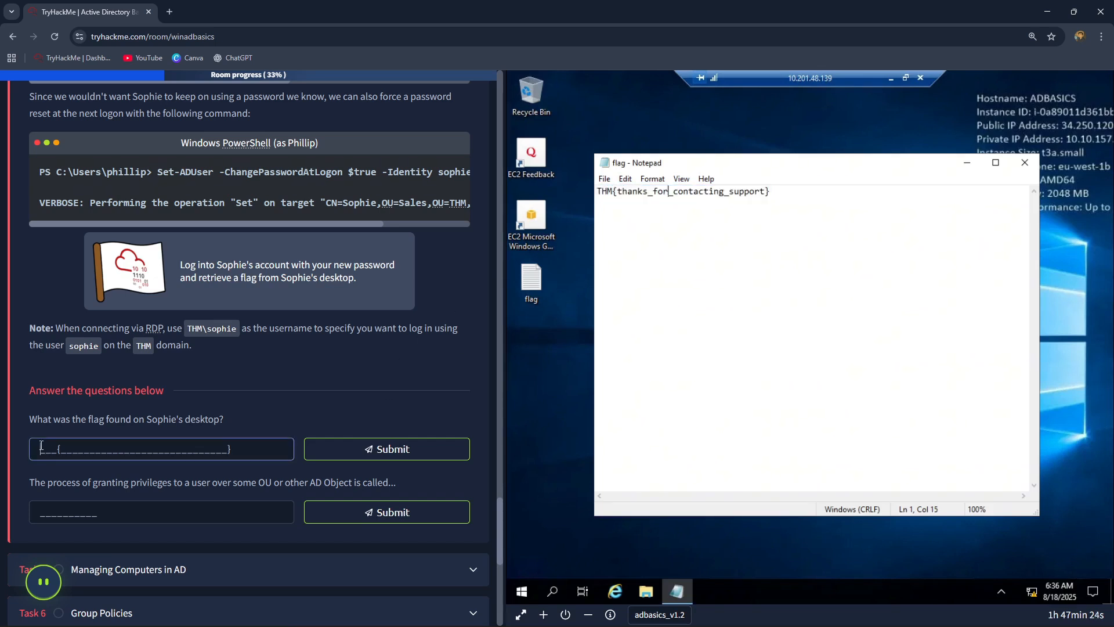
click(385, 448)
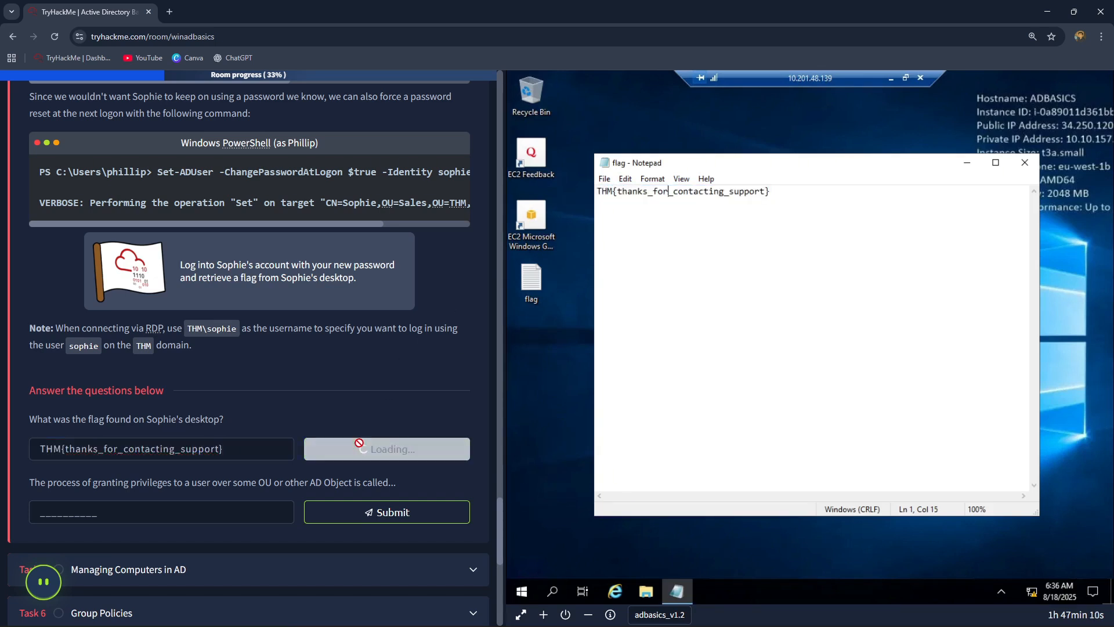
click(386, 448)
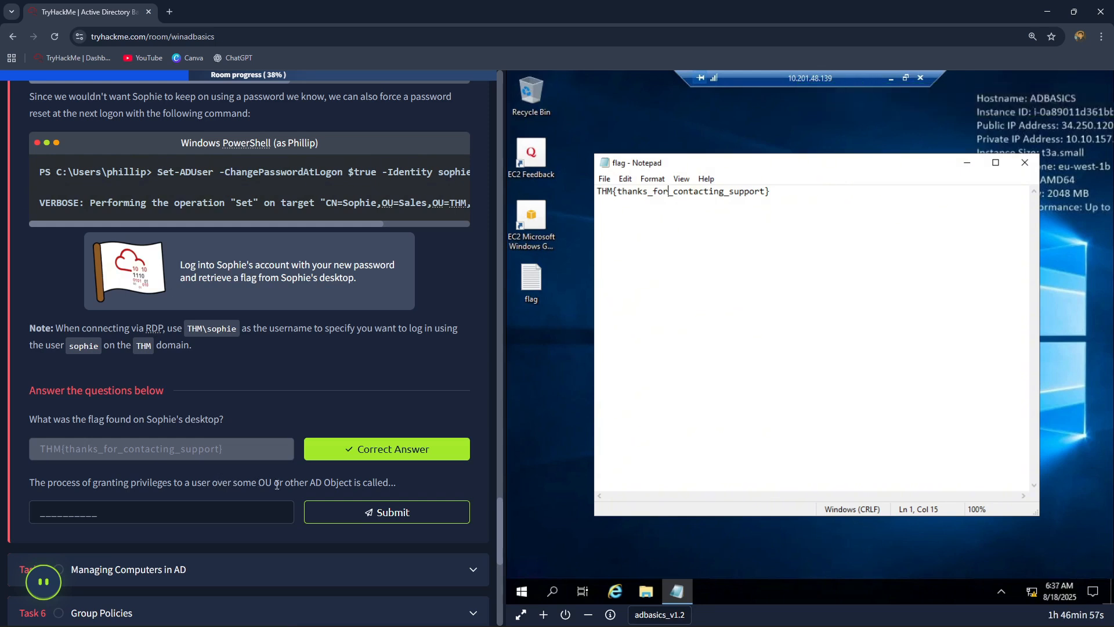
scroll(down, 3)
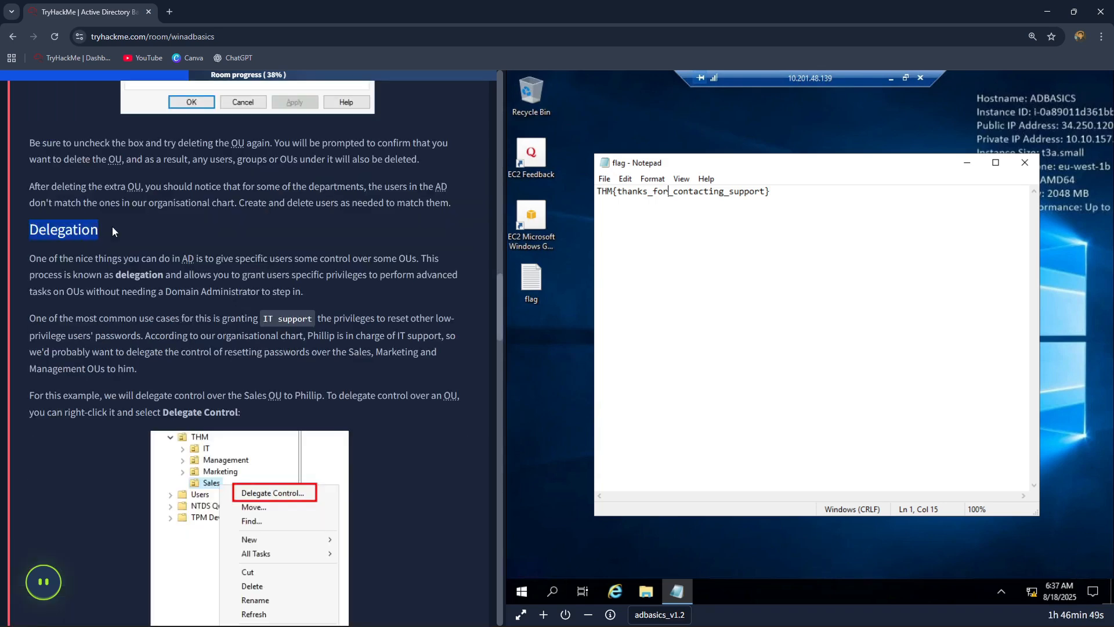
mouse_move(221, 259)
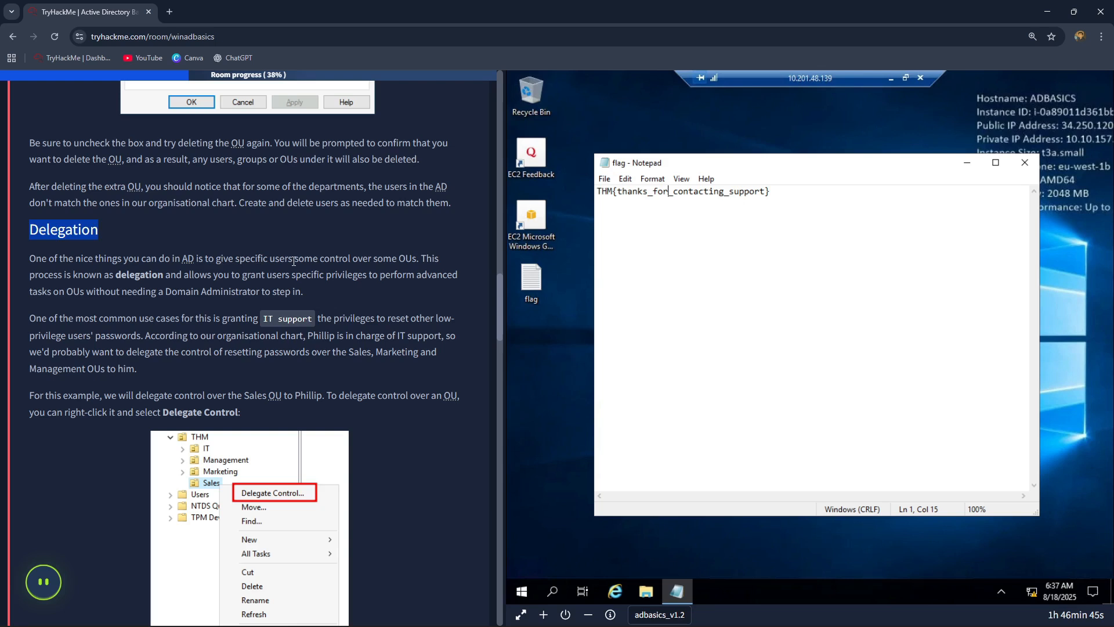
mouse_move(415, 392)
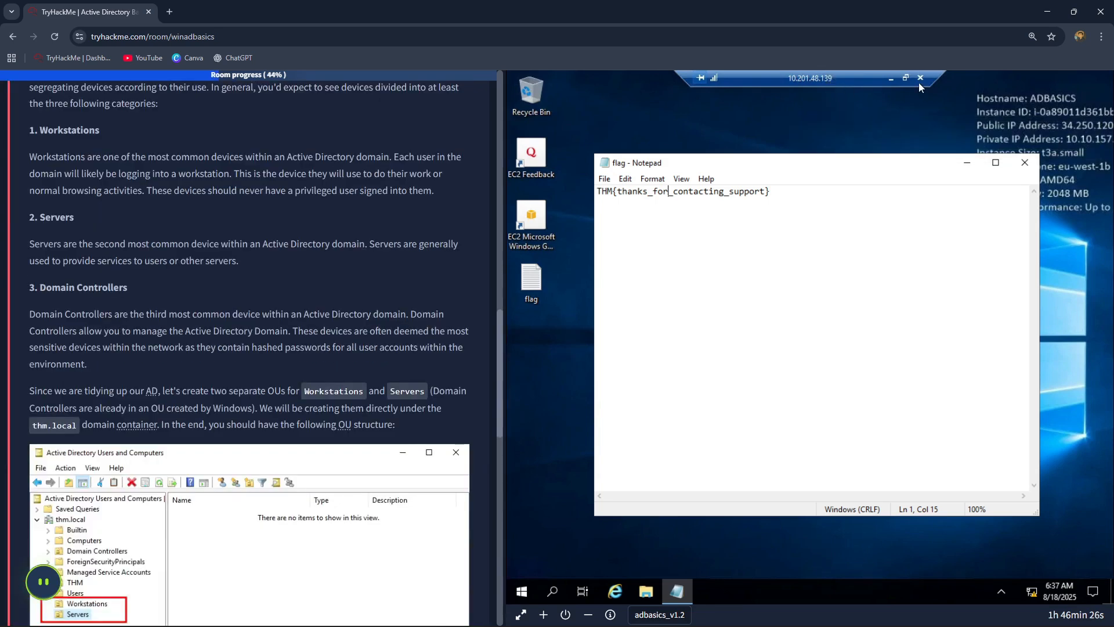
Create a new organisational unit named Workstations under the THM OU
click(551, 590)
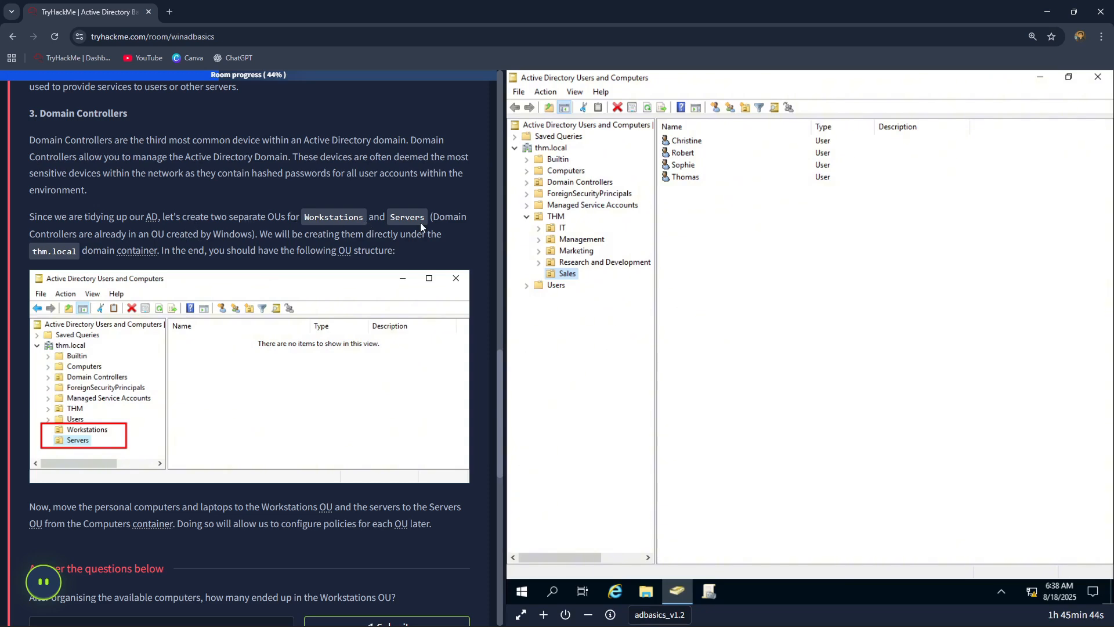
click(556, 216)
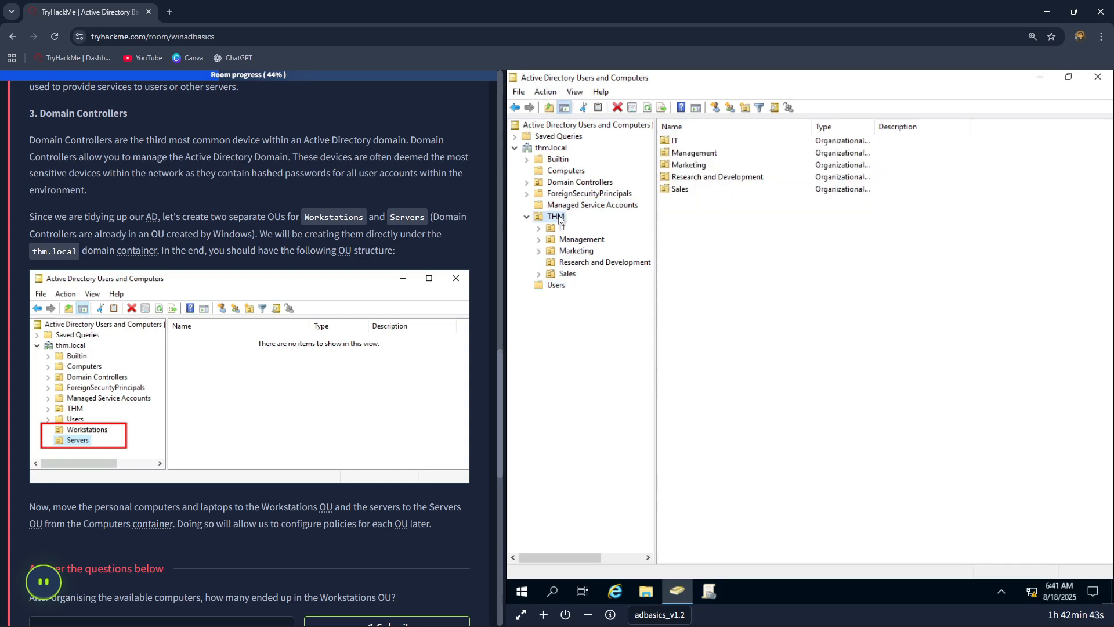
click(545, 92)
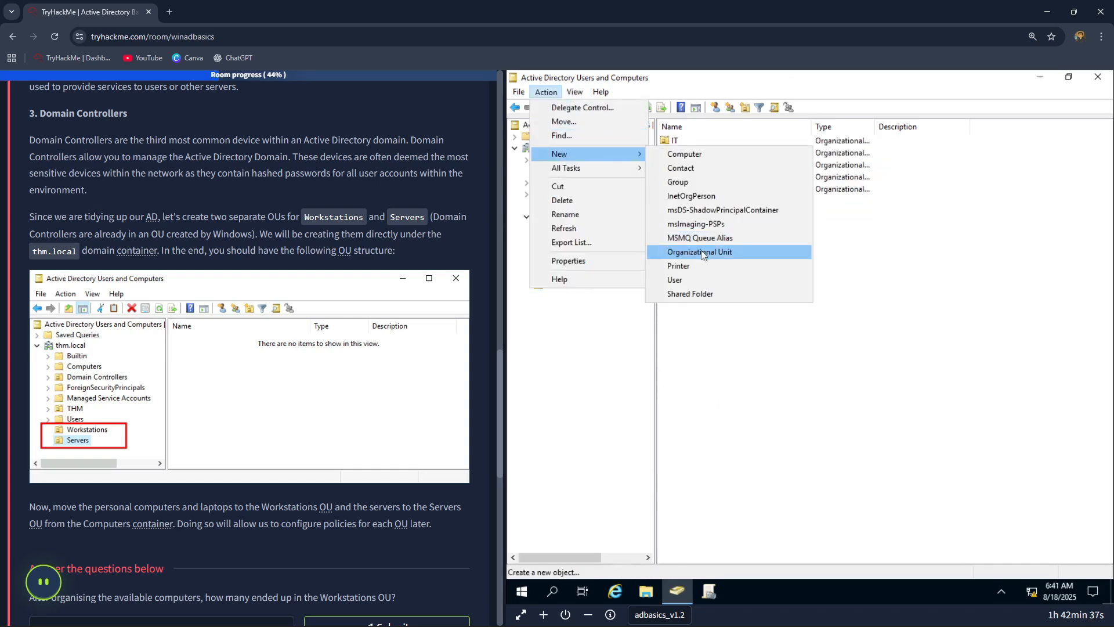
click(700, 252)
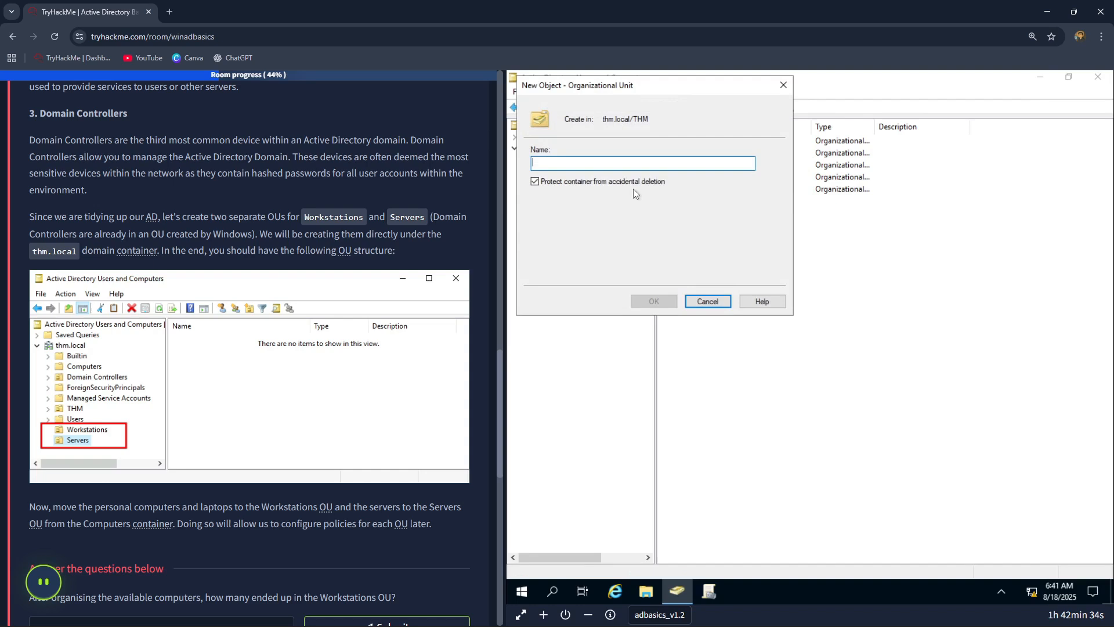
click(707, 300)
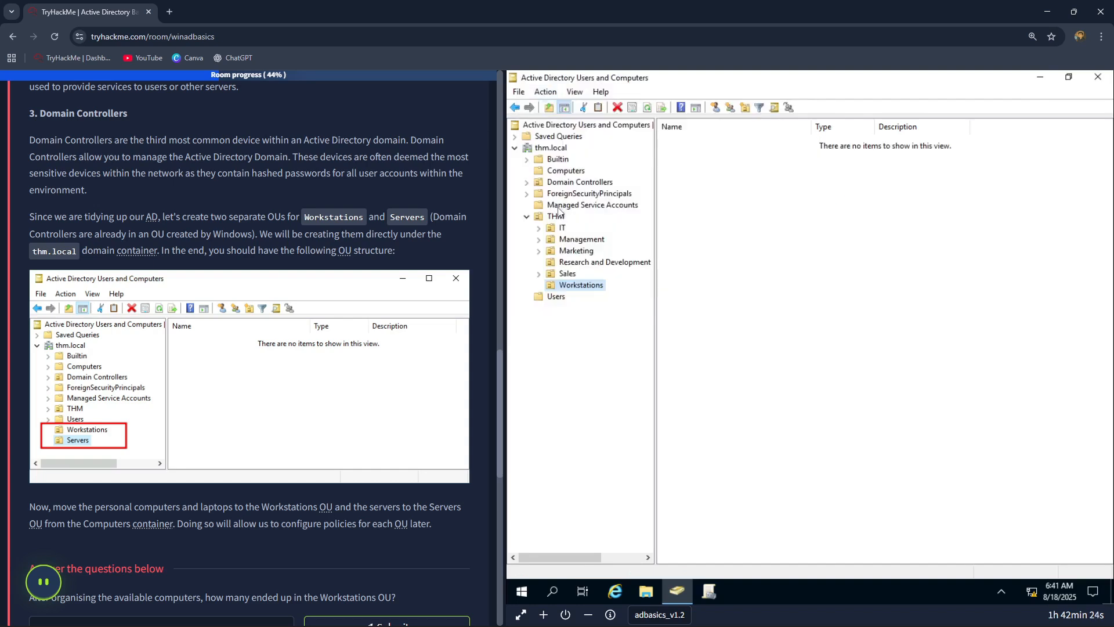
Create a second organisational unit named Servers under THM
click(545, 91)
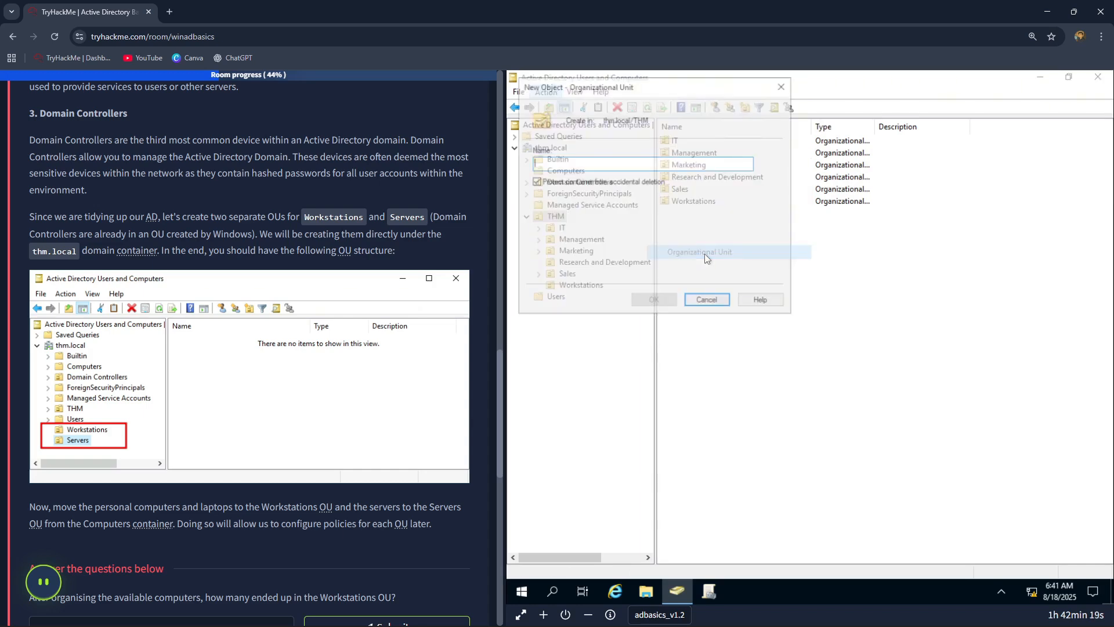
text(Servers)
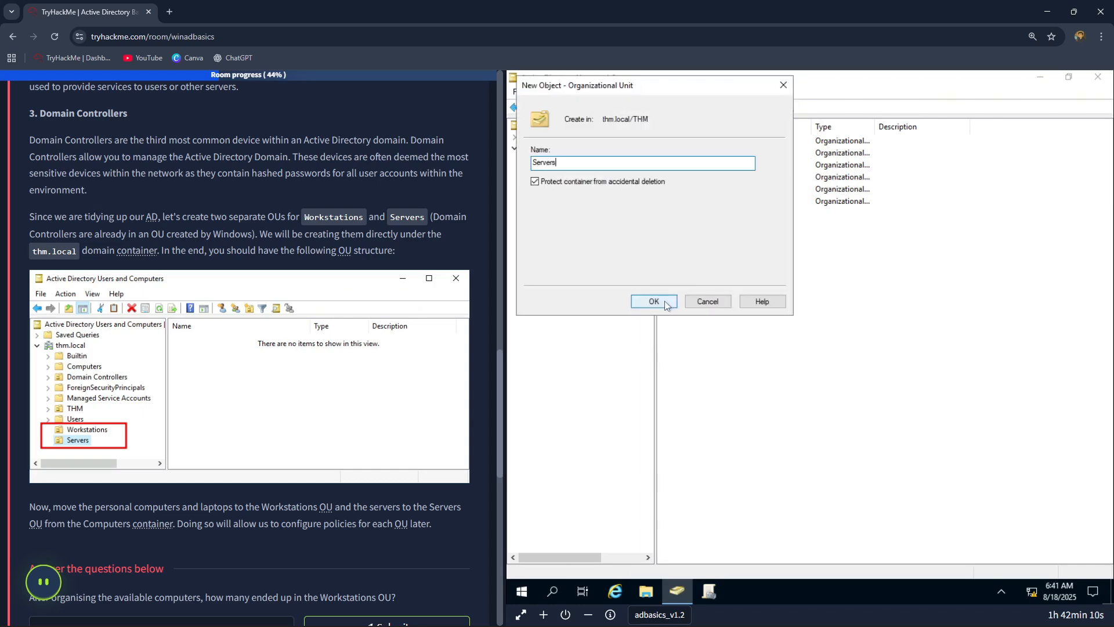
click(652, 301)
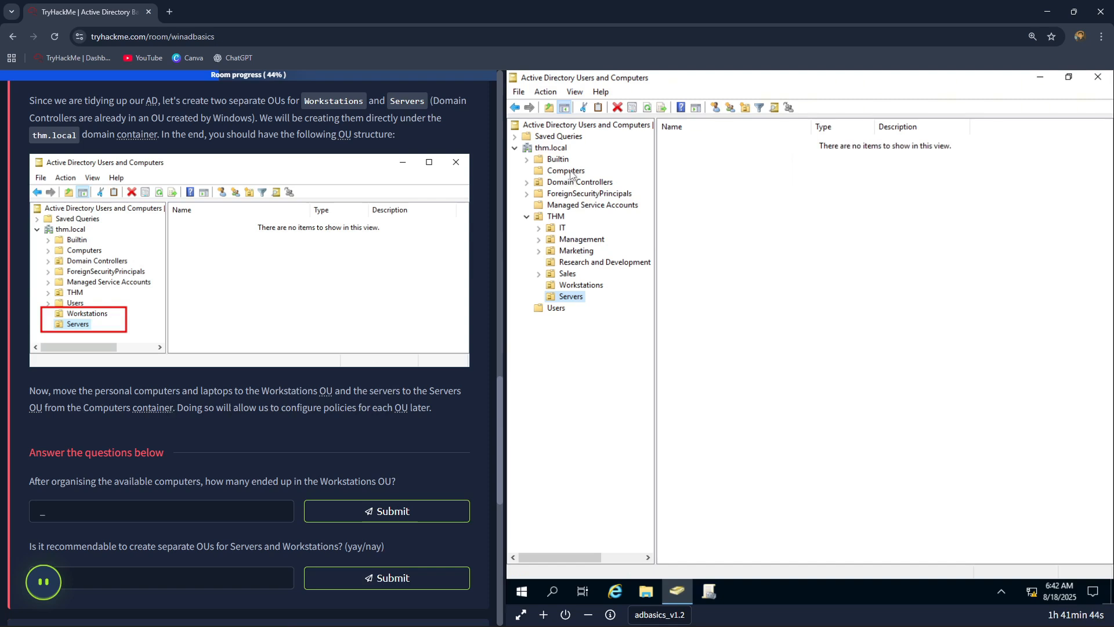
Move the LPT and PC machines into Workstations and the servers into Servers, confirming each warning
click(567, 171)
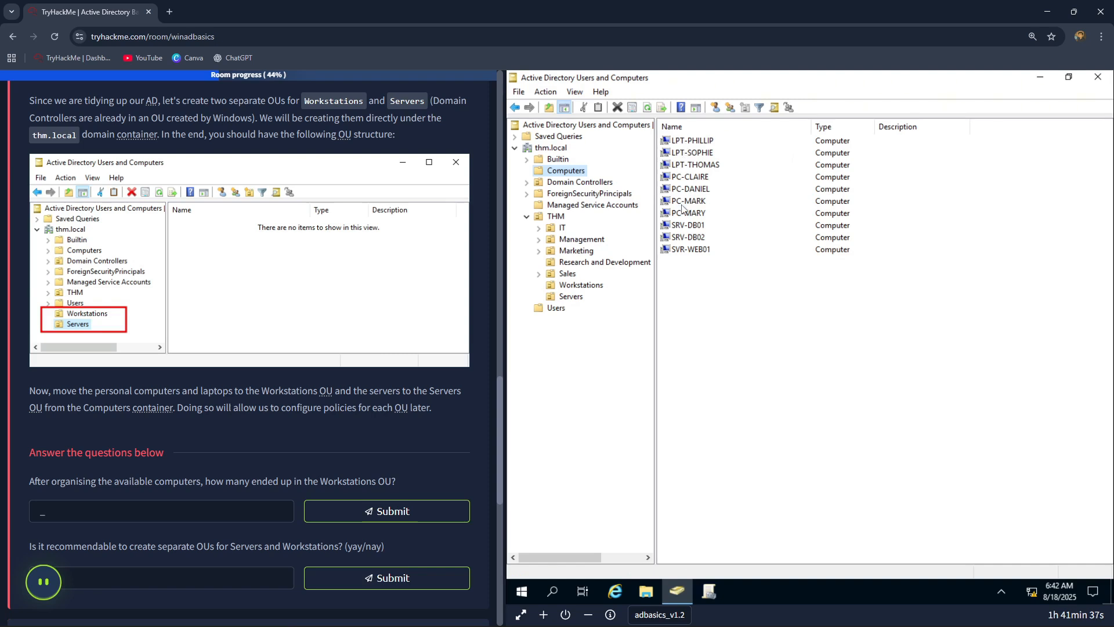
click(690, 152)
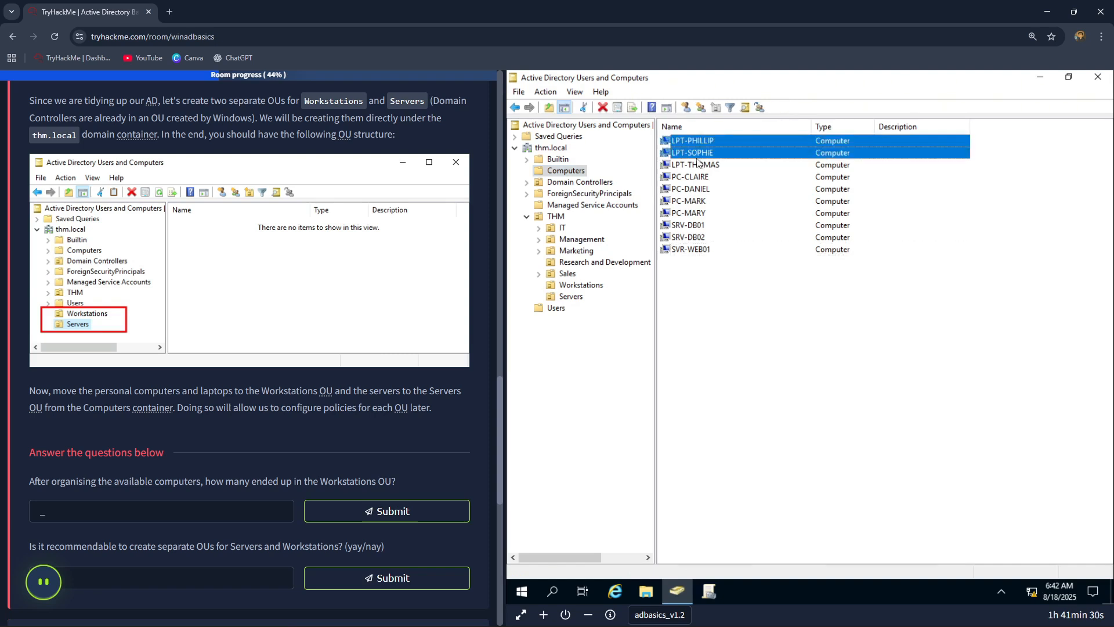
click(688, 213)
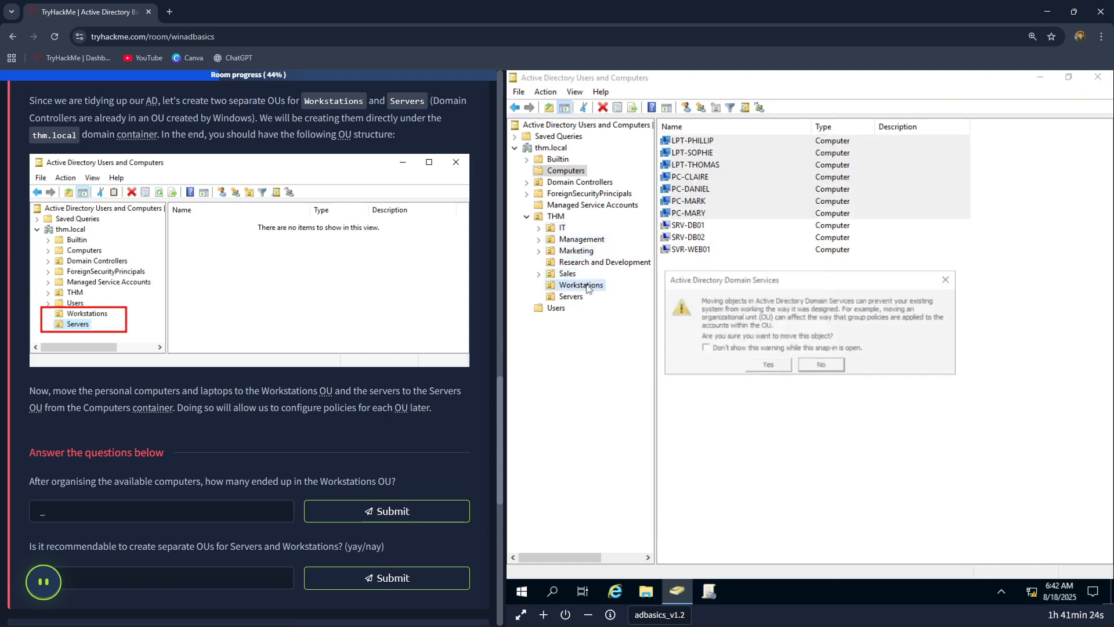
click(767, 365)
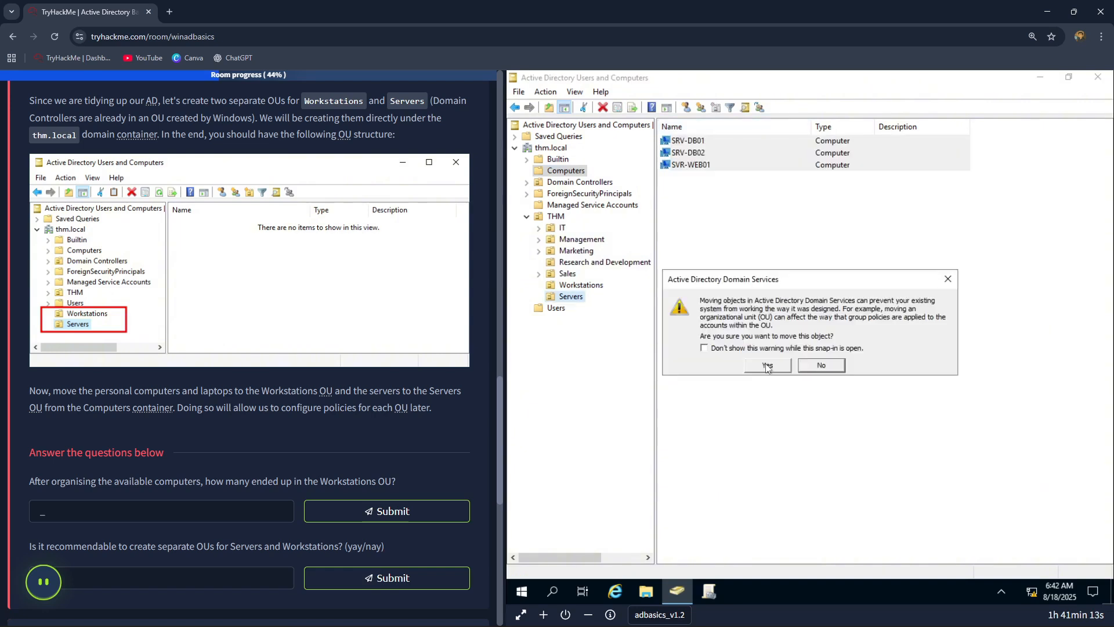
click(767, 365)
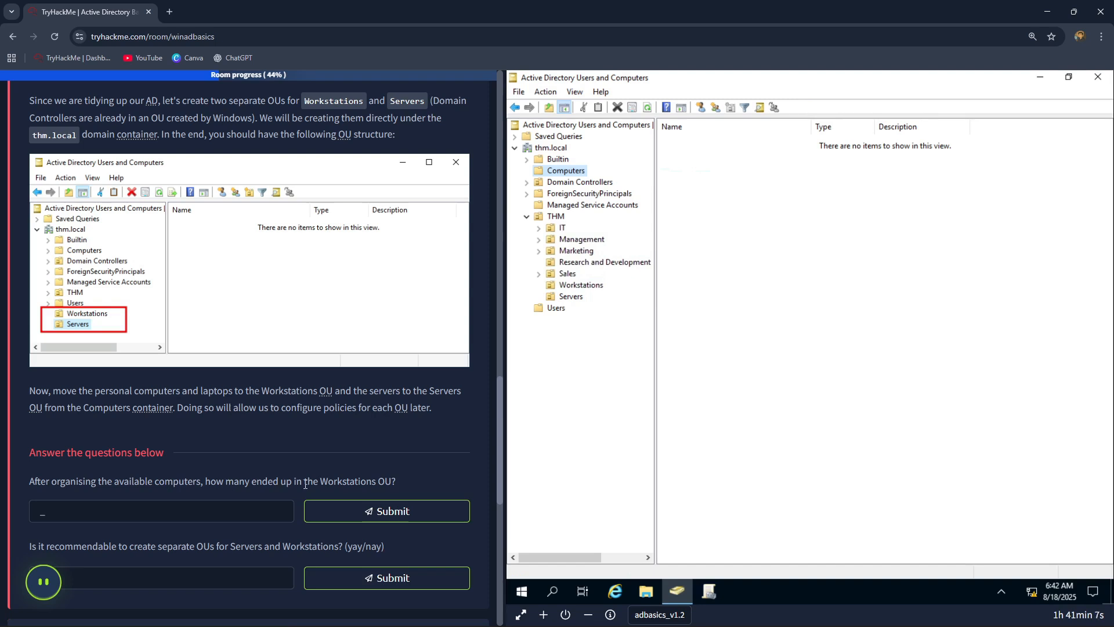
Check the Workstations OU contents and submit 7 as the computer count
click(581, 284)
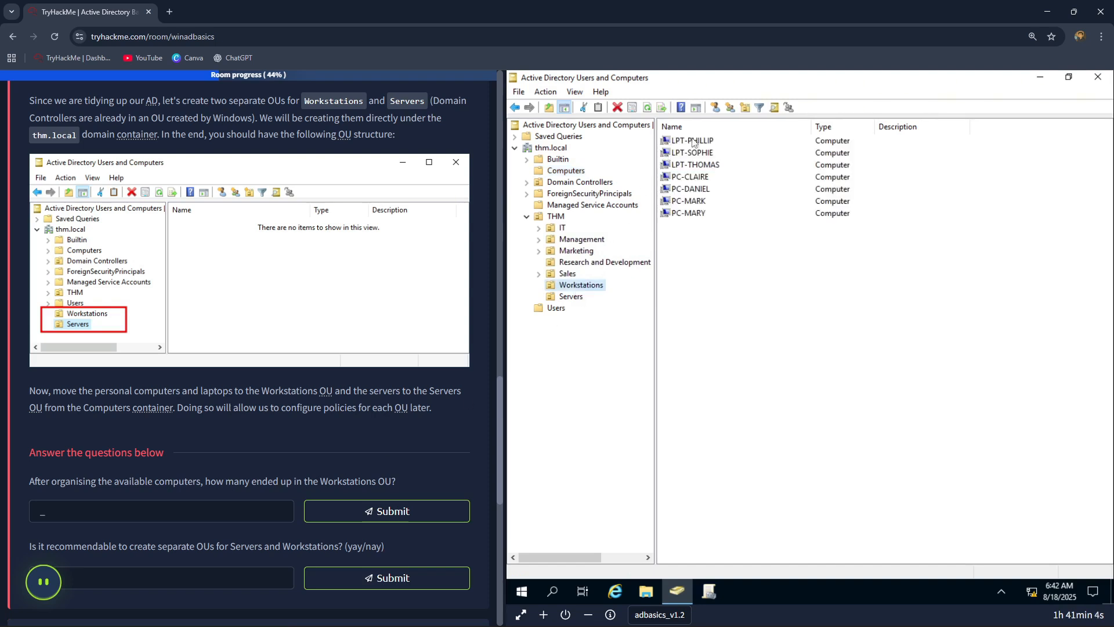
mouse_move(702, 167)
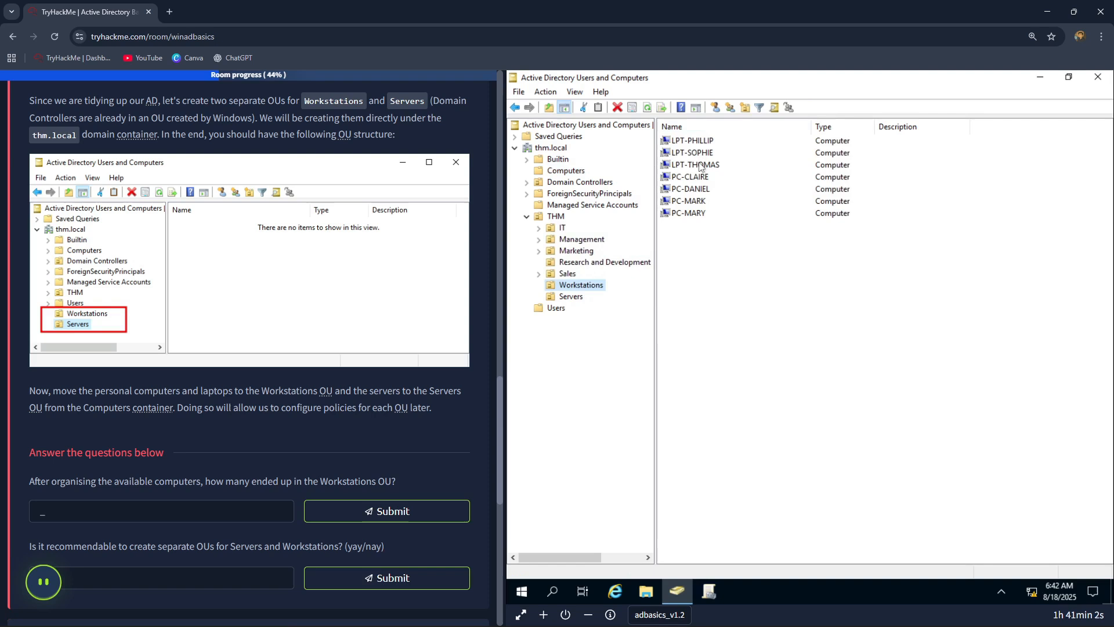
click(385, 510)
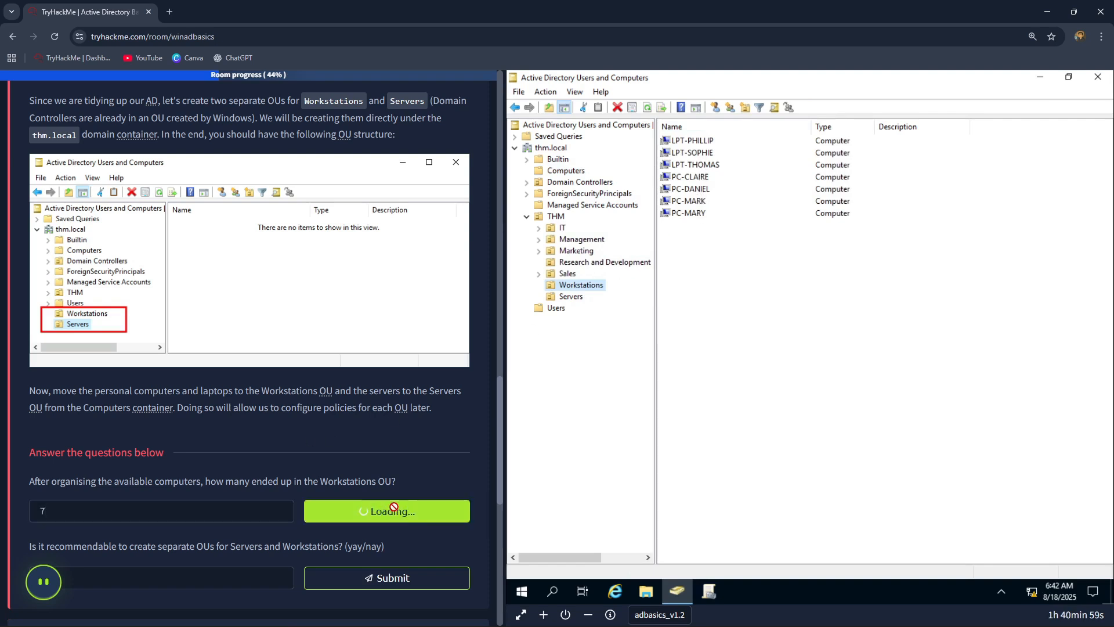
click(387, 511)
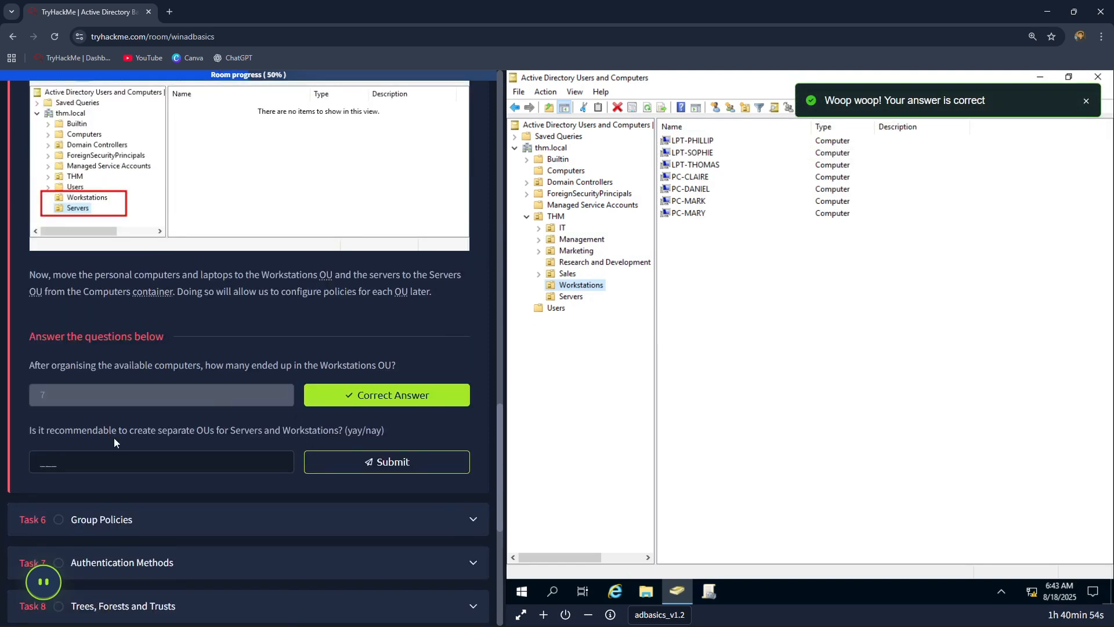
mouse_move(163, 441)
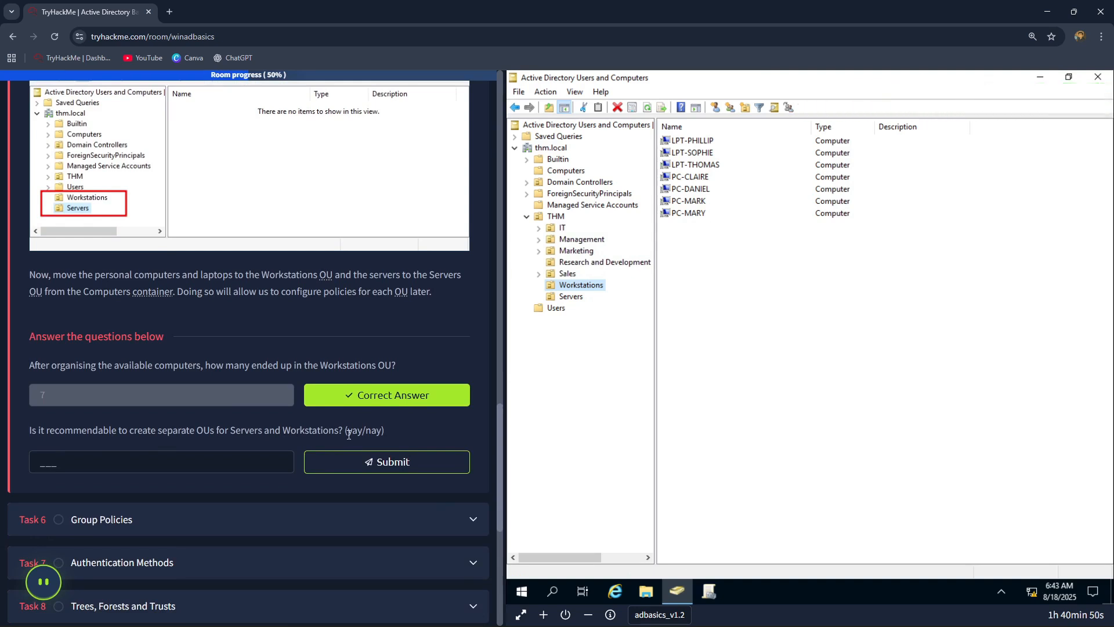
Review Task 6 Group Policies material and move to its first question
scroll(up, 3)
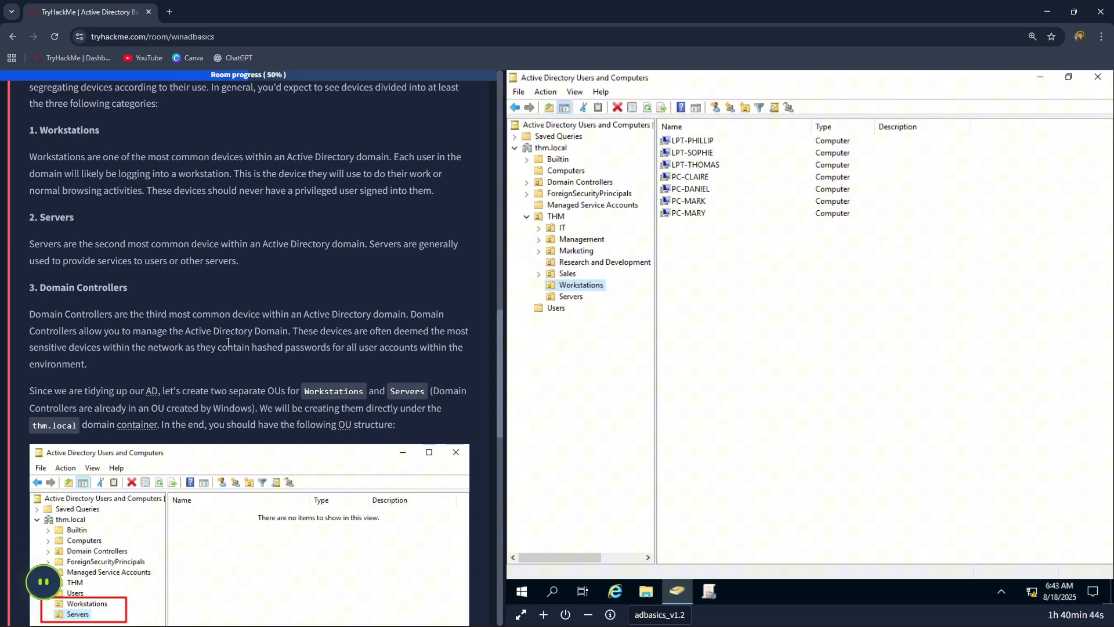
scroll(up, 3)
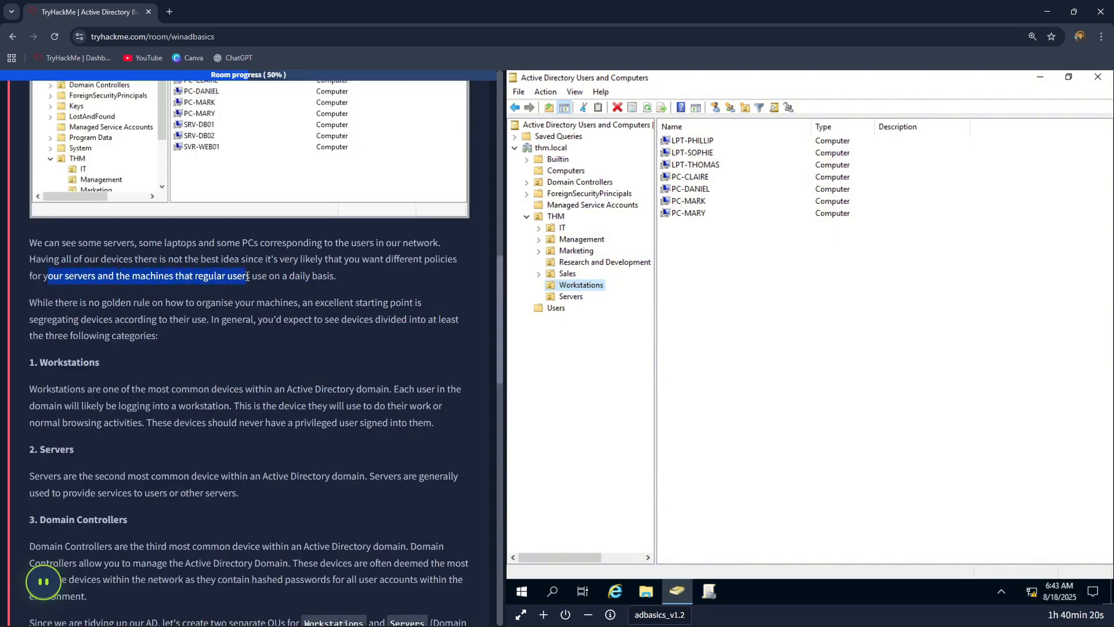
scroll(down, 3)
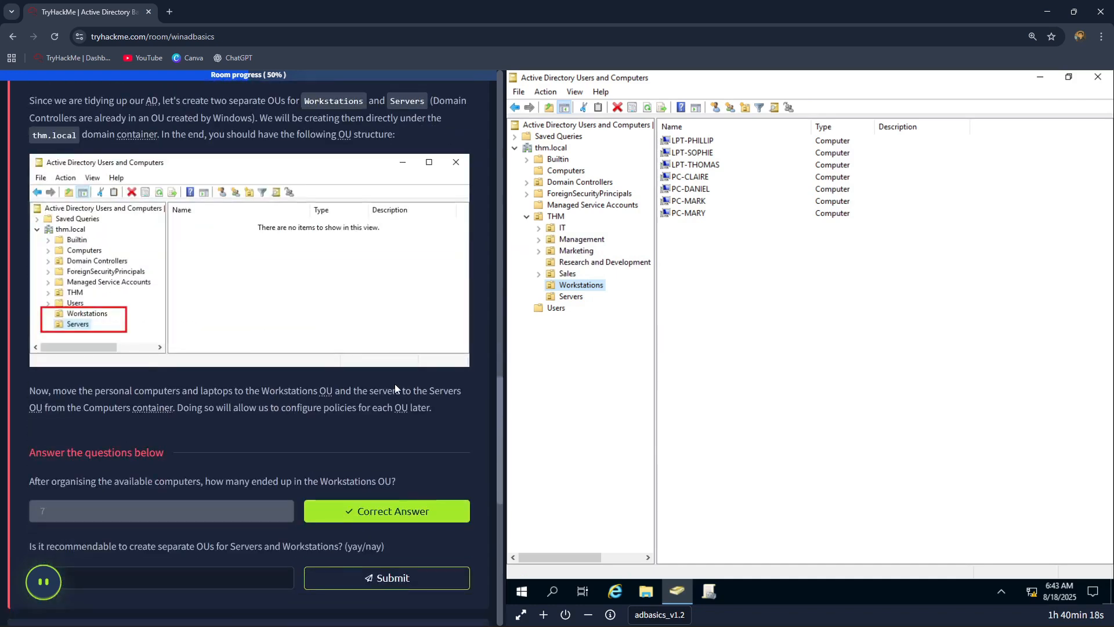
click(385, 577)
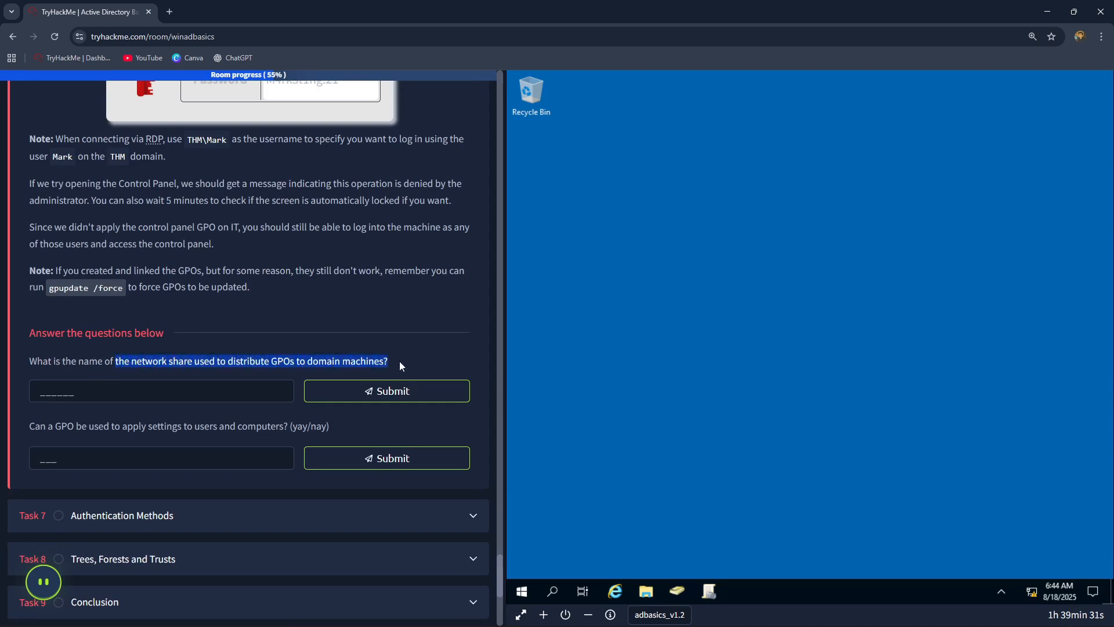
Submit sysvol as the share used to distribute GPOs
scroll(up, 3)
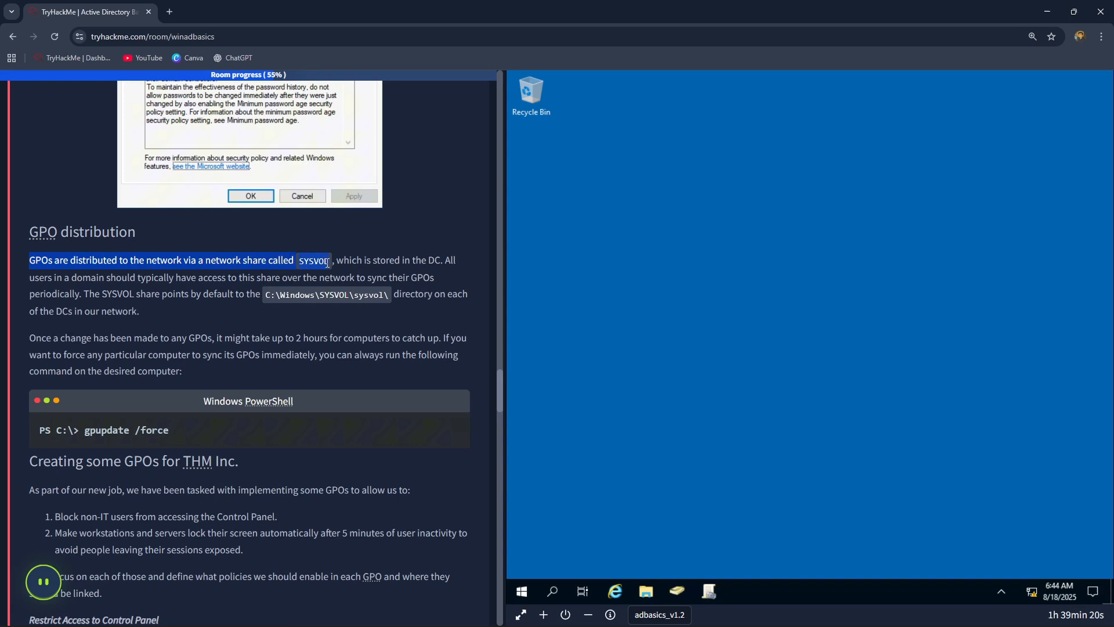
scroll(down, 3)
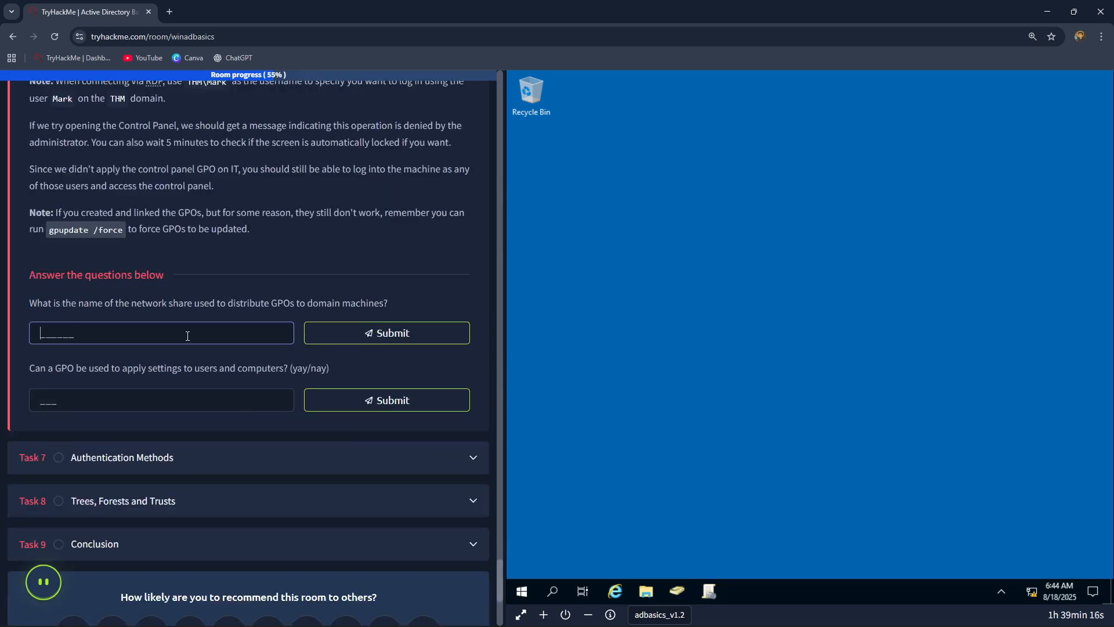
click(385, 333)
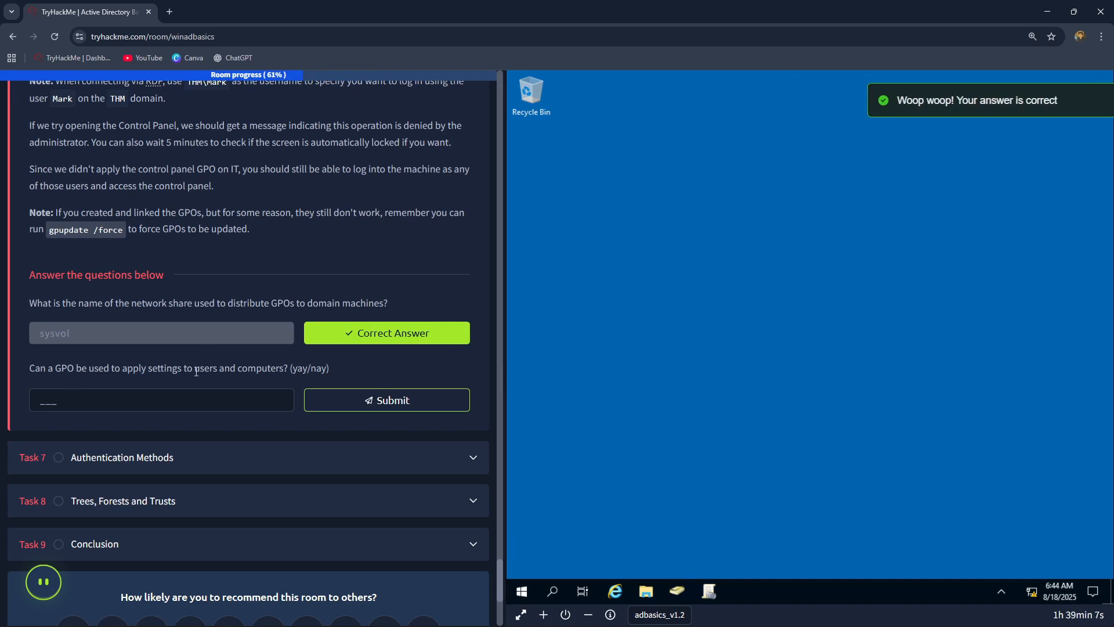
Submit yay as the answer to whether GPOs apply to users and computers
scroll(up, 3)
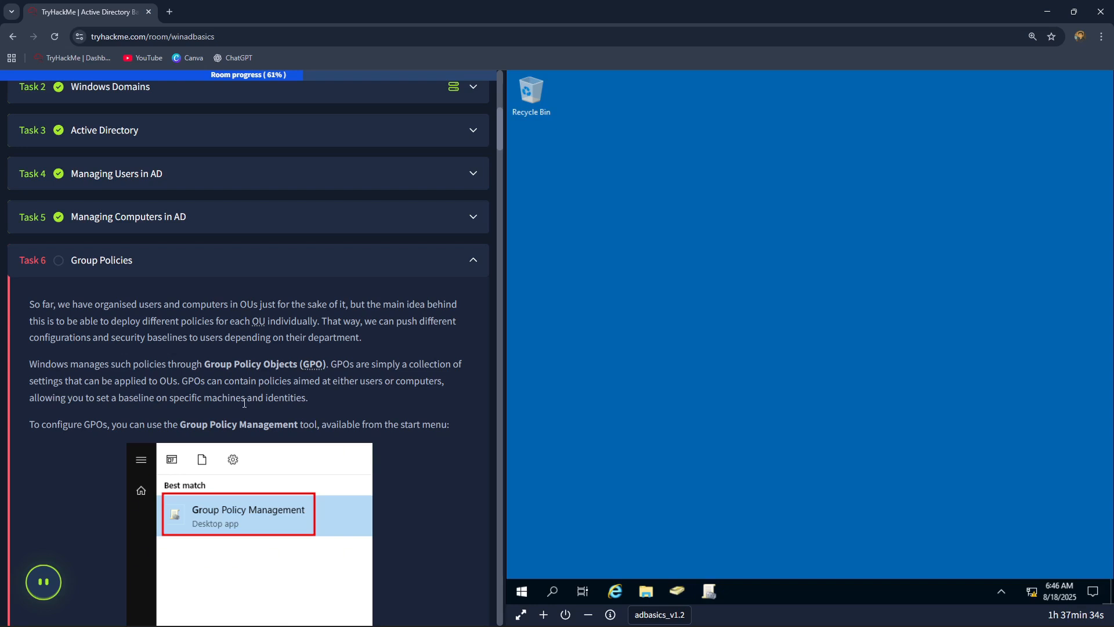
mouse_move(437, 408)
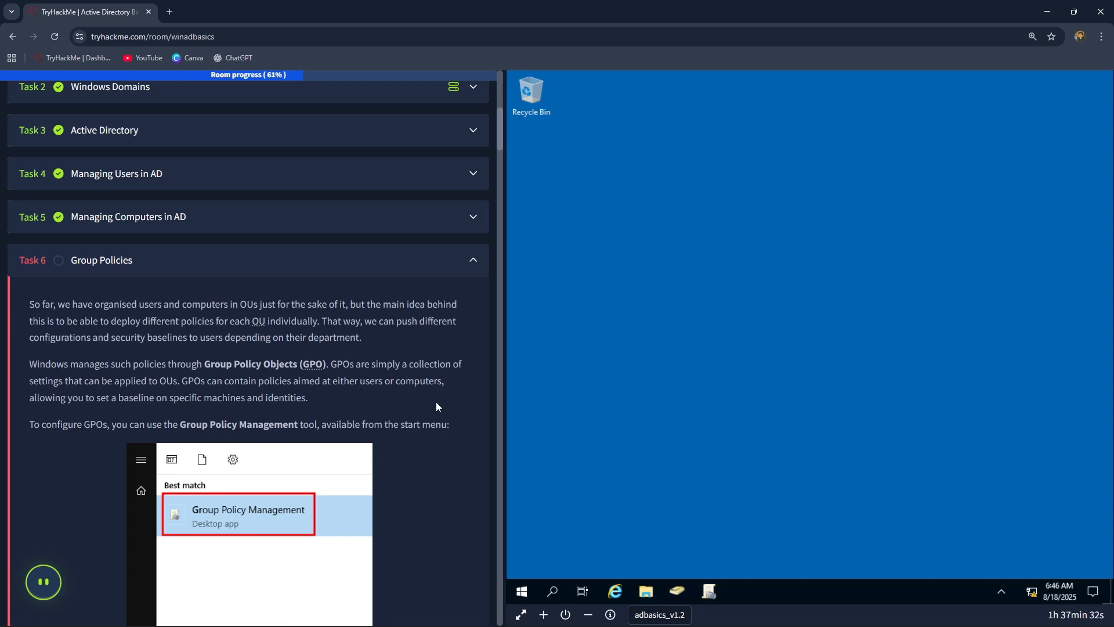
scroll(down, 3)
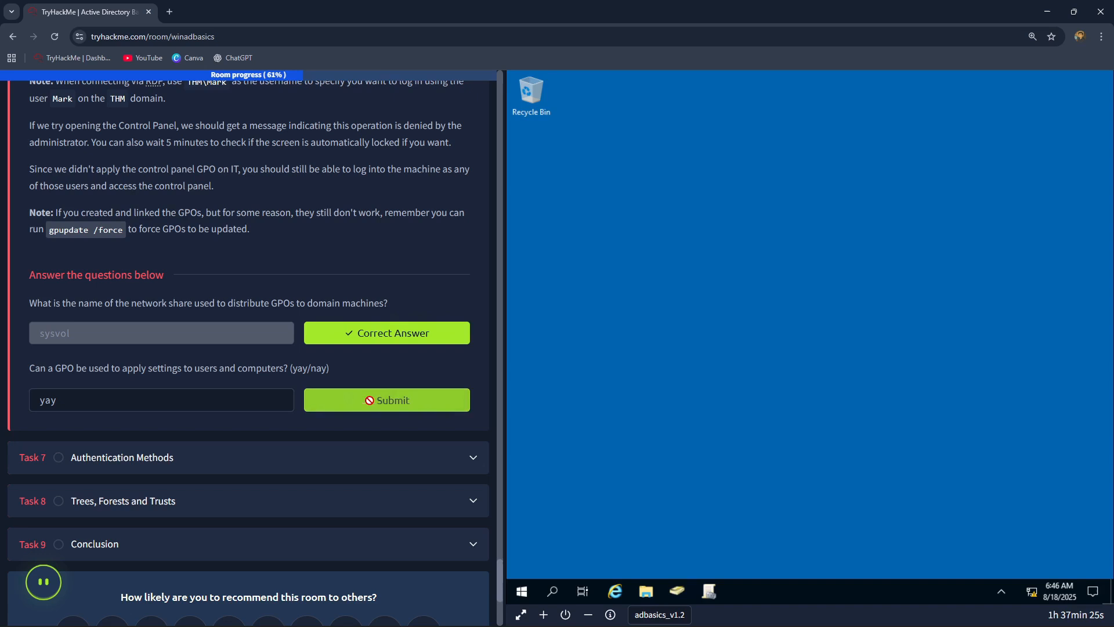
click(385, 399)
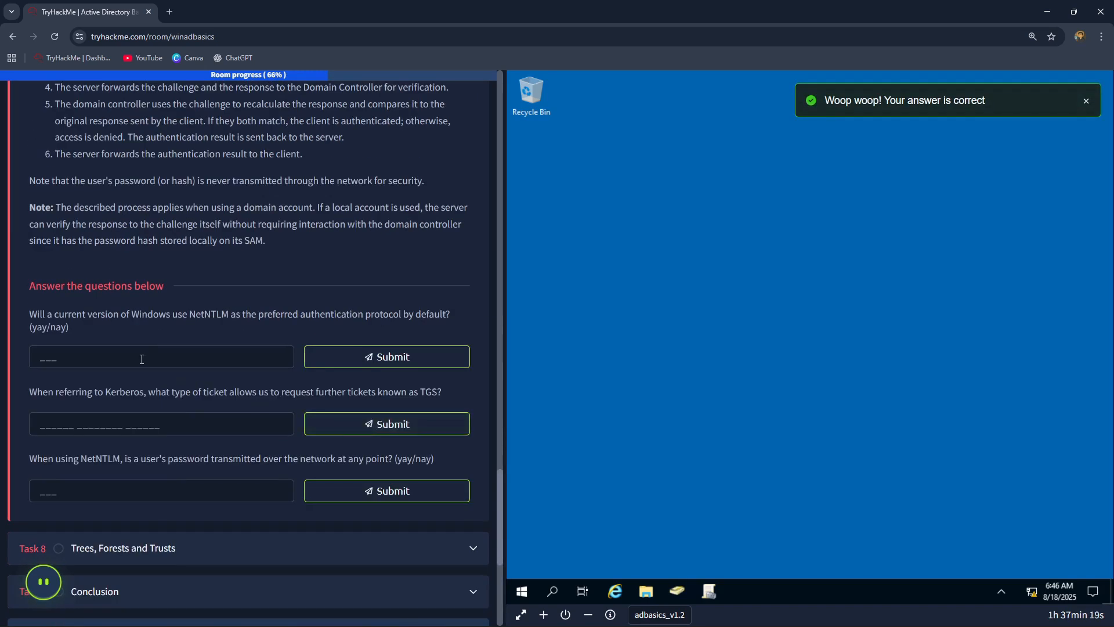
mouse_move(139, 343)
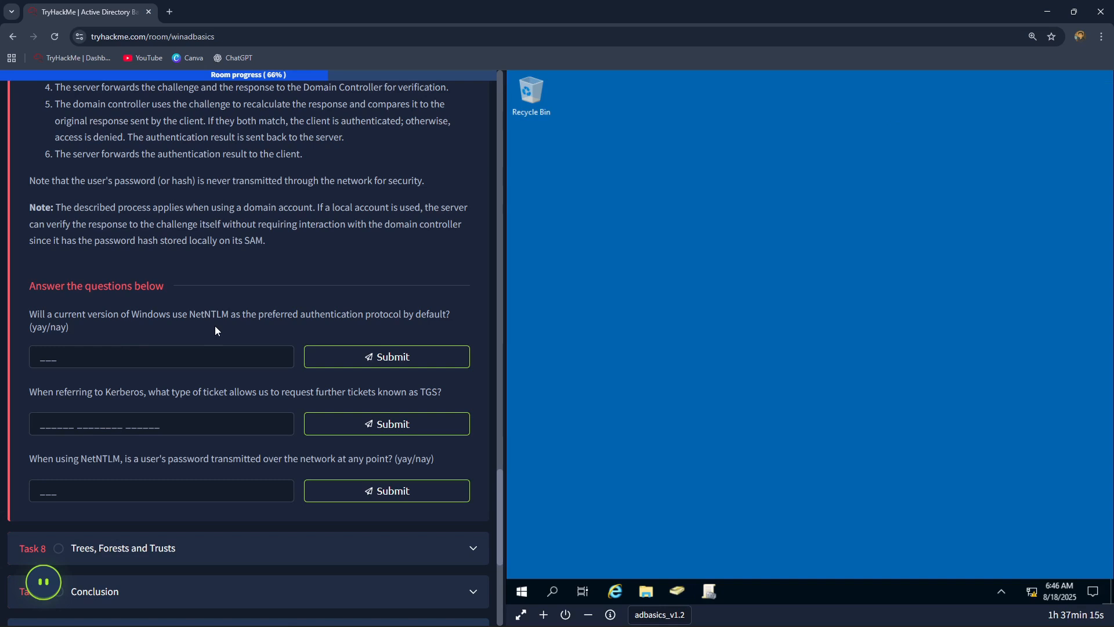
mouse_move(414, 318)
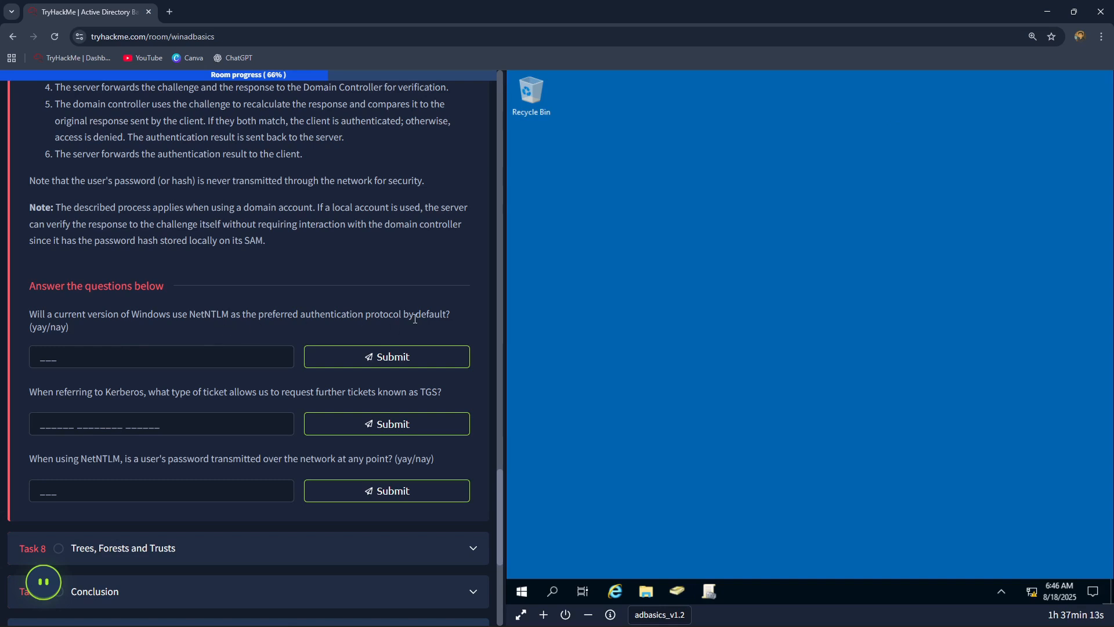
Highlight the NetNTLM legacy passage and submit nay for the NetNTLM default question
scroll(up, 3)
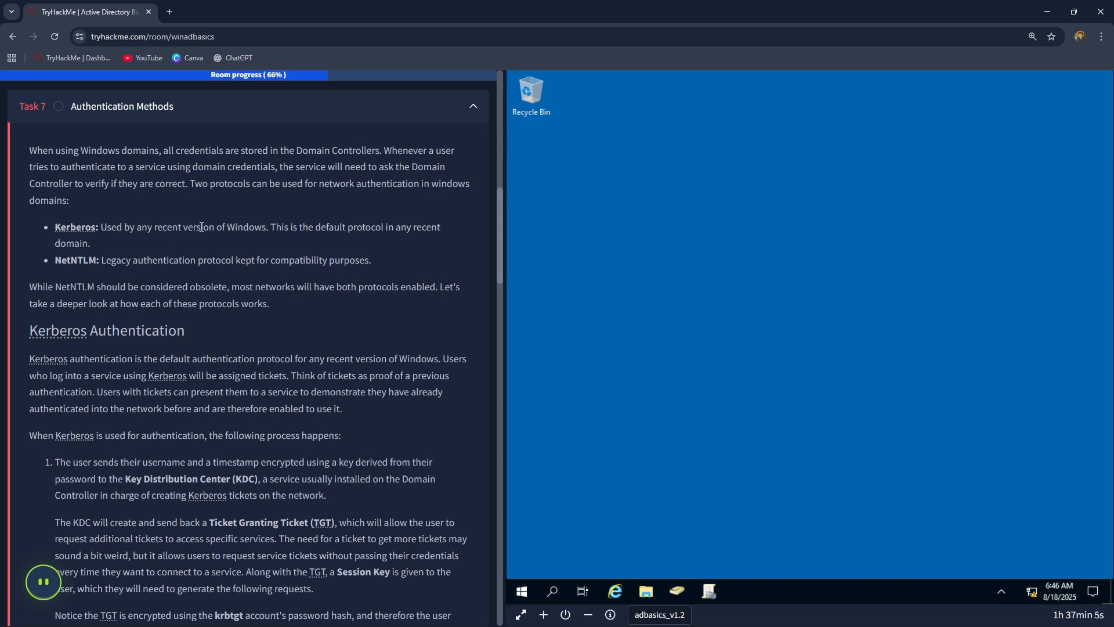
drag(268, 226, 439, 226)
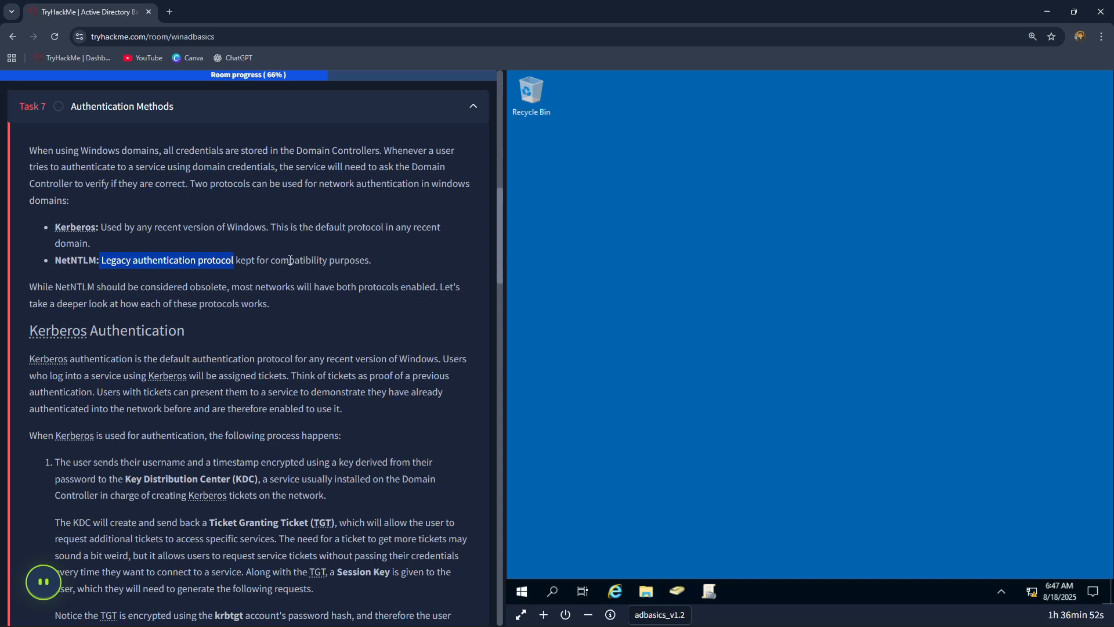
scroll(down, 3)
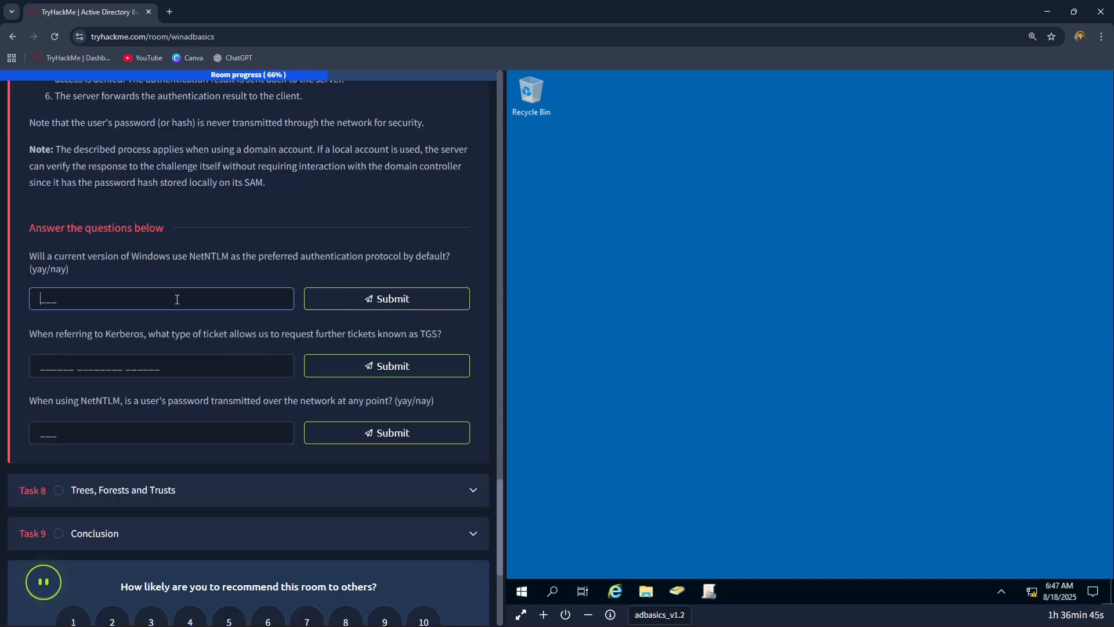
text(nay)
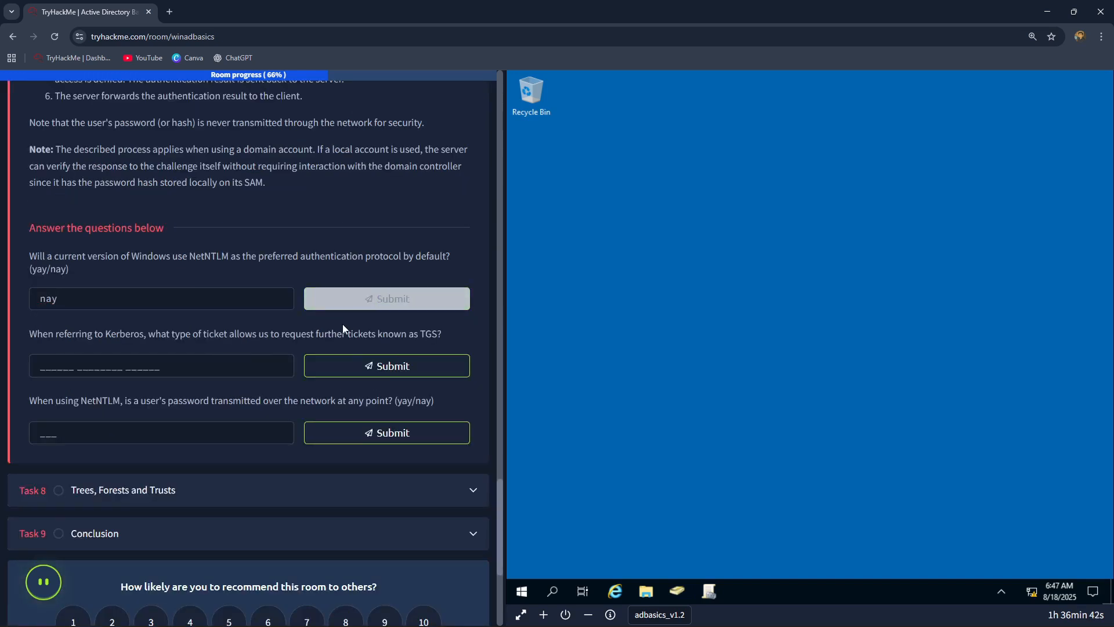
click(385, 298)
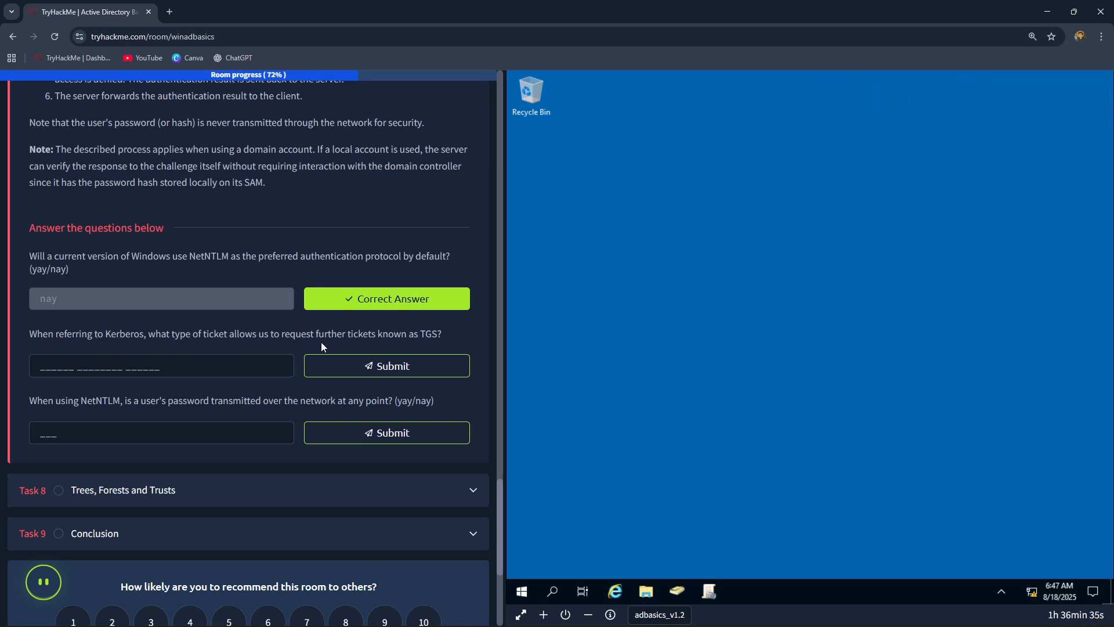
mouse_move(476, 356)
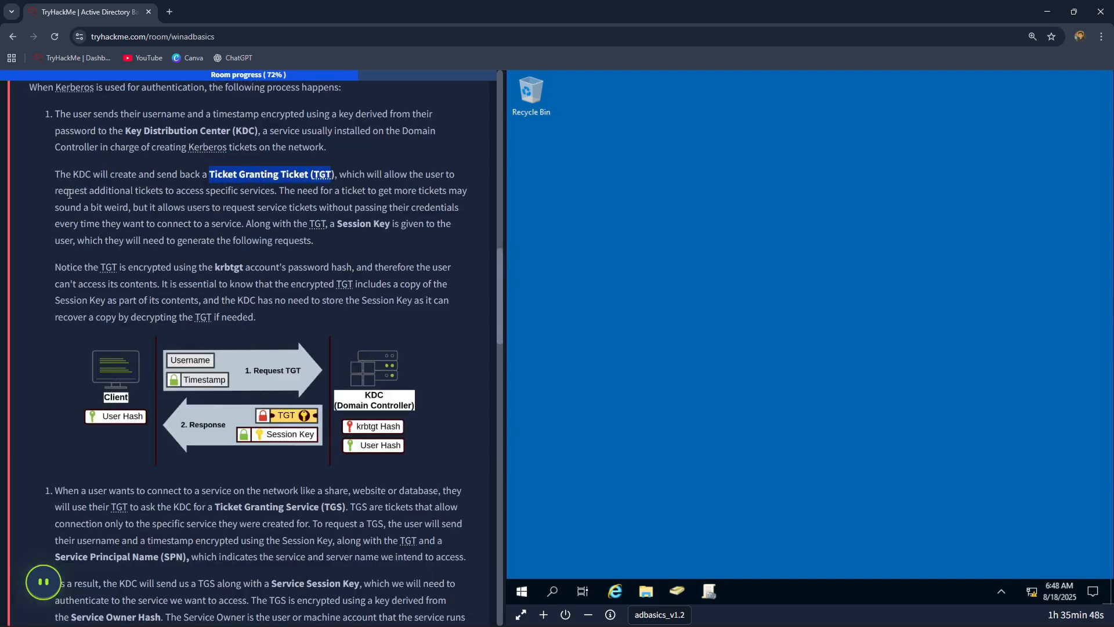
mouse_move(239, 195)
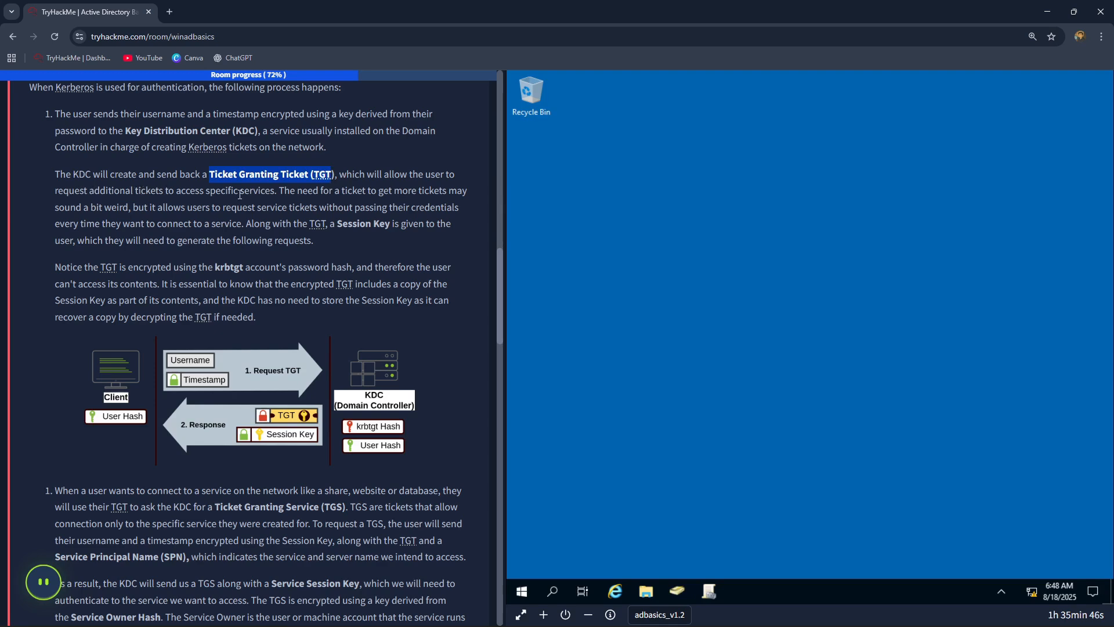
Submit Ticket Granting Ticket for the TGS question and nay for password transmission
scroll(down, 3)
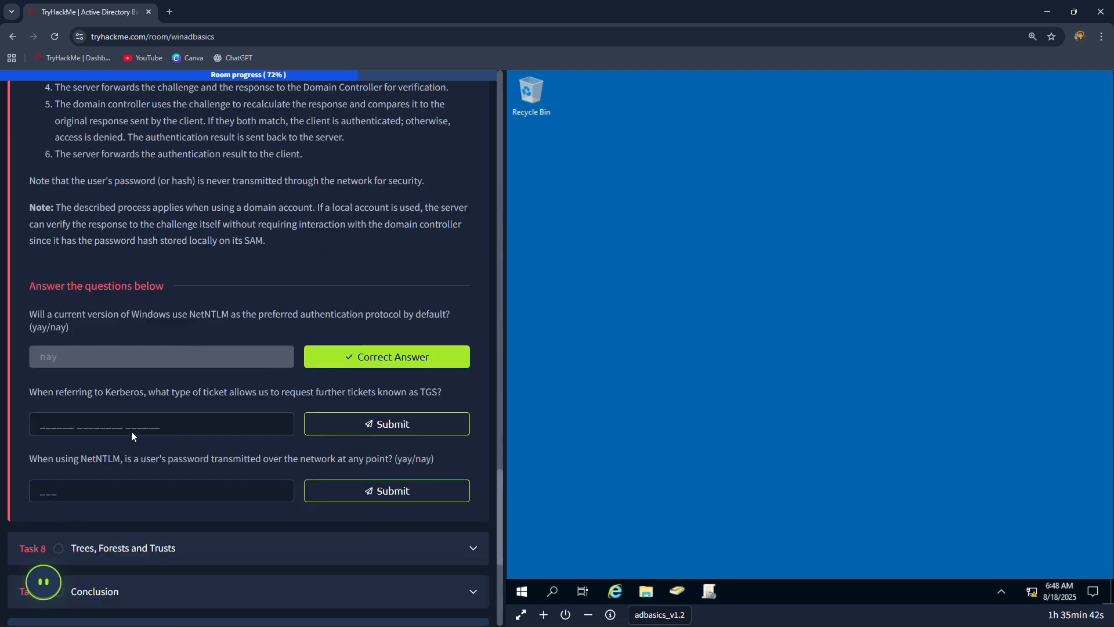
click(385, 424)
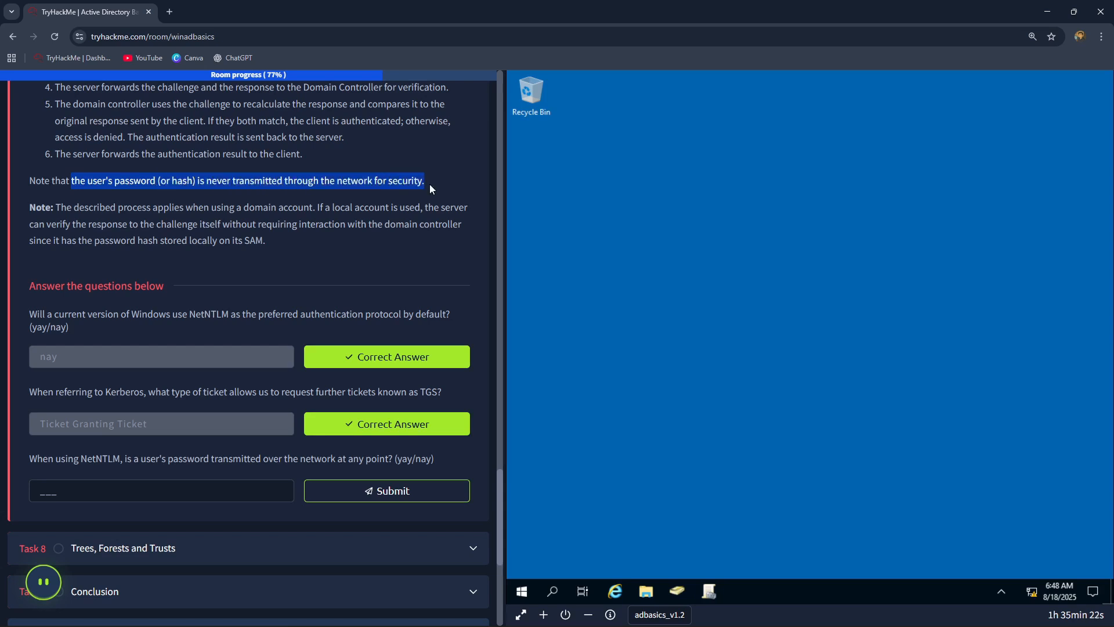
text(nay)
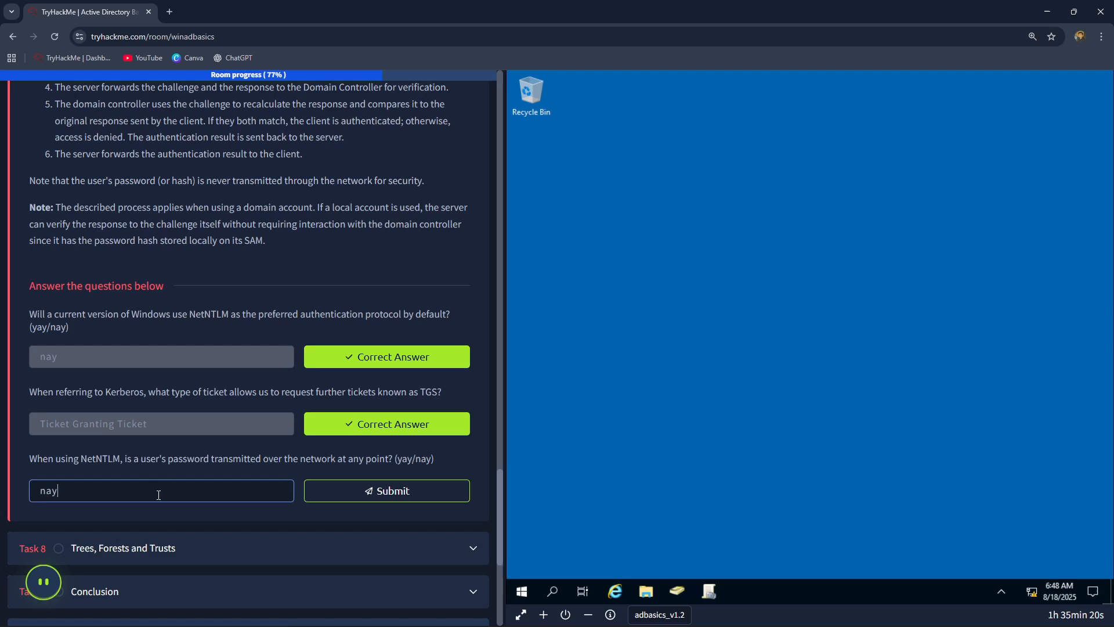
click(385, 490)
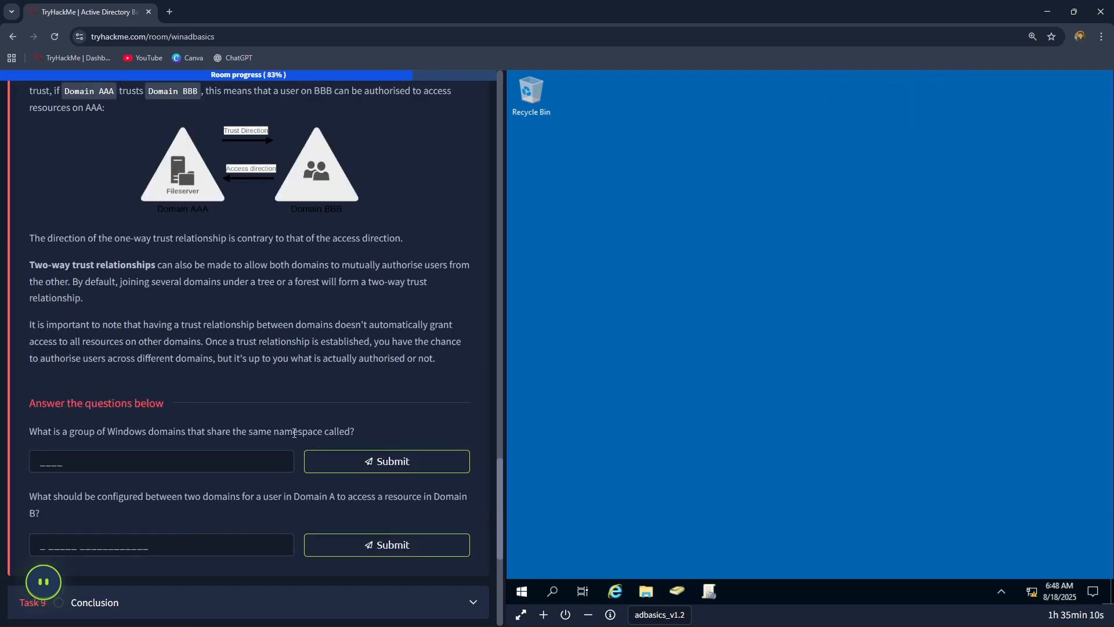
Submit Tree as the group of domains sharing a namespace
scroll(up, 3)
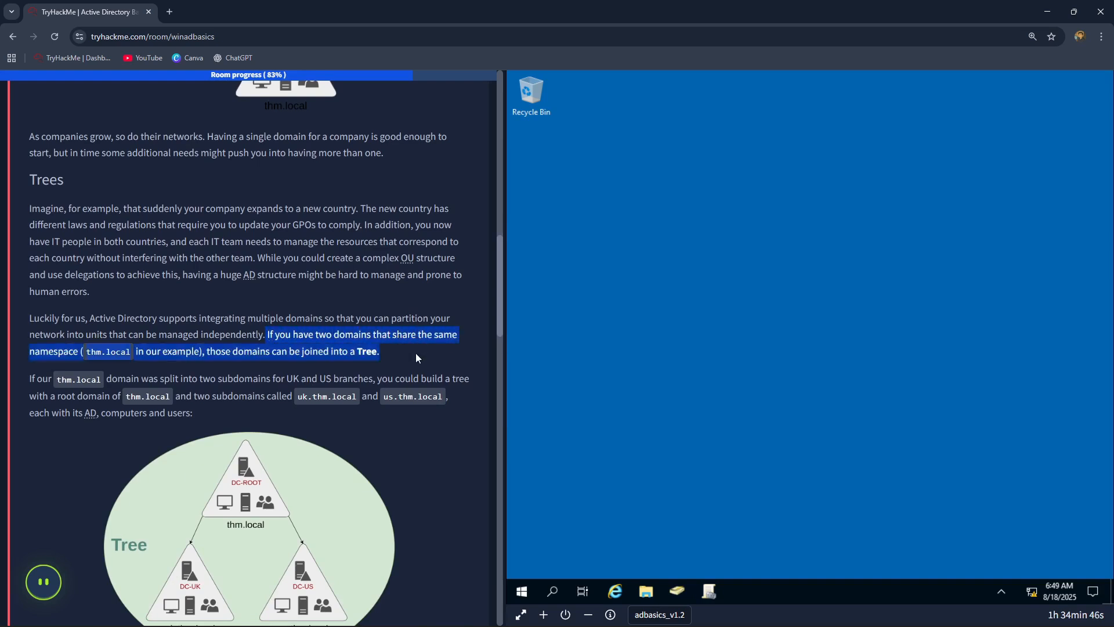
scroll(down, 3)
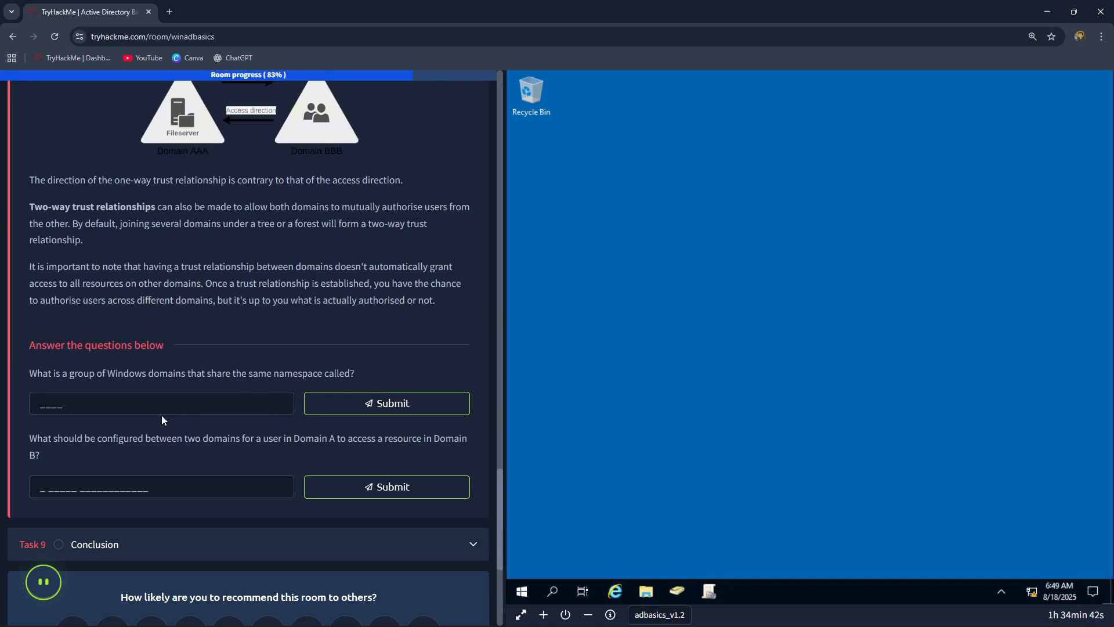
click(385, 403)
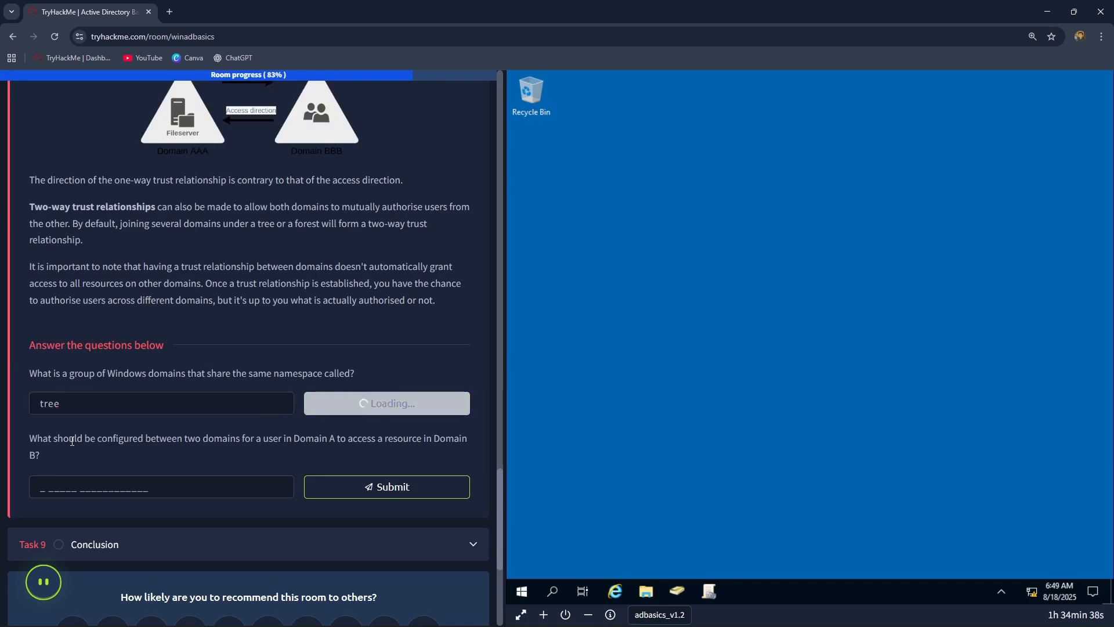
click(387, 402)
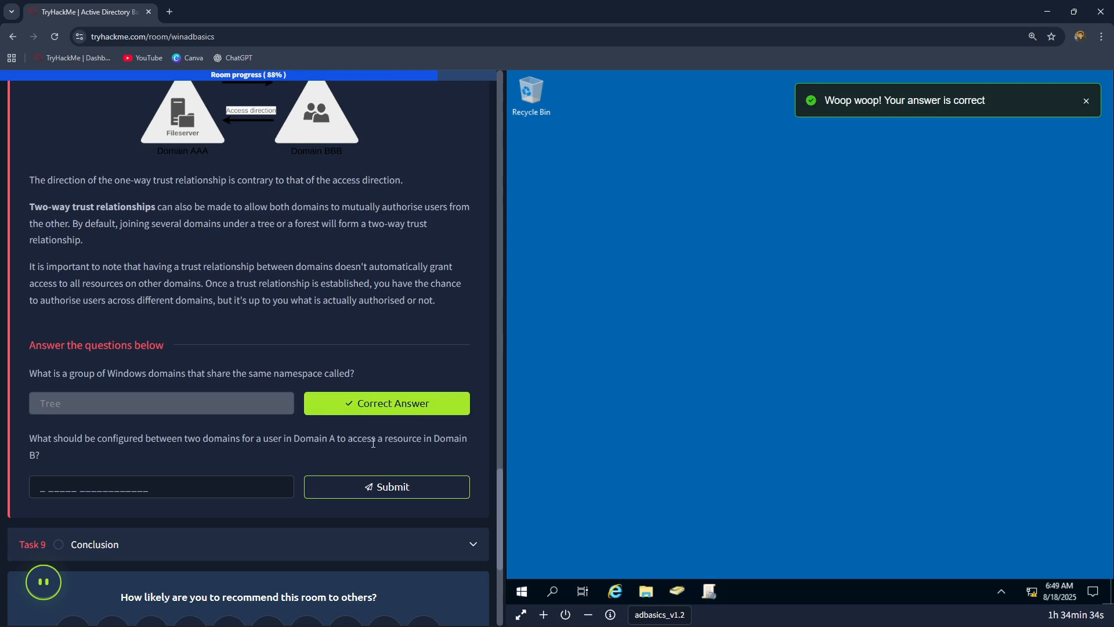
mouse_move(210, 458)
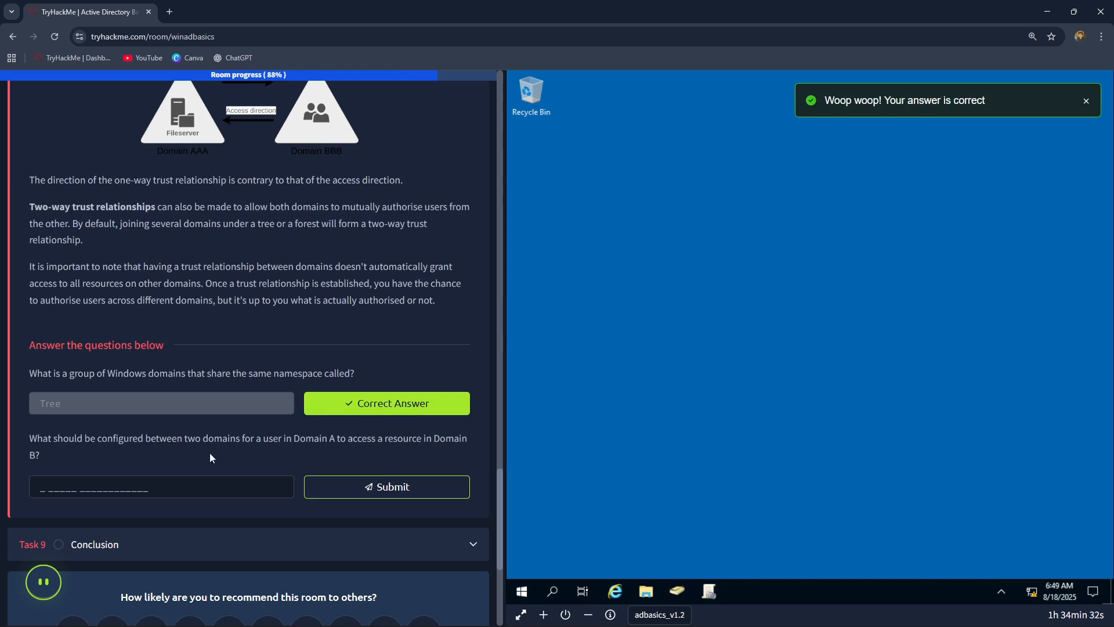
Submit the trust relationship answer for cross-domain access
scroll(up, 3)
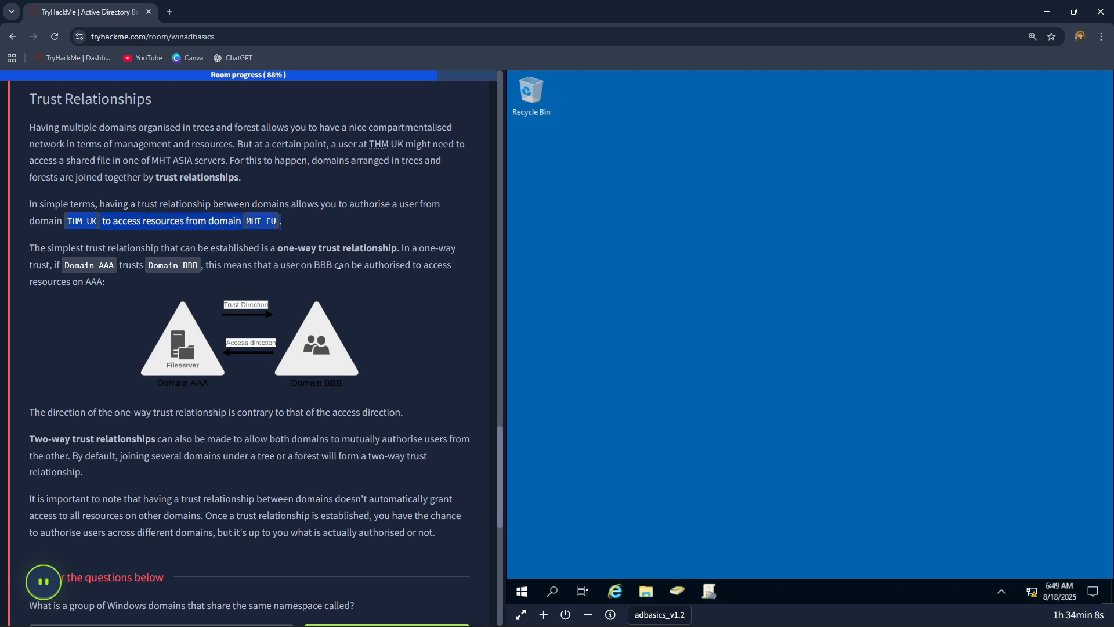
scroll(down, 3)
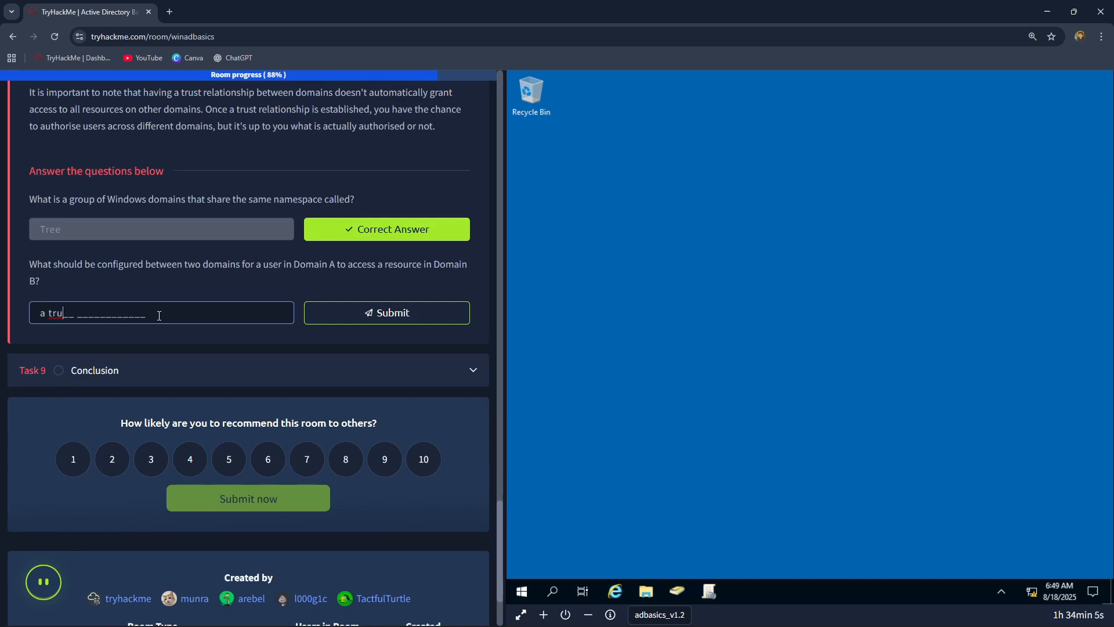
click(385, 313)
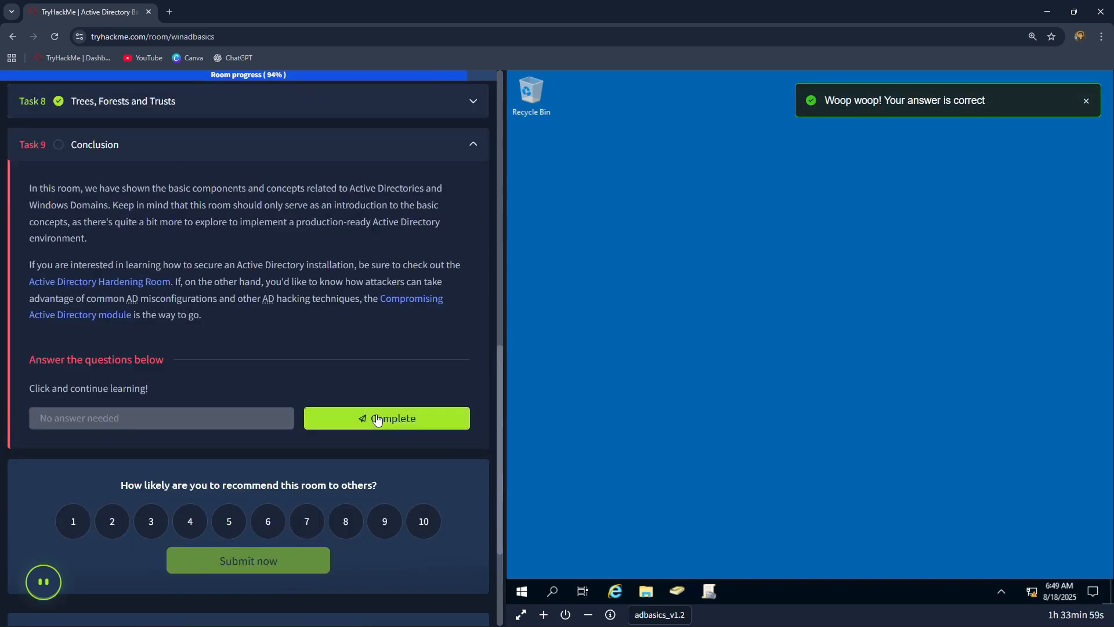
Mark Task 9 Conclusion complete, showing the Active Directory Basics completion screen
click(385, 417)
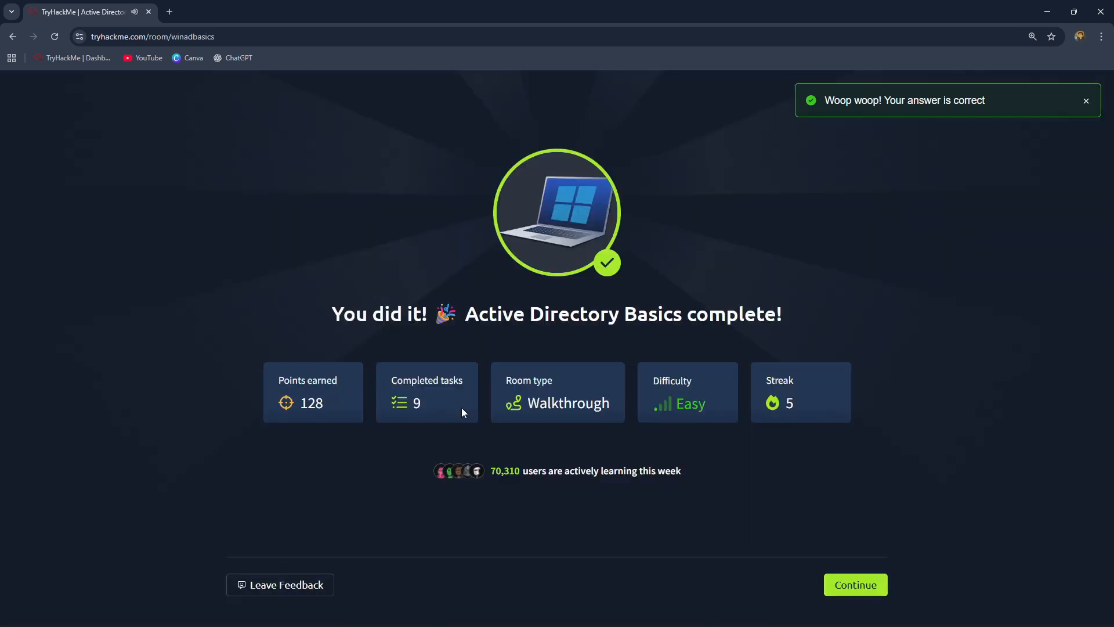
click(1086, 100)
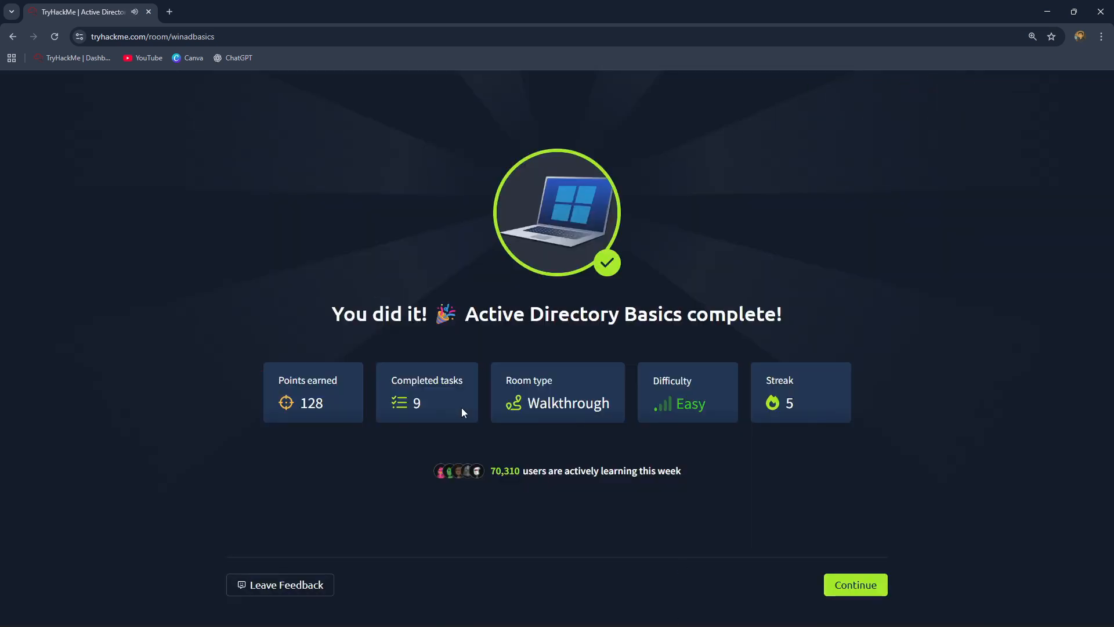